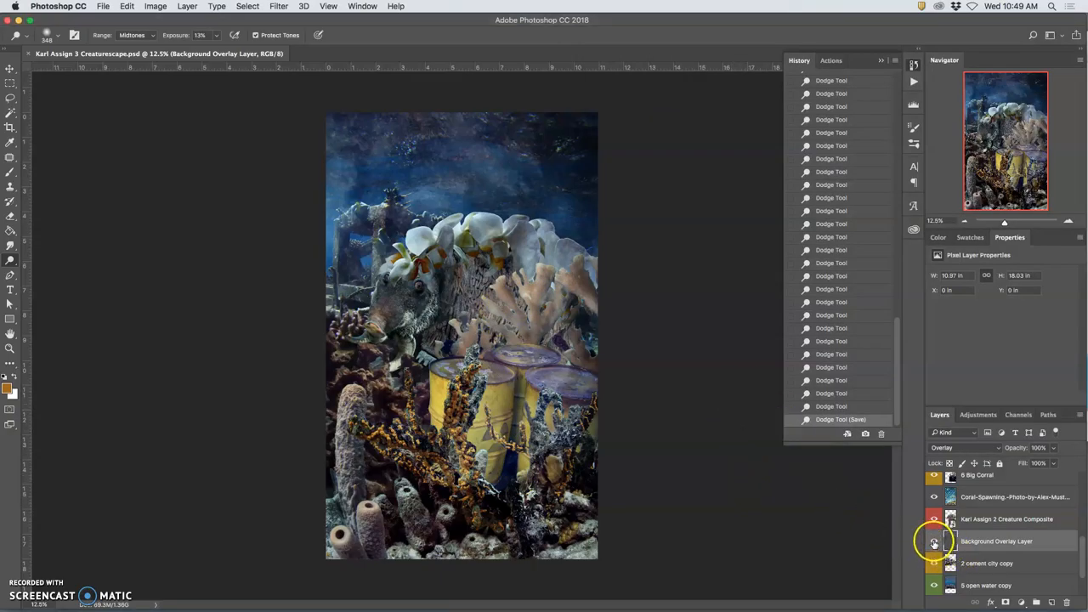
Step: Toggle the Background Overlay Layer on and off to compare, then add empty Layer 3
click(934, 541)
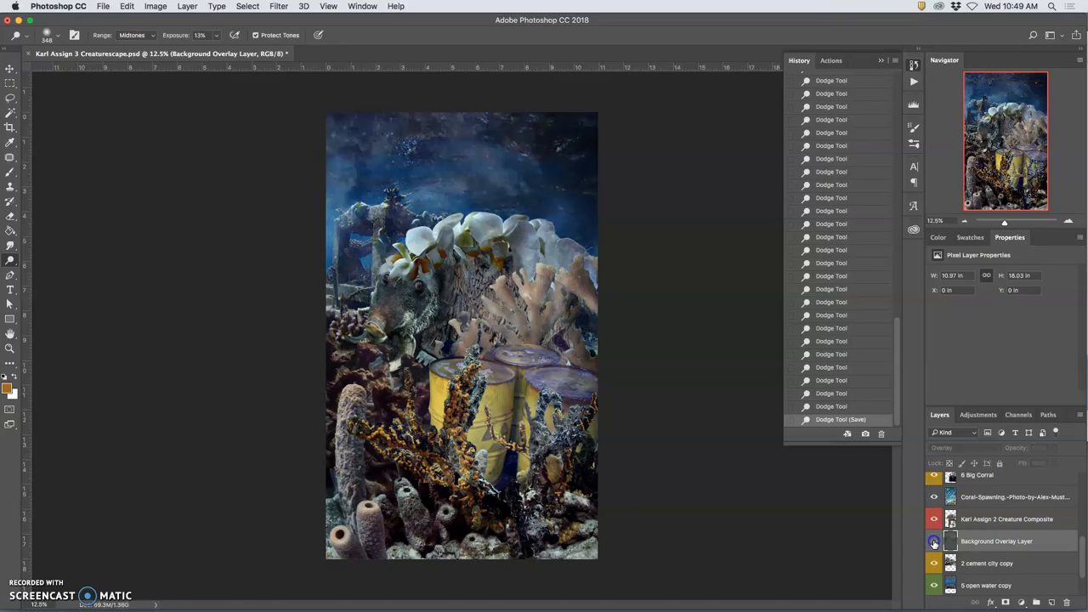
click(996, 541)
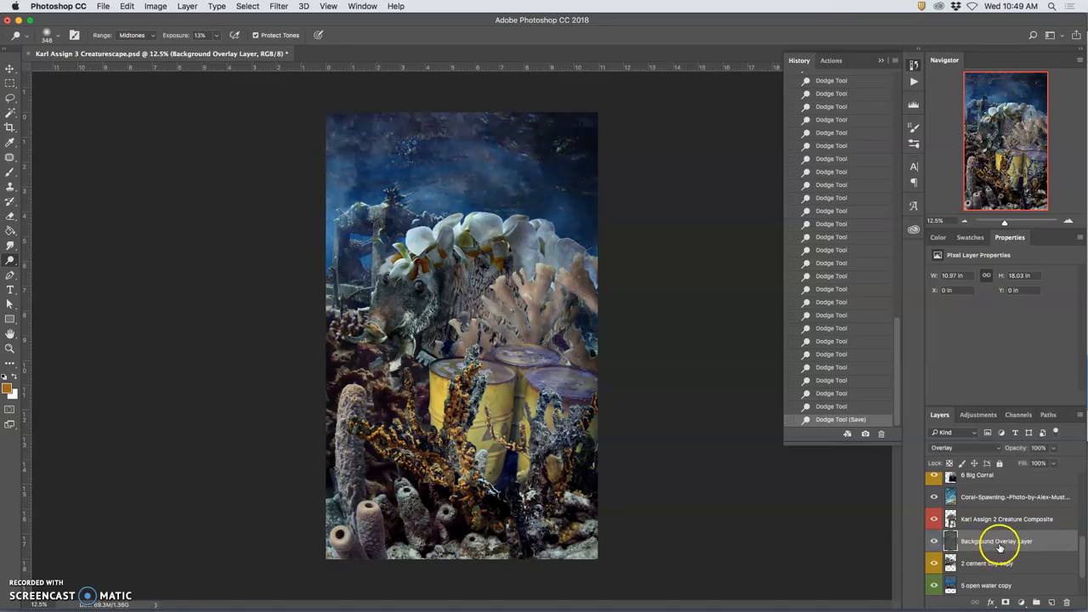
click(934, 542)
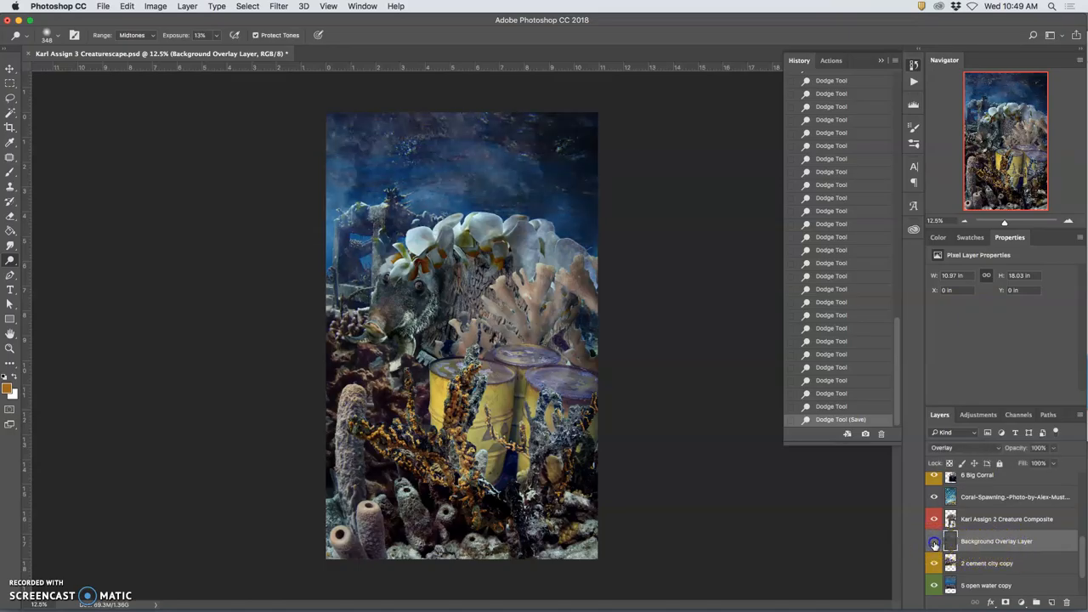
click(934, 541)
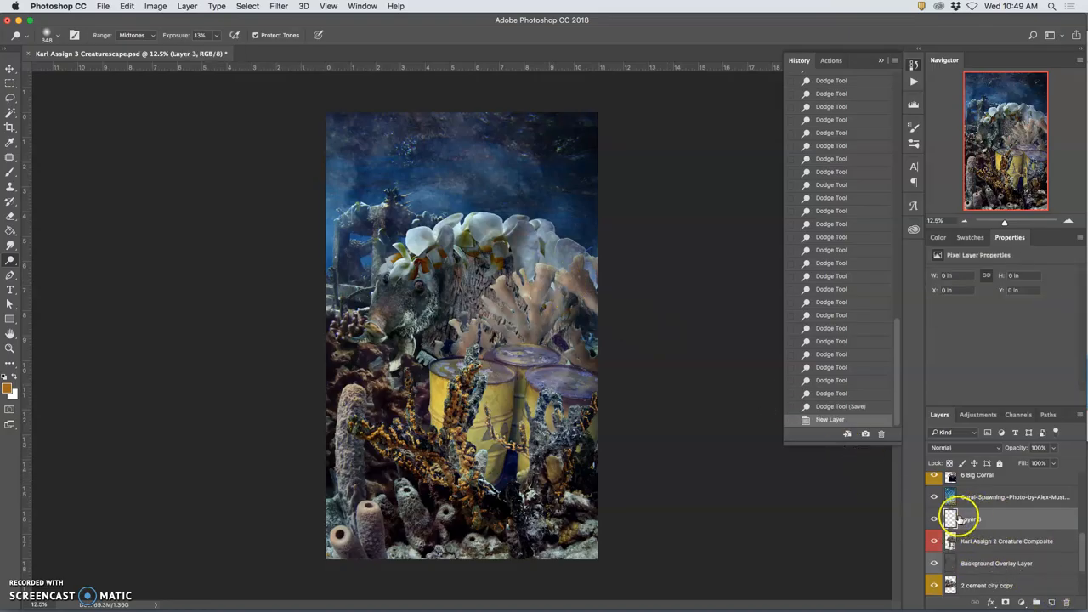
Step: Fill Layer 3 with 50% gray and set its blend mode to Overlay
click(127, 6)
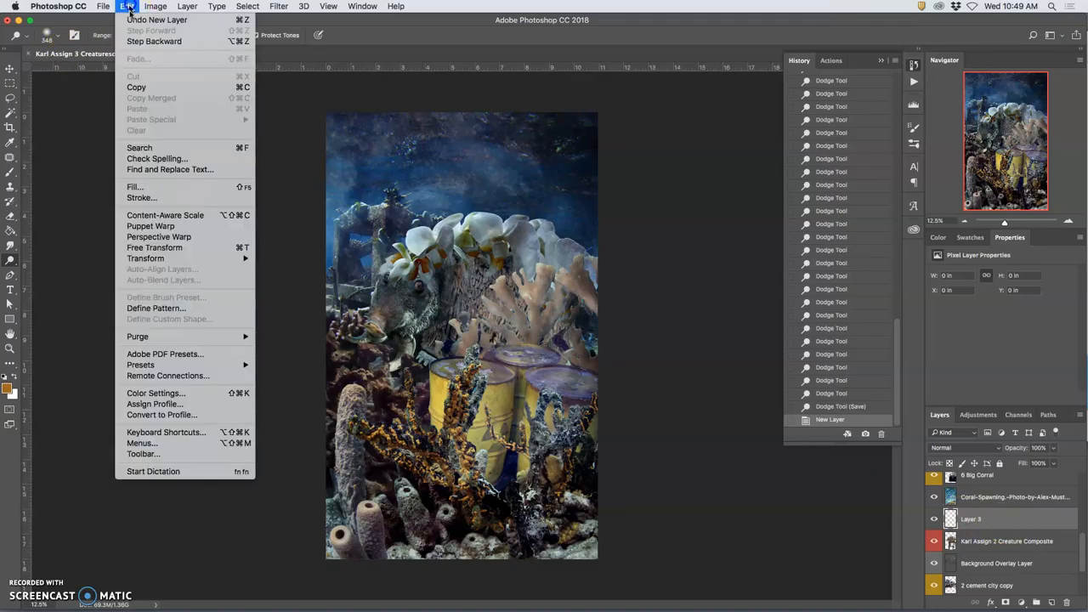
click(134, 187)
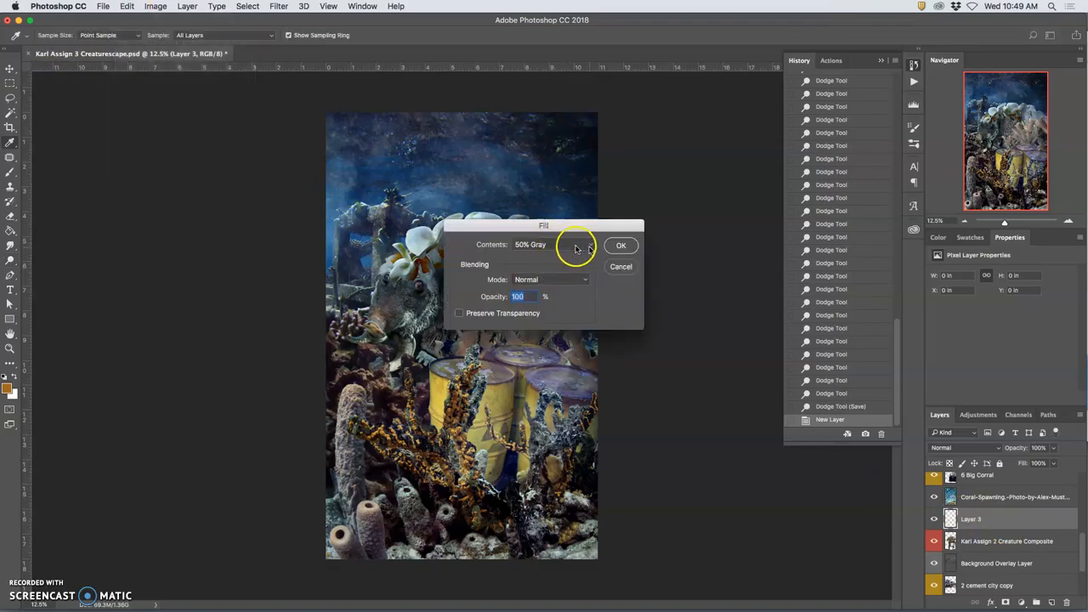
click(620, 244)
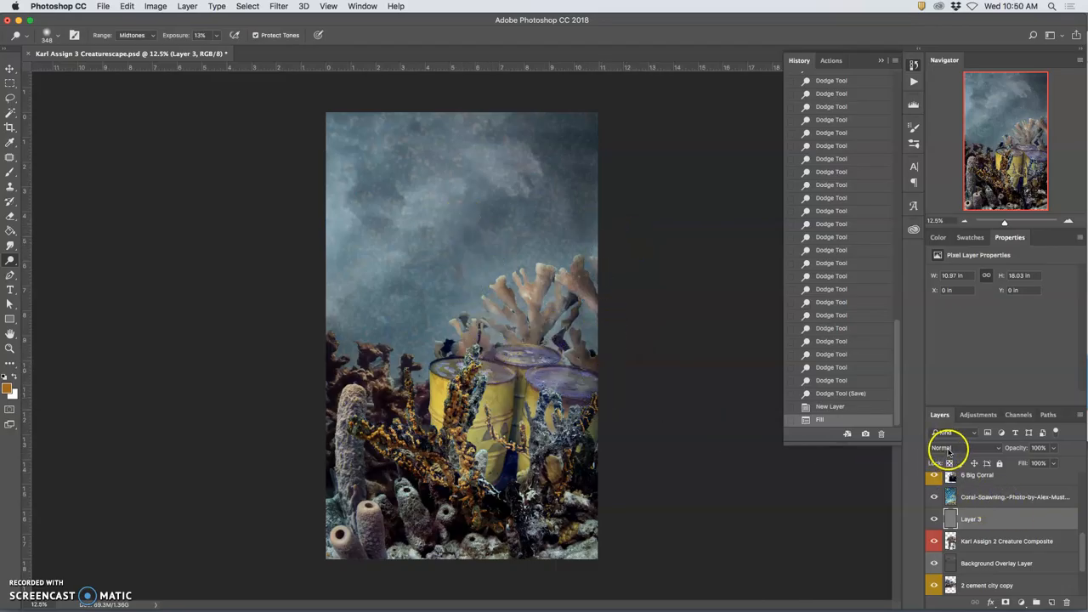
click(949, 448)
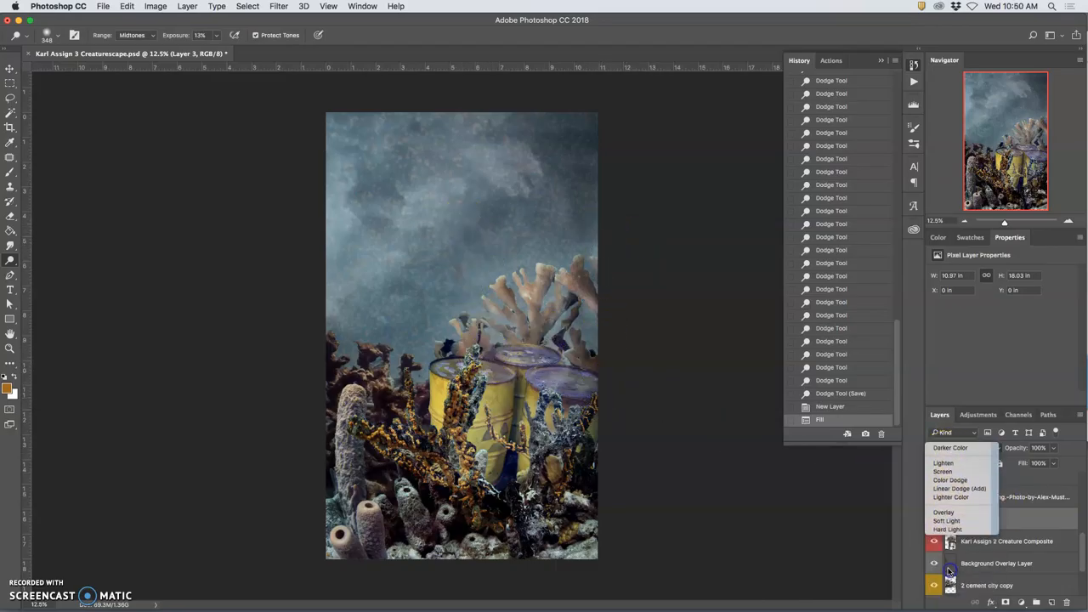
click(943, 512)
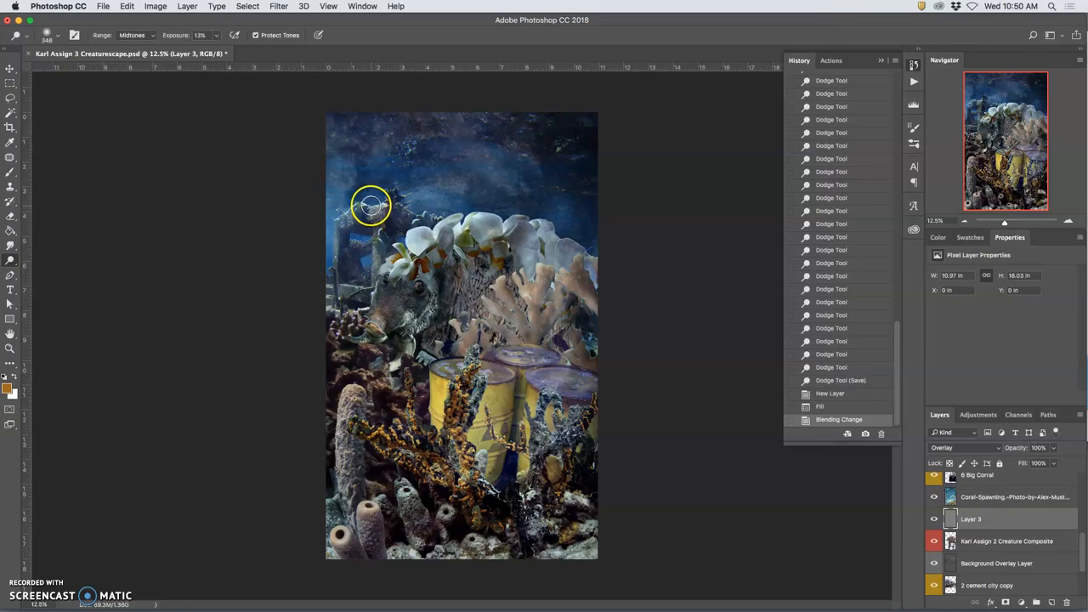
Step: Open the Curves adjustment and close it without applying
click(155, 6)
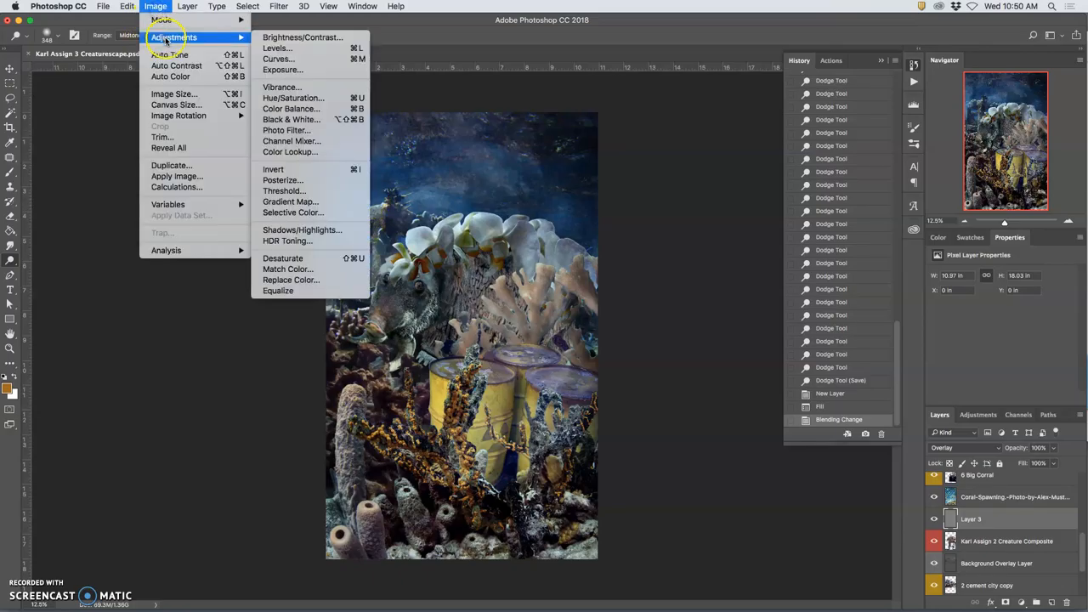
click(278, 59)
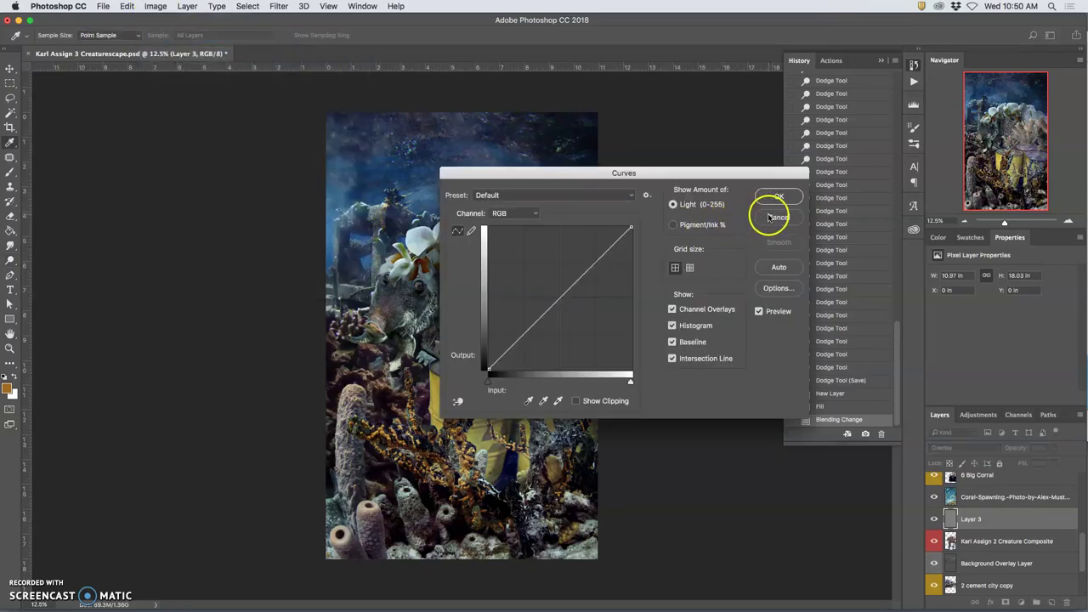
click(156, 6)
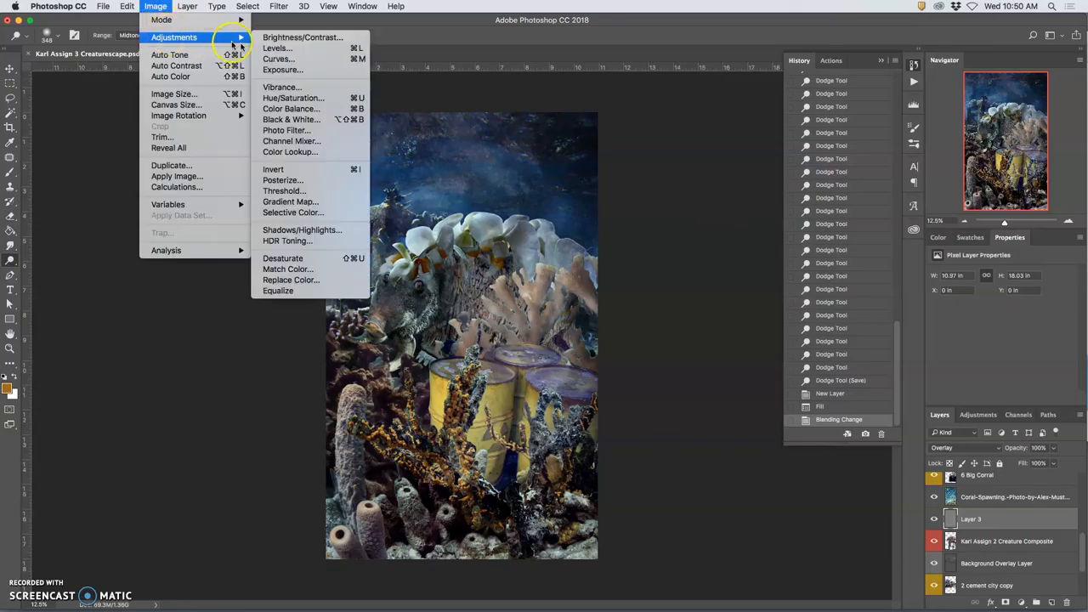
Step: Apply Levels to the gray overlay with the midtone value set to 1.24
click(275, 48)
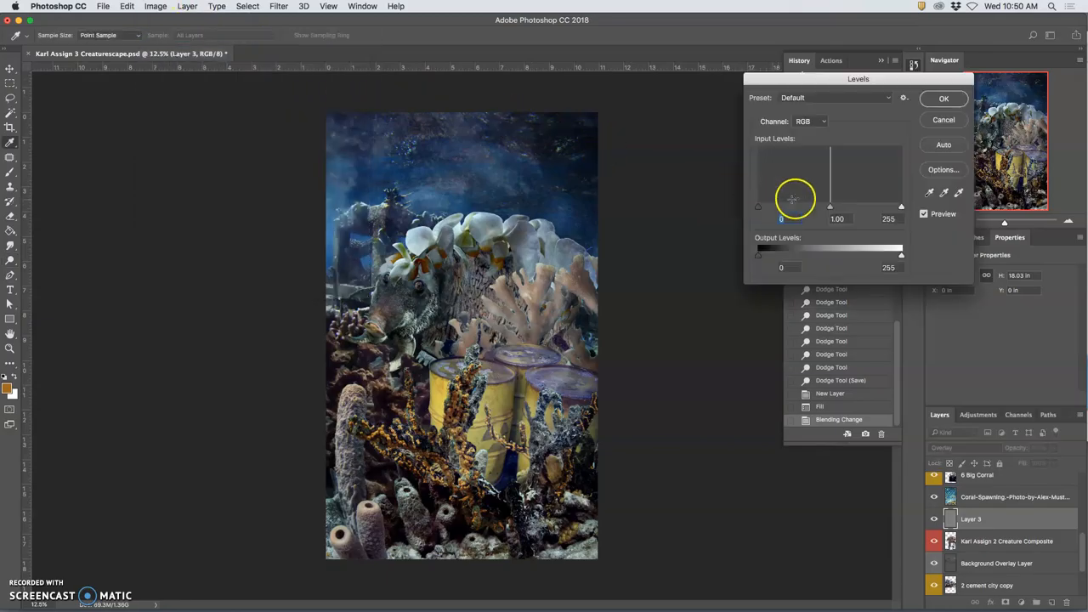
drag(830, 206, 817, 208)
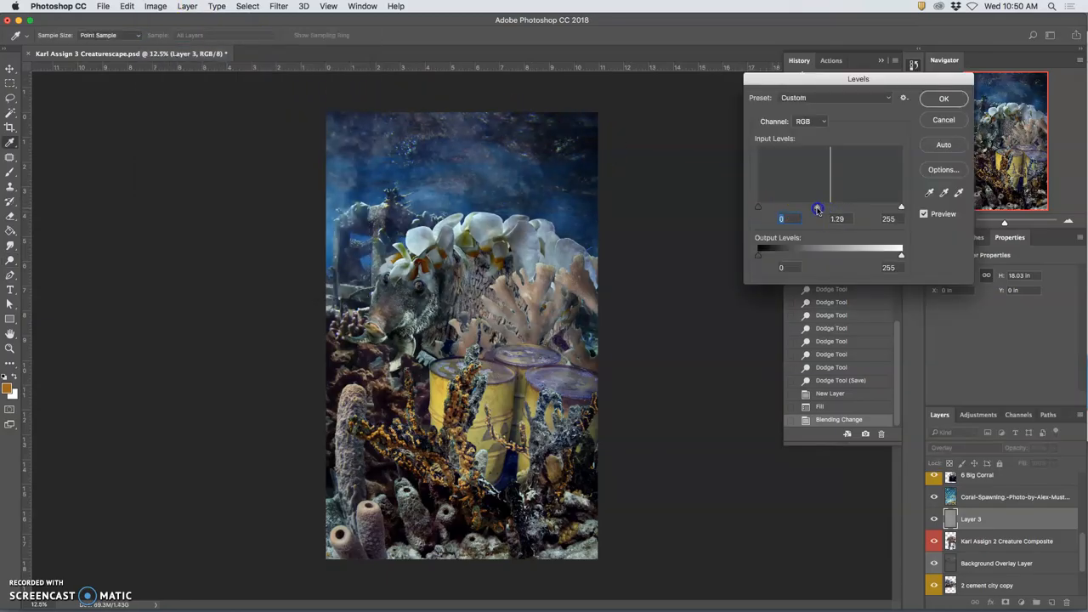
drag(818, 208, 857, 207)
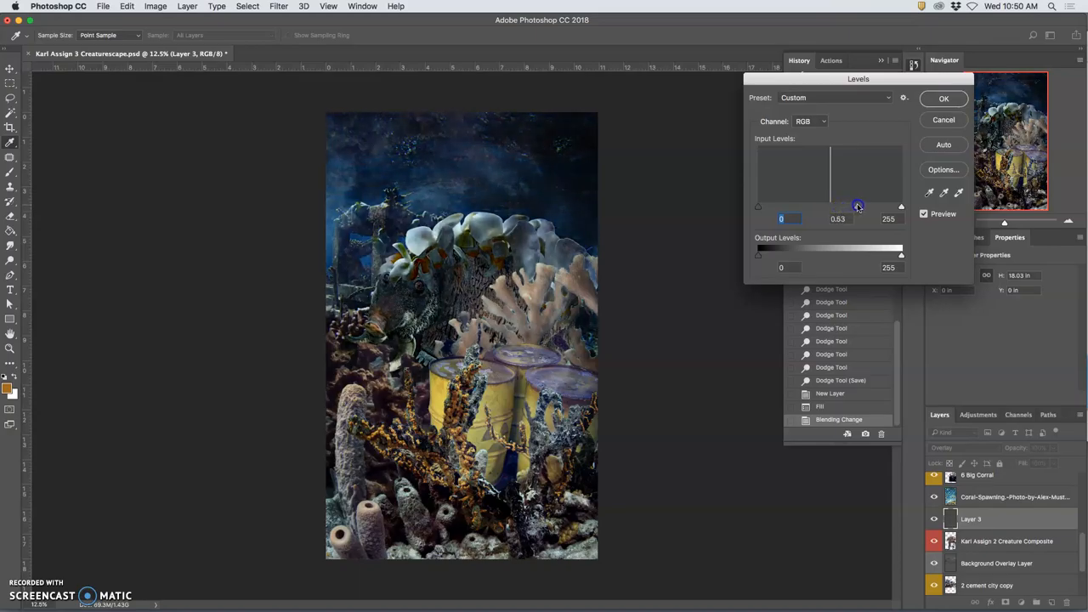
drag(857, 206, 799, 206)
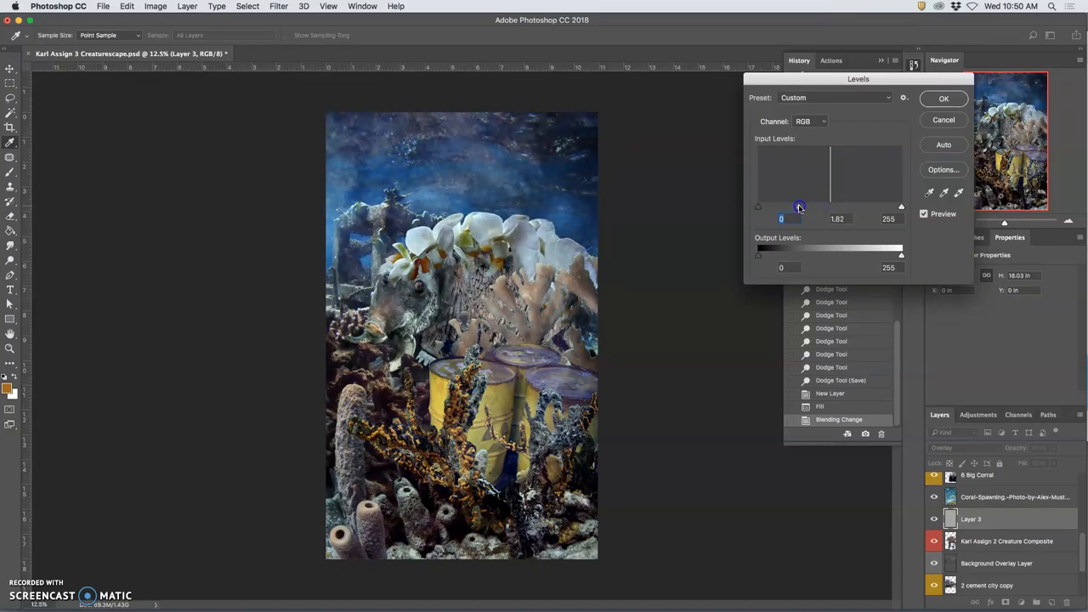
drag(799, 206, 881, 207)
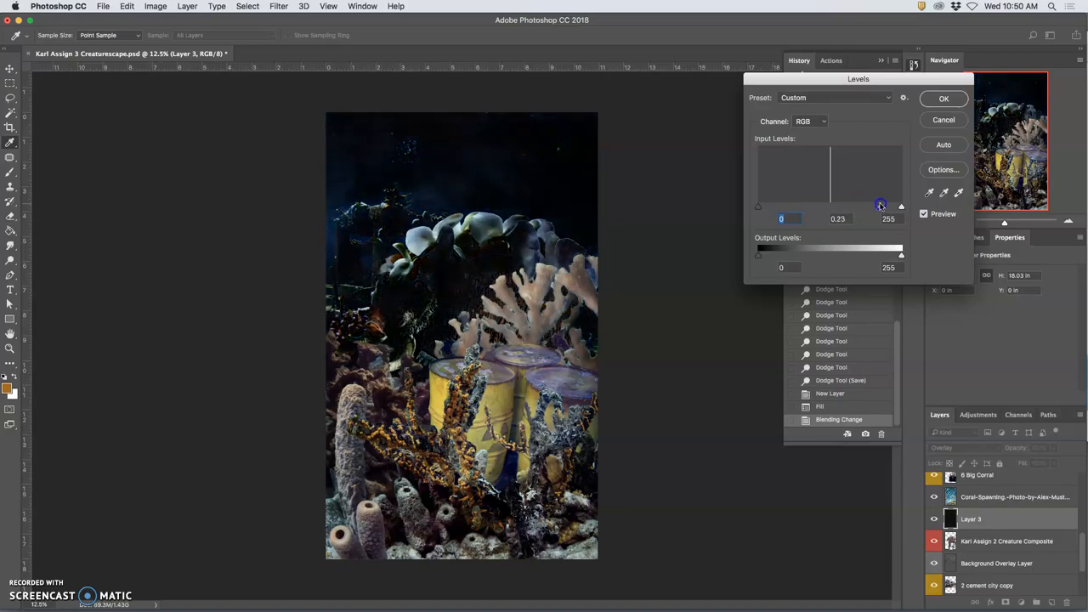
drag(880, 207, 820, 207)
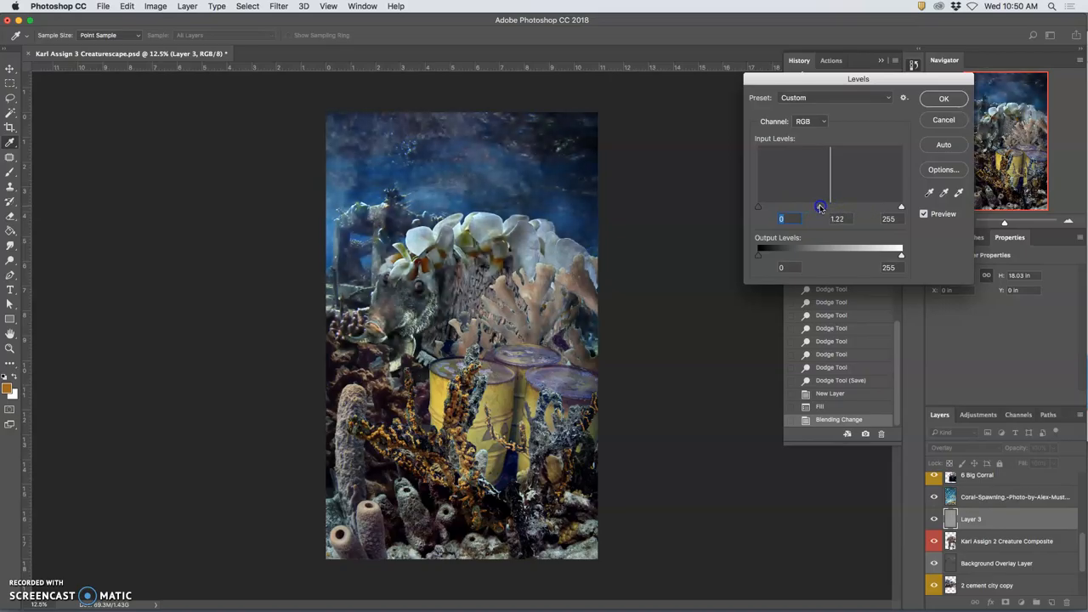
drag(821, 206, 820, 207)
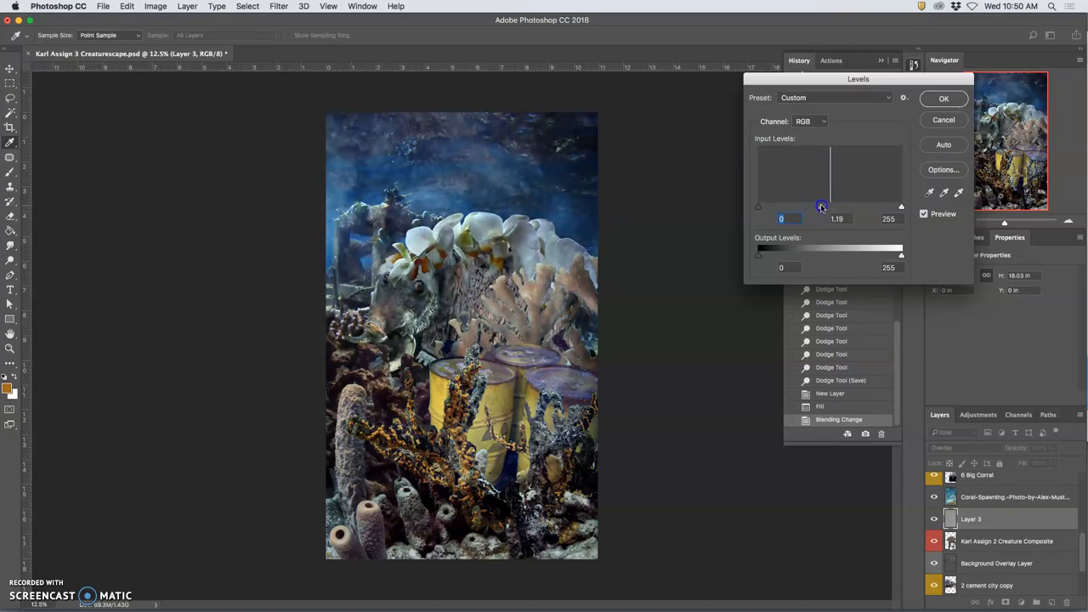
drag(822, 206, 825, 206)
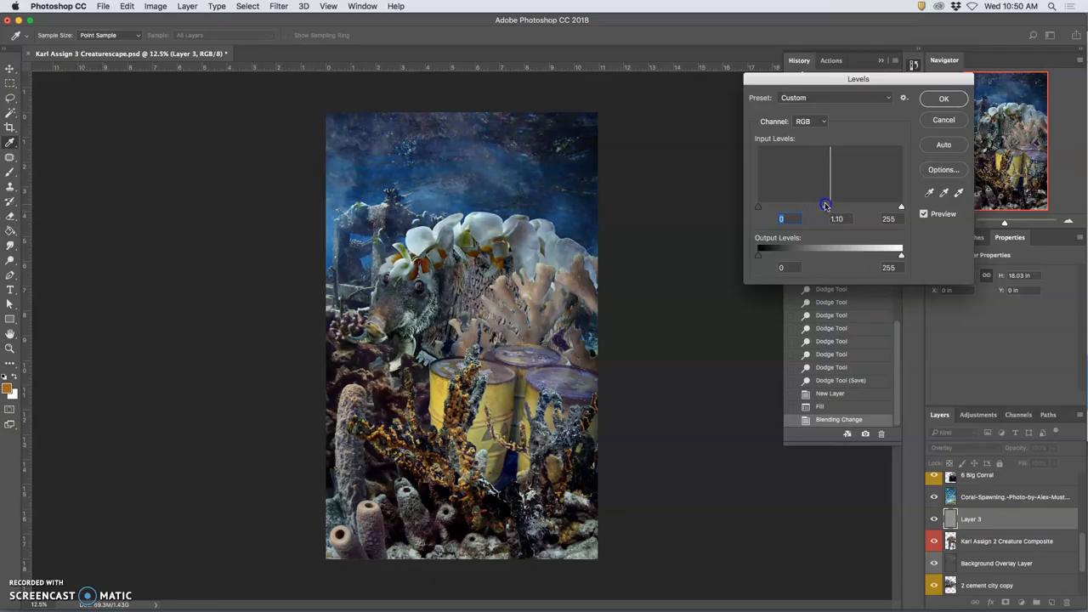
drag(826, 206, 818, 206)
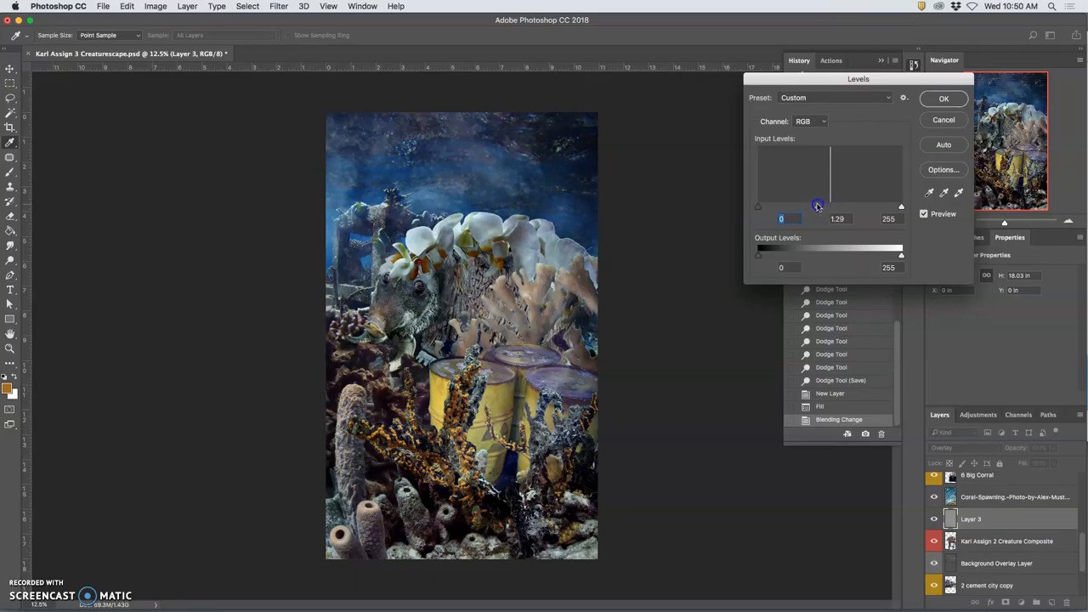
drag(819, 205, 816, 205)
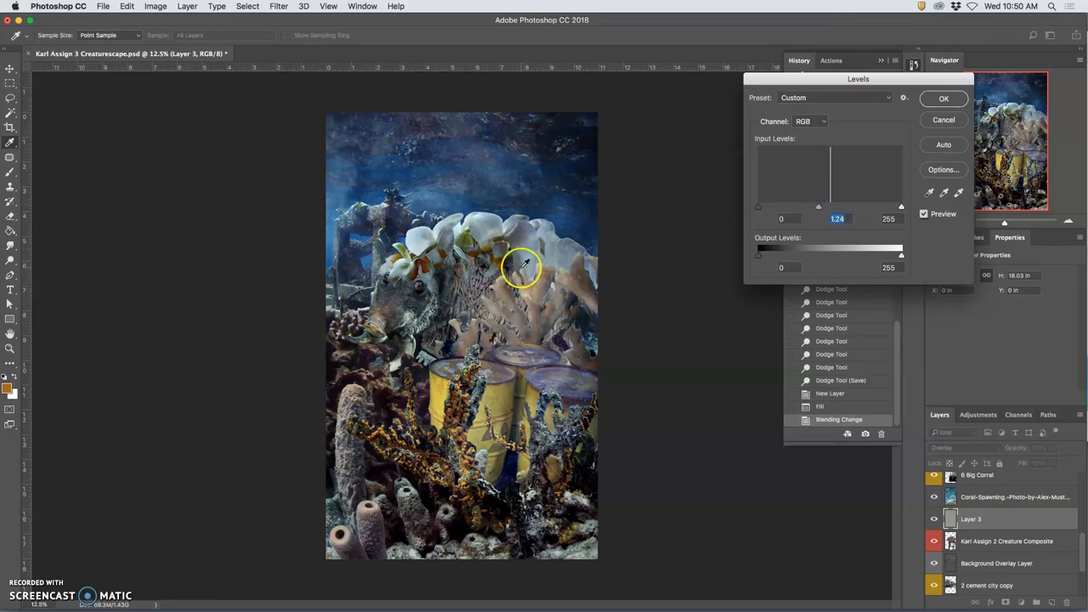
mouse_move(510, 178)
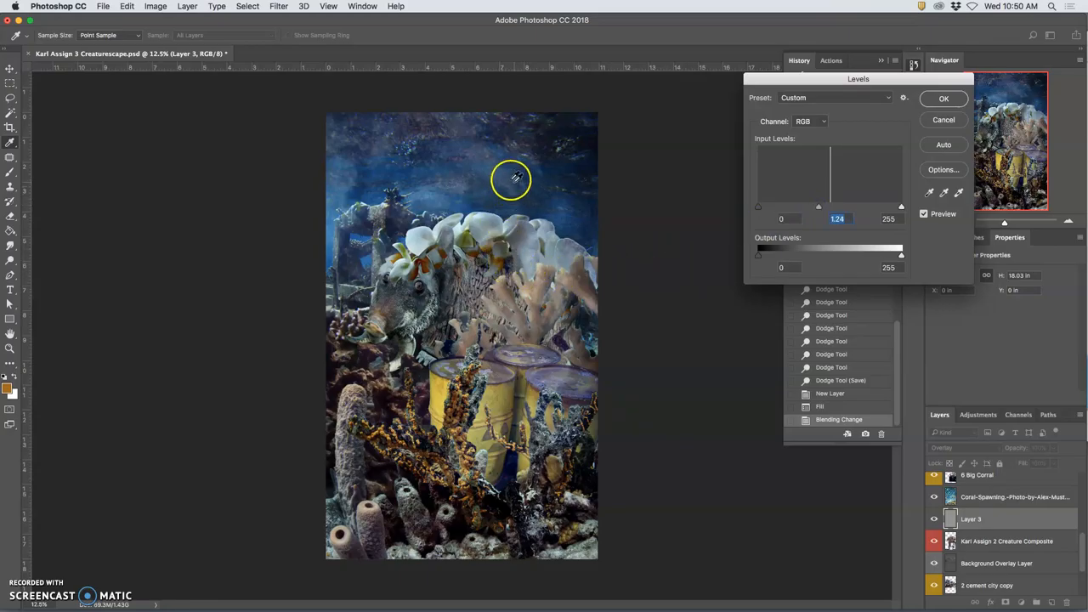
mouse_move(485, 191)
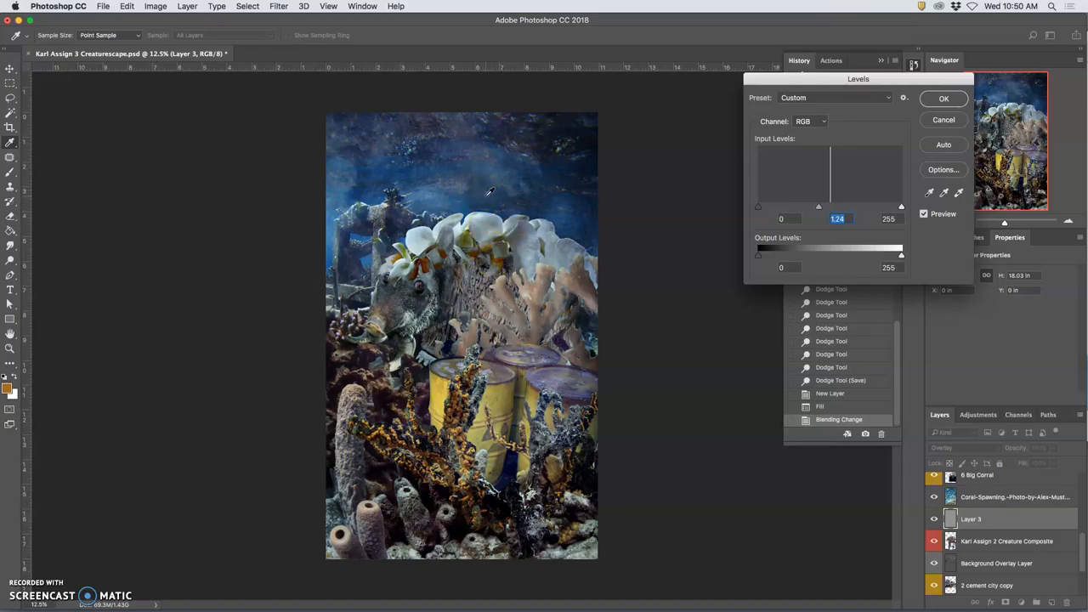
mouse_move(453, 276)
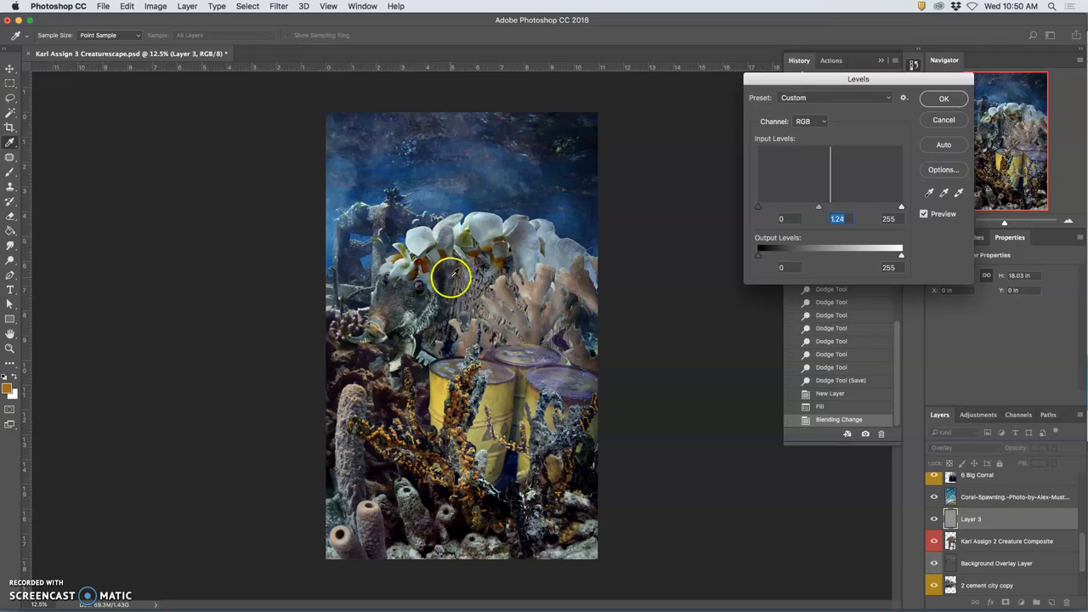
click(944, 98)
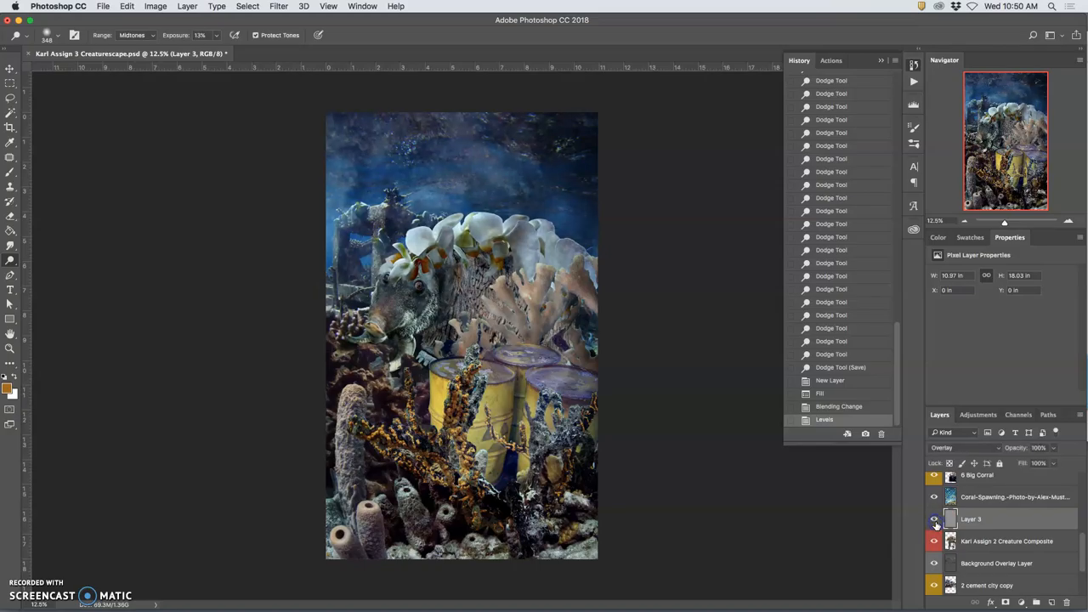
Step: Dodge the gray overlay, rename it 'creature overlay', and give it a yellow label
click(934, 518)
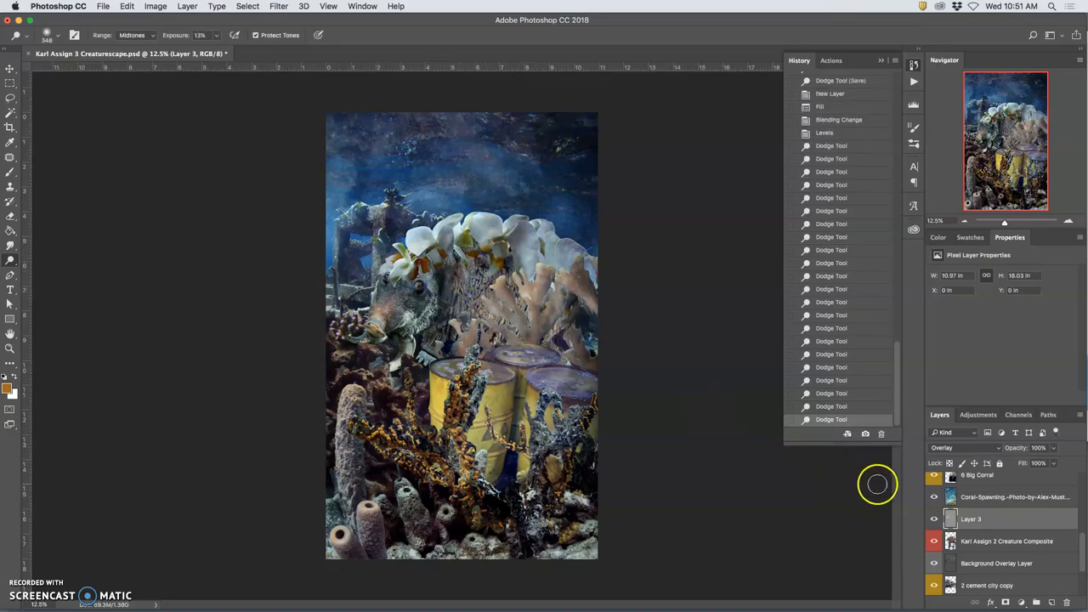
double_click(970, 518)
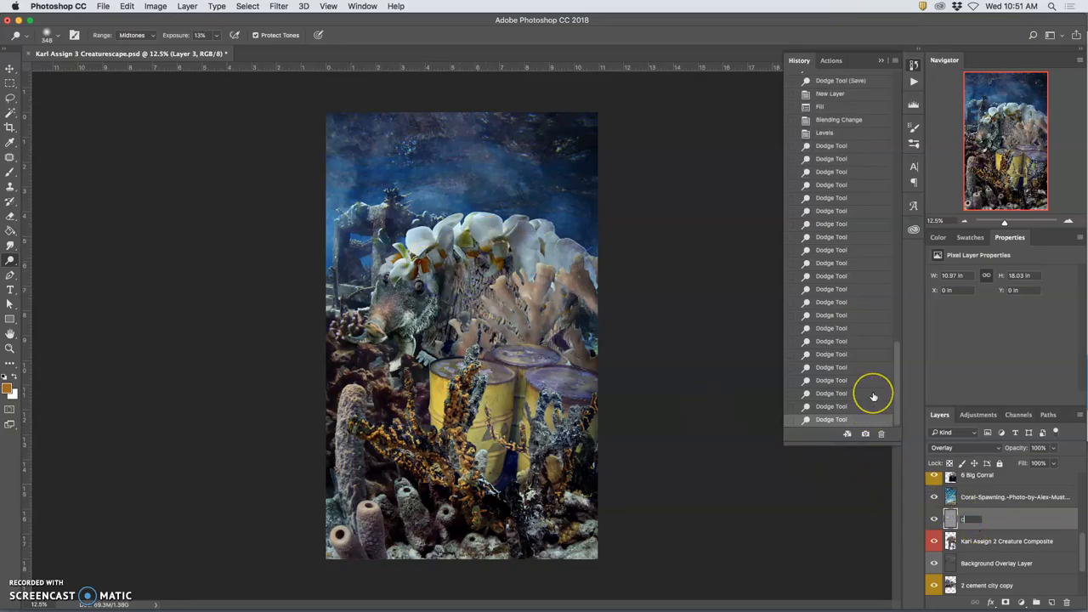
text(creature overlay)
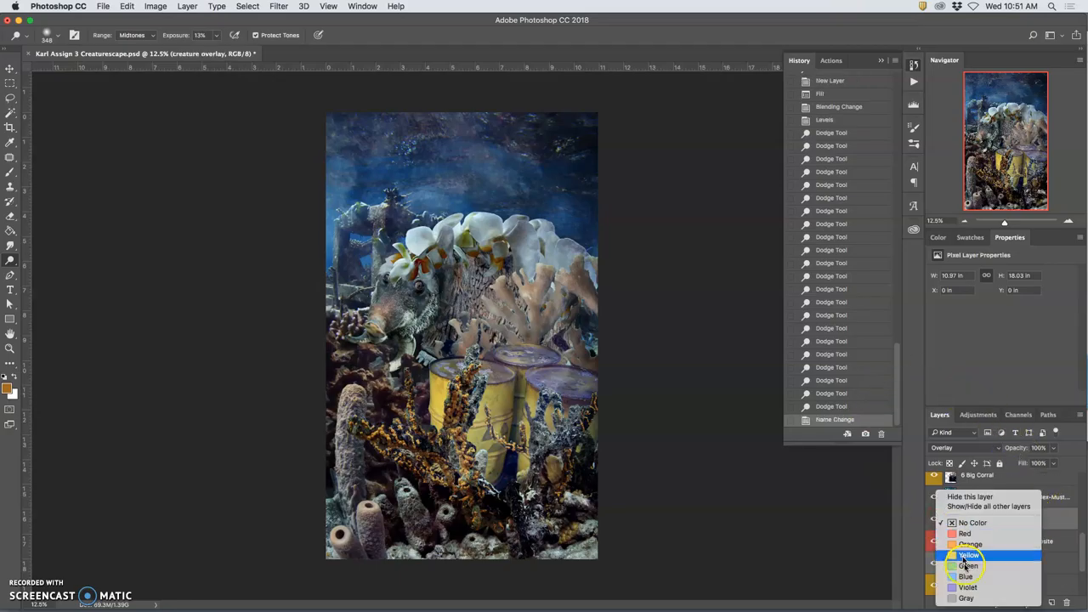
click(969, 554)
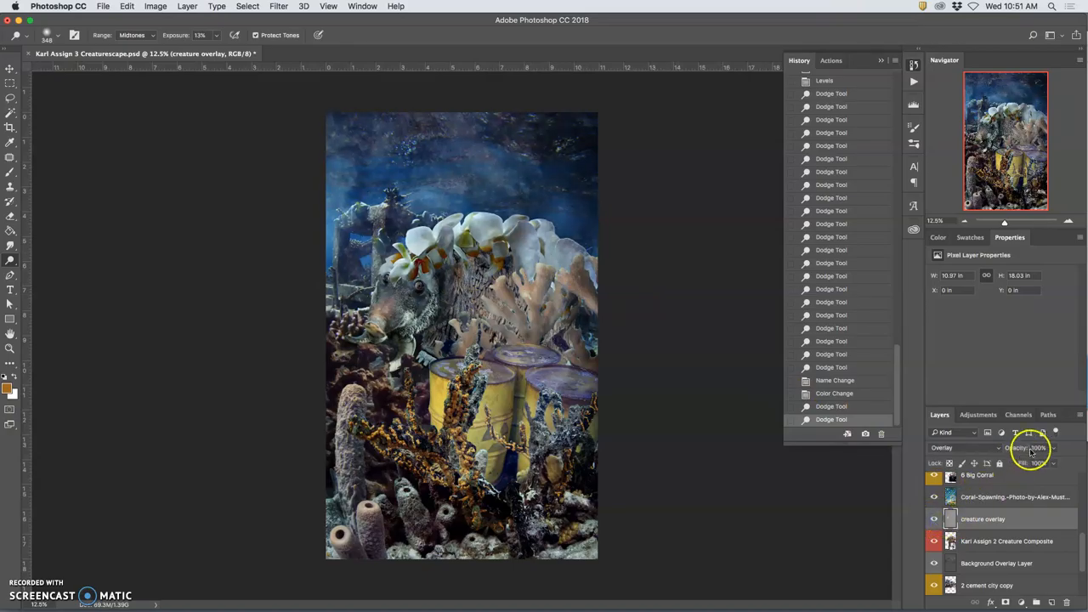
Step: Set creature overlay to 100% opacity and dodge over the white flowers
drag(1041, 448, 1028, 448)
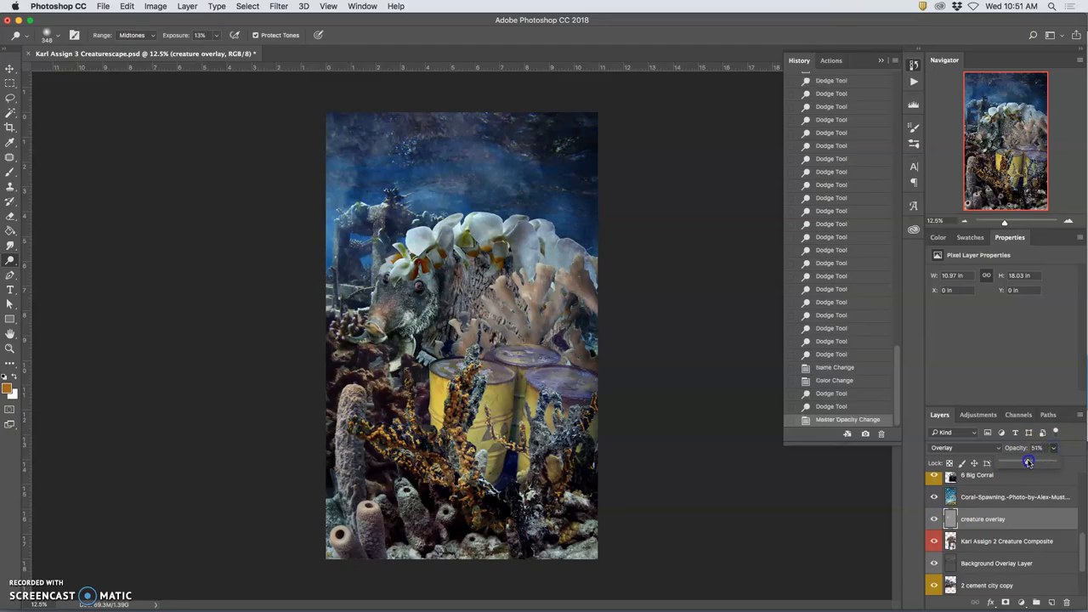
drag(1029, 462, 1052, 461)
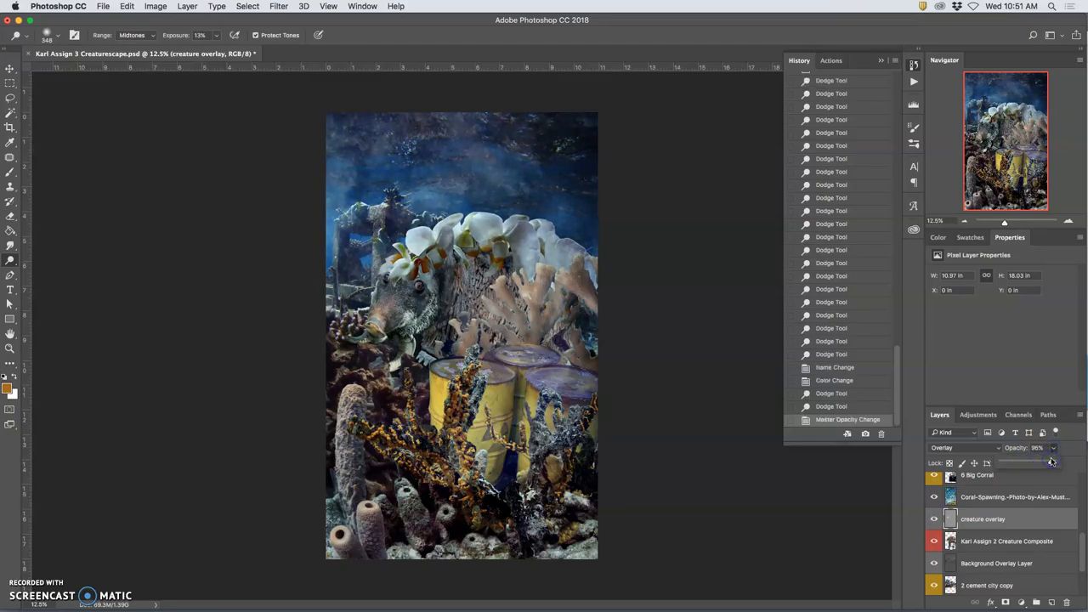
drag(1030, 464, 1053, 463)
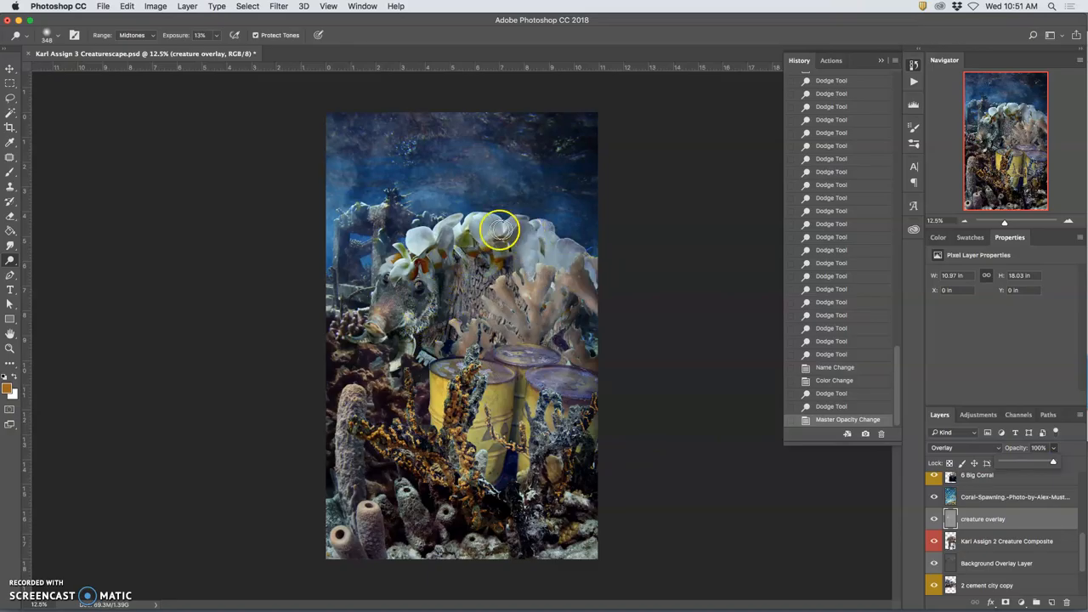
drag(499, 230, 417, 297)
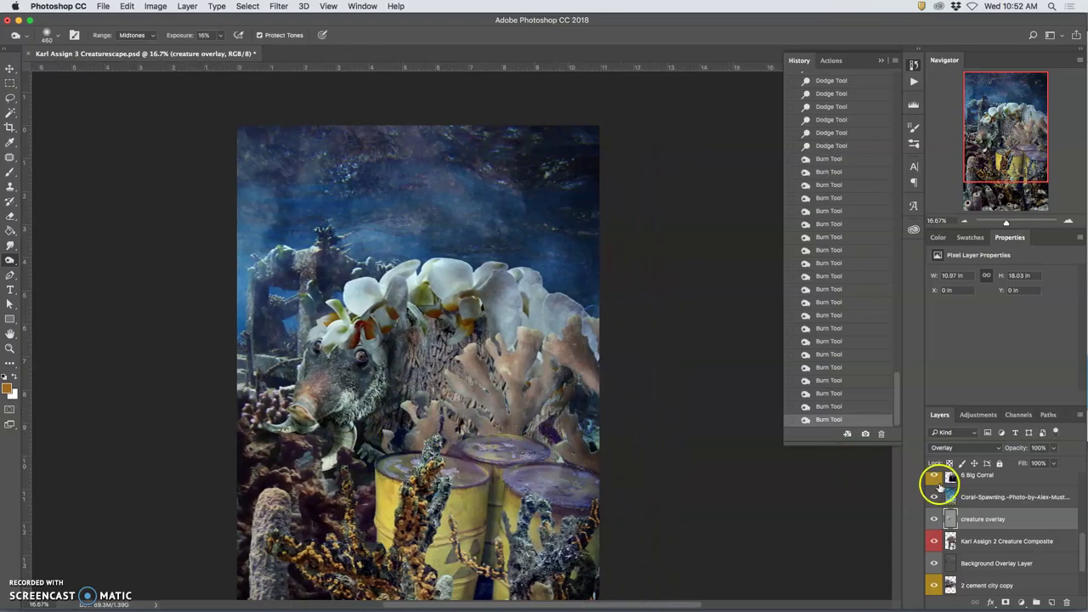
Step: Burn the upper water on creature overlay, hiding and showing the layer to compare
click(934, 520)
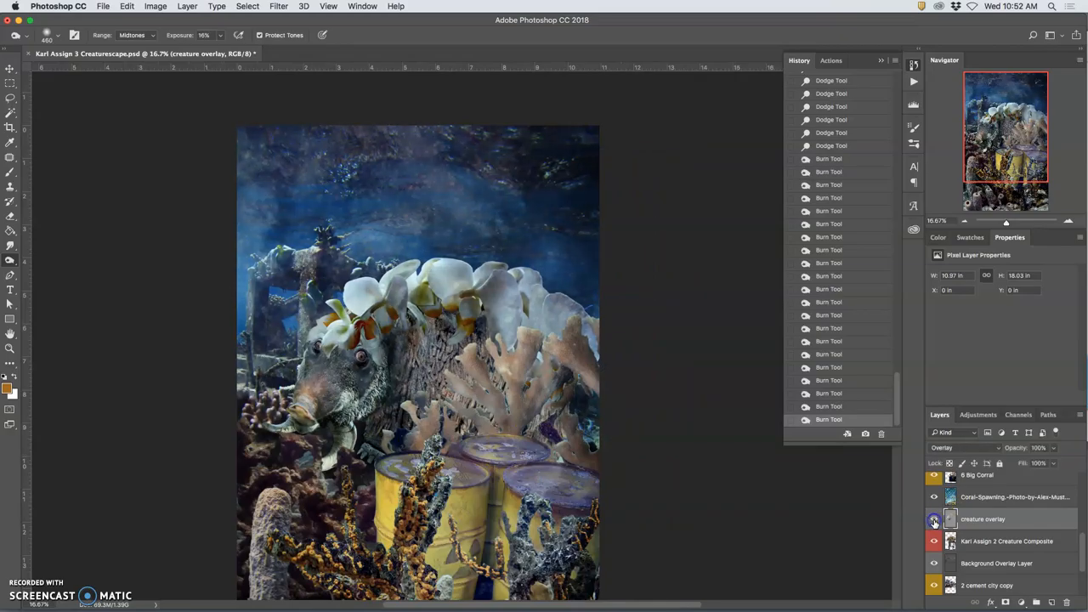
click(934, 519)
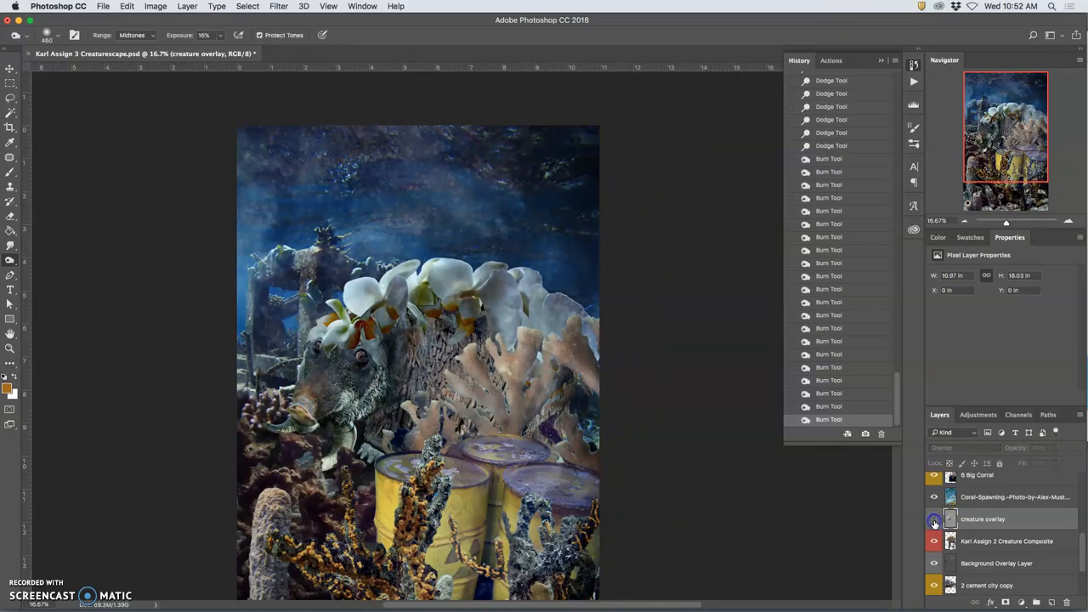
click(934, 518)
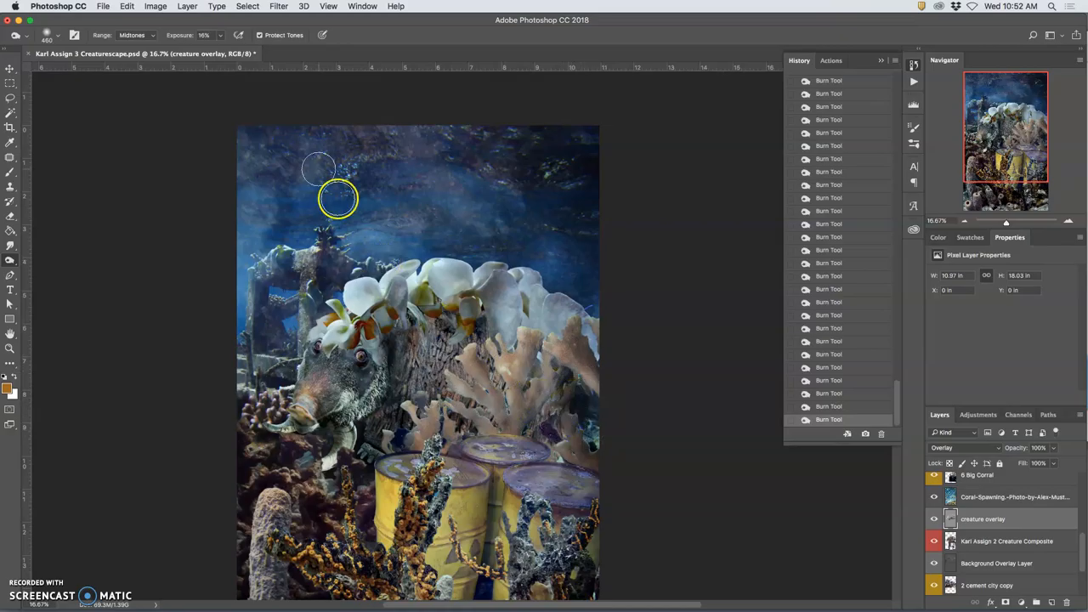
Step: Burn the flower and coral highlights with Range set to Highlights, then compare visibility
click(133, 35)
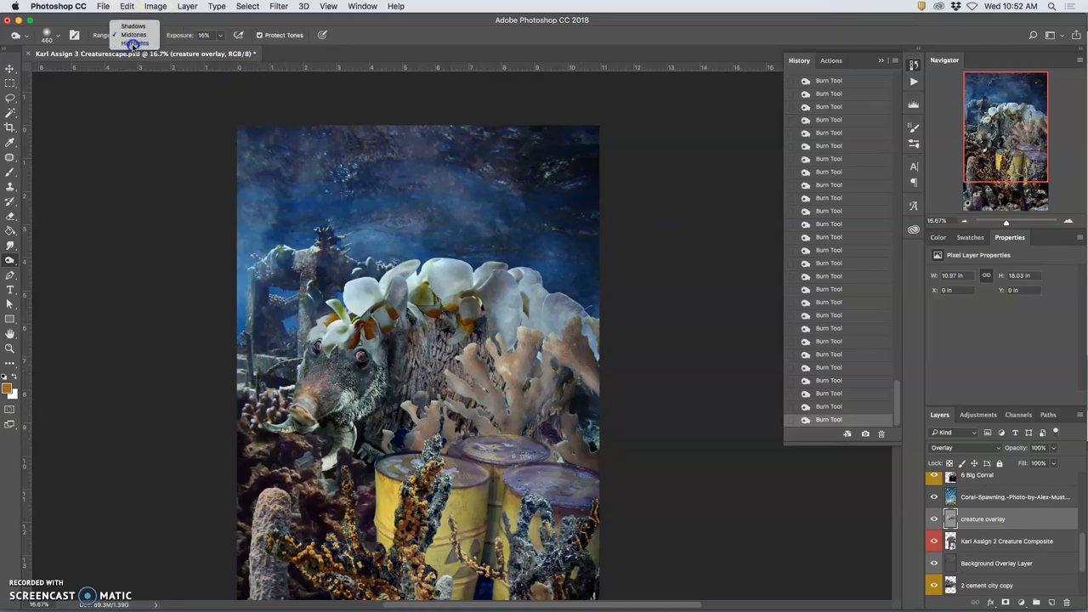
click(134, 43)
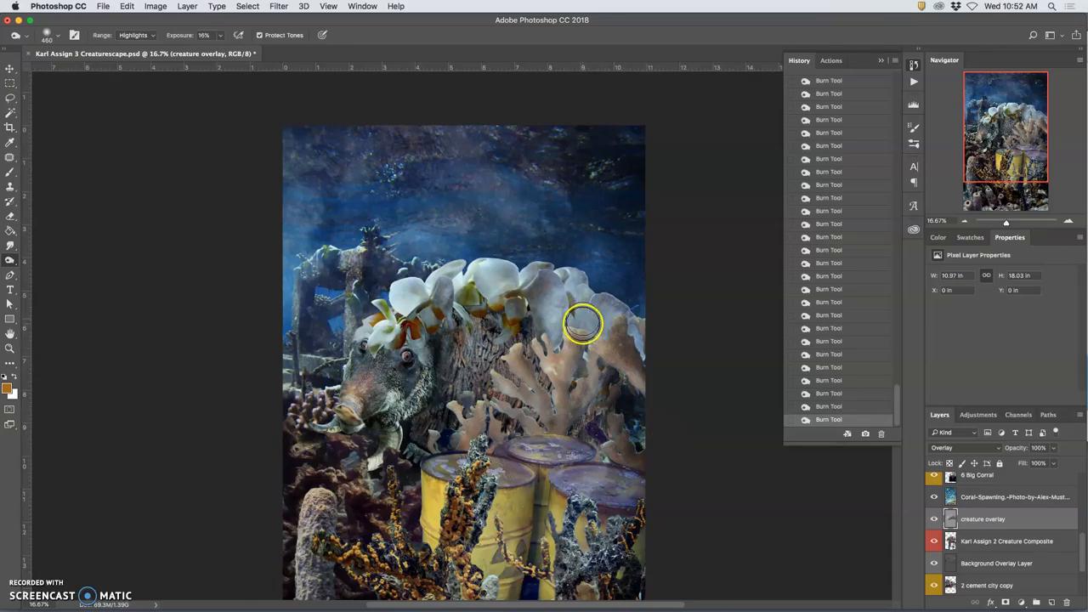
drag(582, 323, 540, 421)
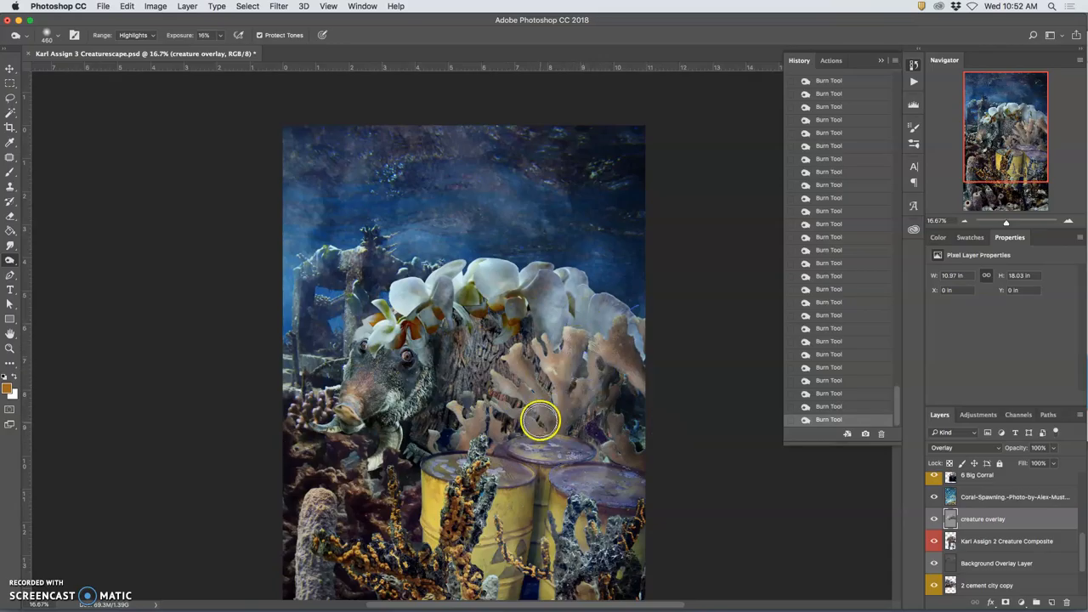
click(934, 519)
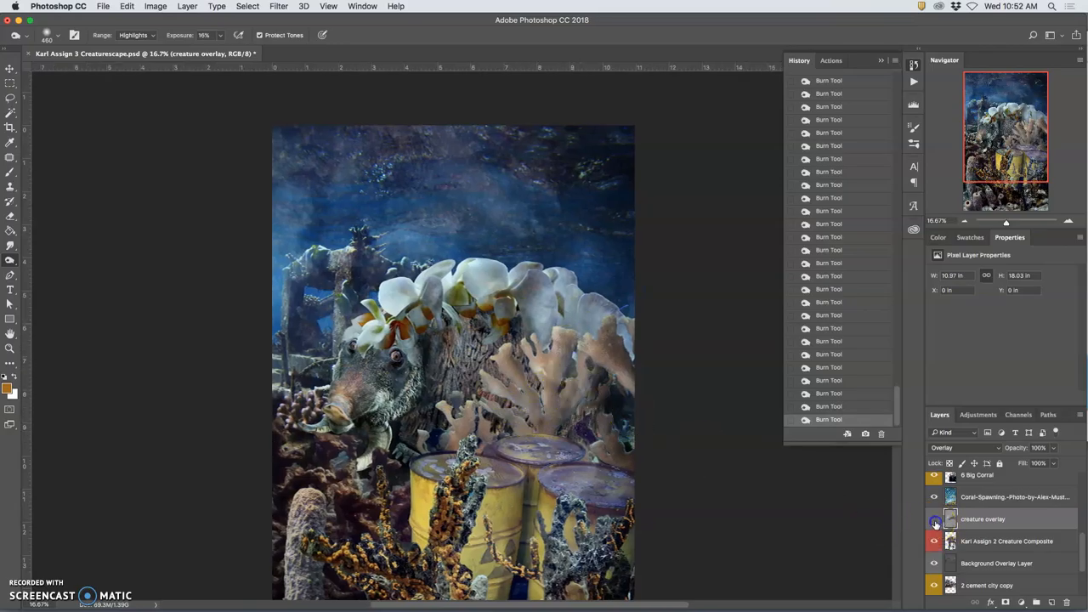
click(934, 520)
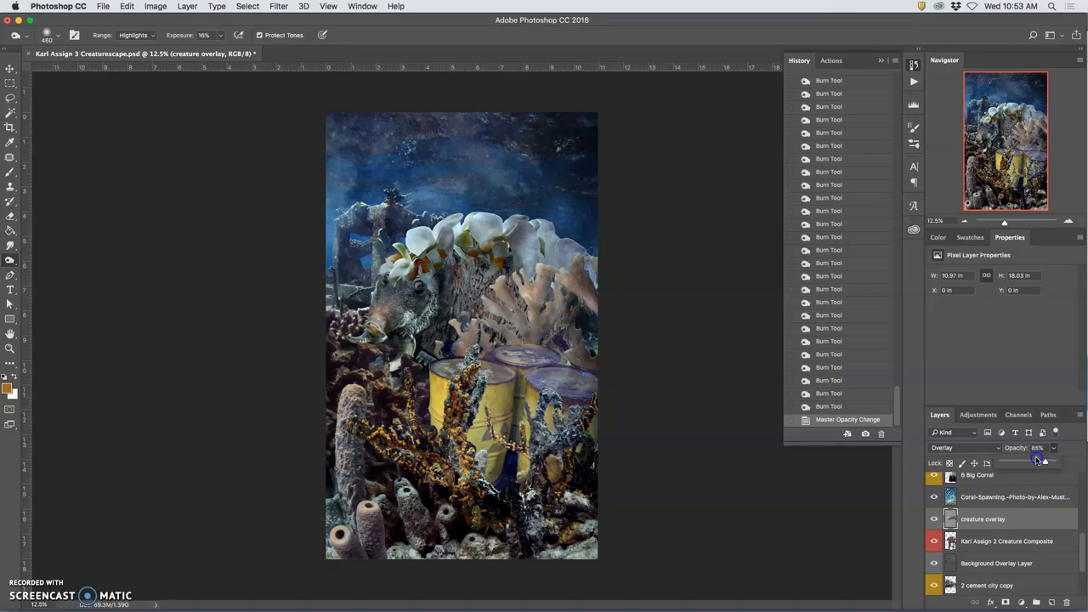
Step: Sweep creature overlay opacity low and back to 100%, then select the Eraser Tool
drag(1044, 461, 1003, 461)
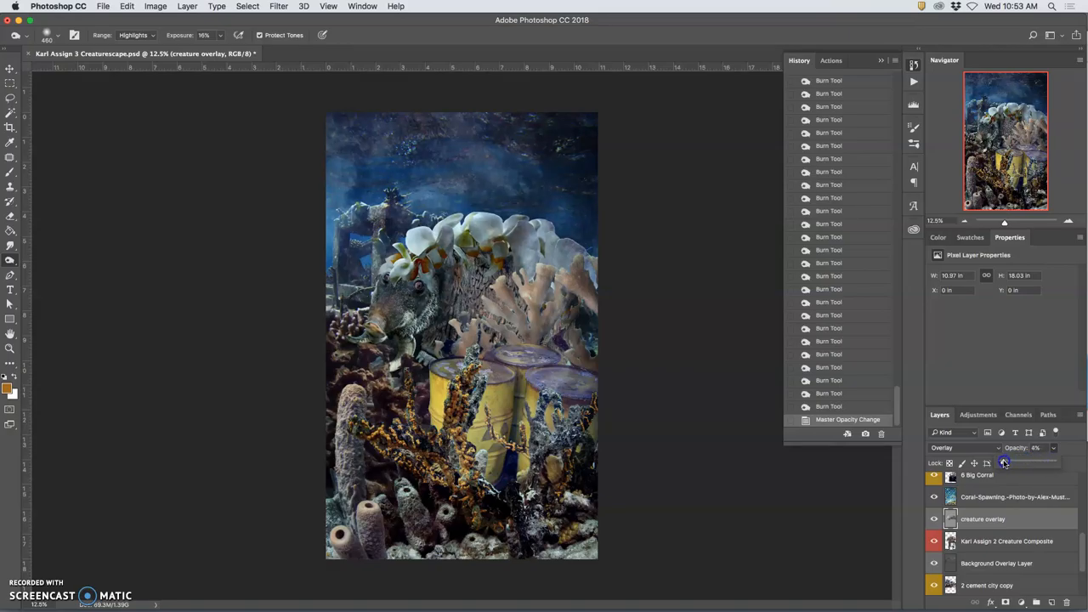
drag(1003, 463, 1014, 463)
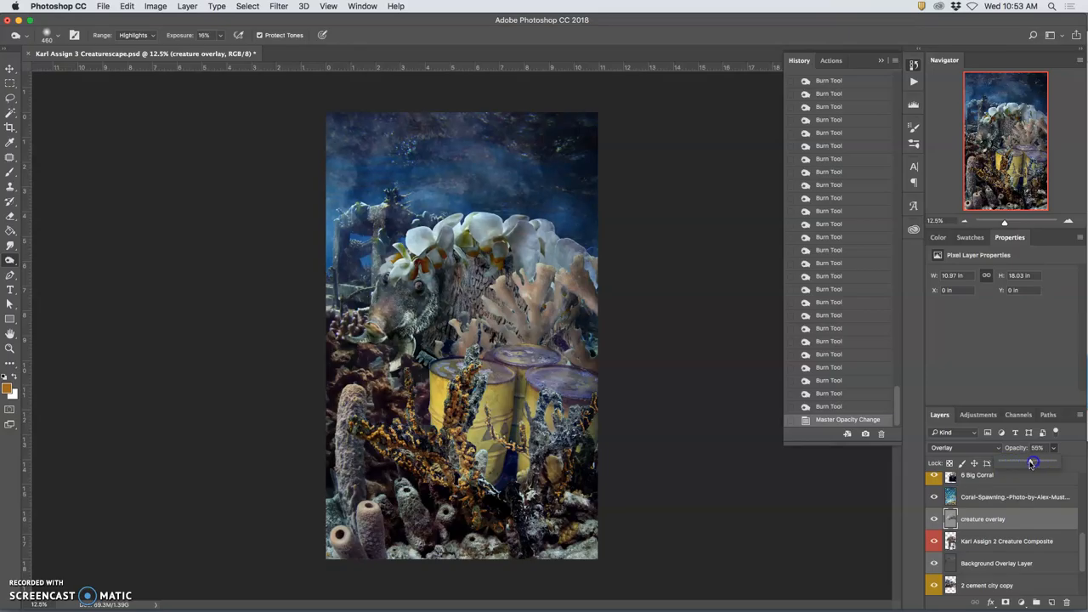
drag(1031, 462, 1063, 462)
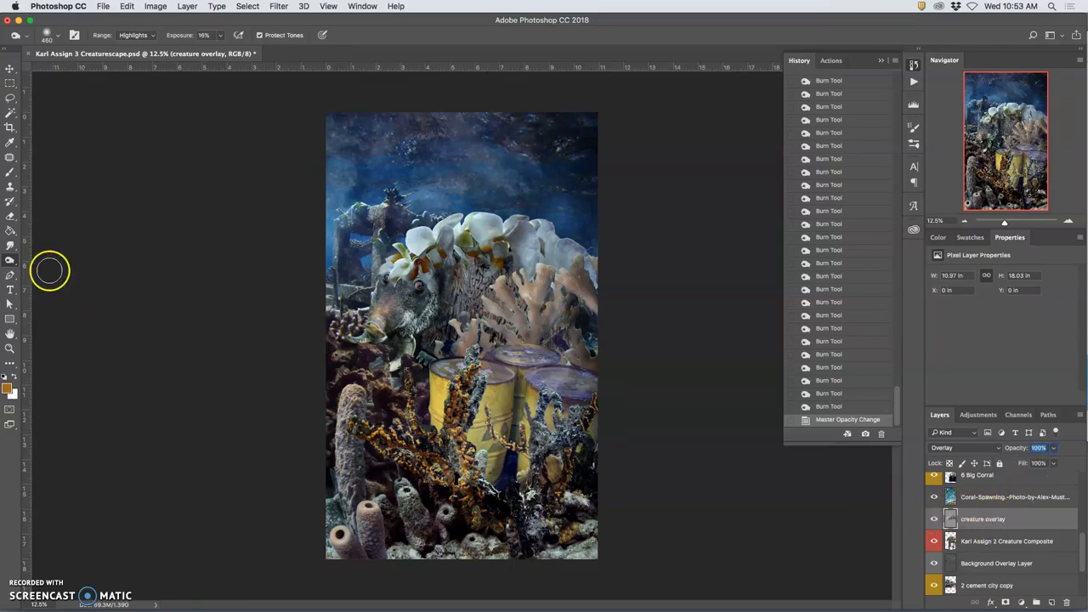
click(11, 217)
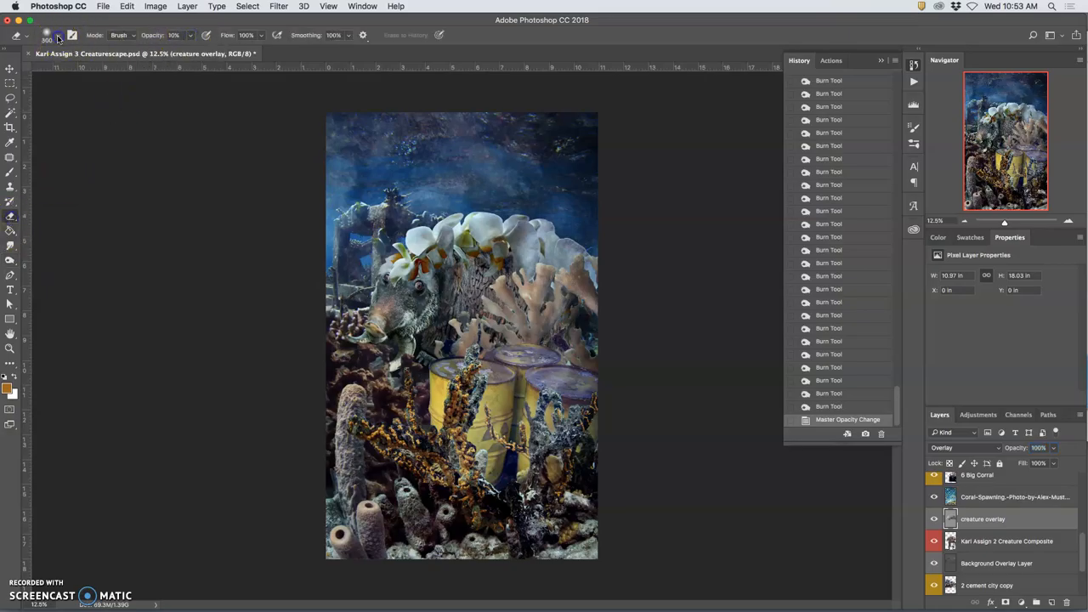
Step: Enlarge the 10% eraser and softly erase creature overlay over the coral and barrels
click(48, 35)
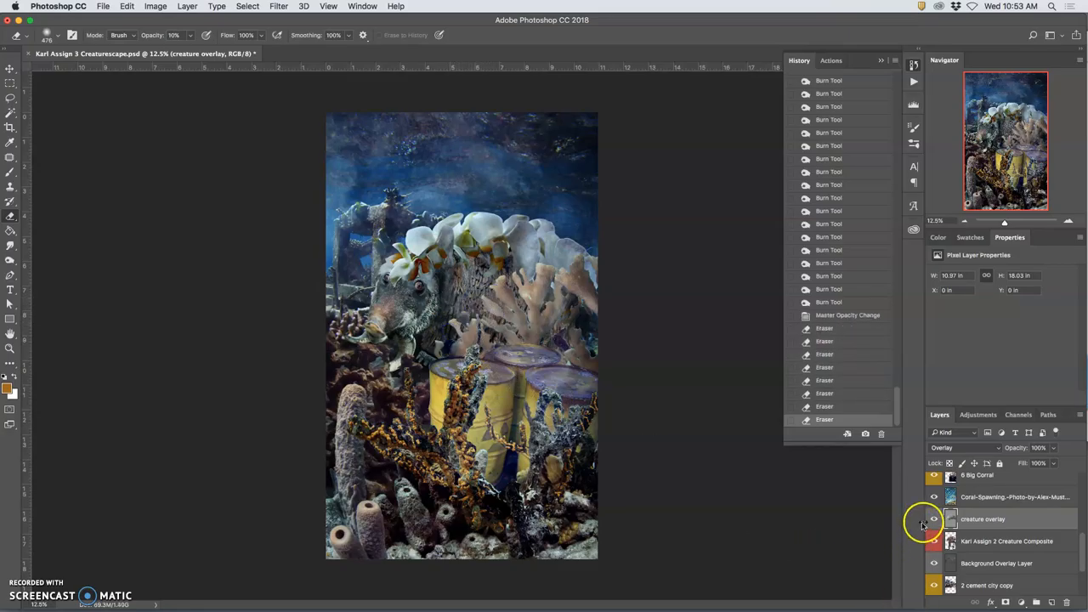
click(934, 519)
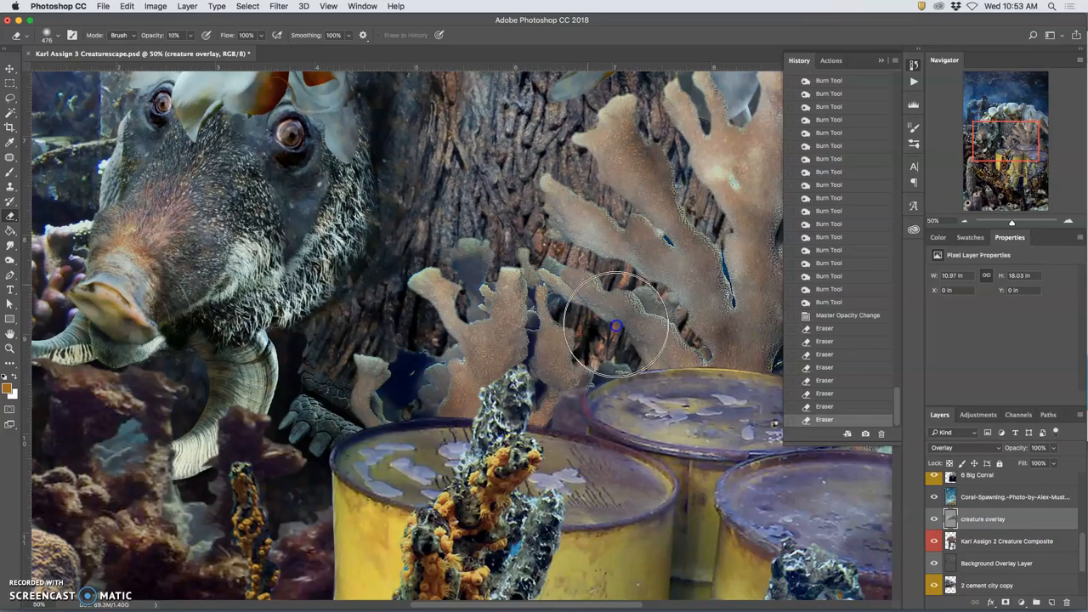
drag(616, 328, 369, 429)
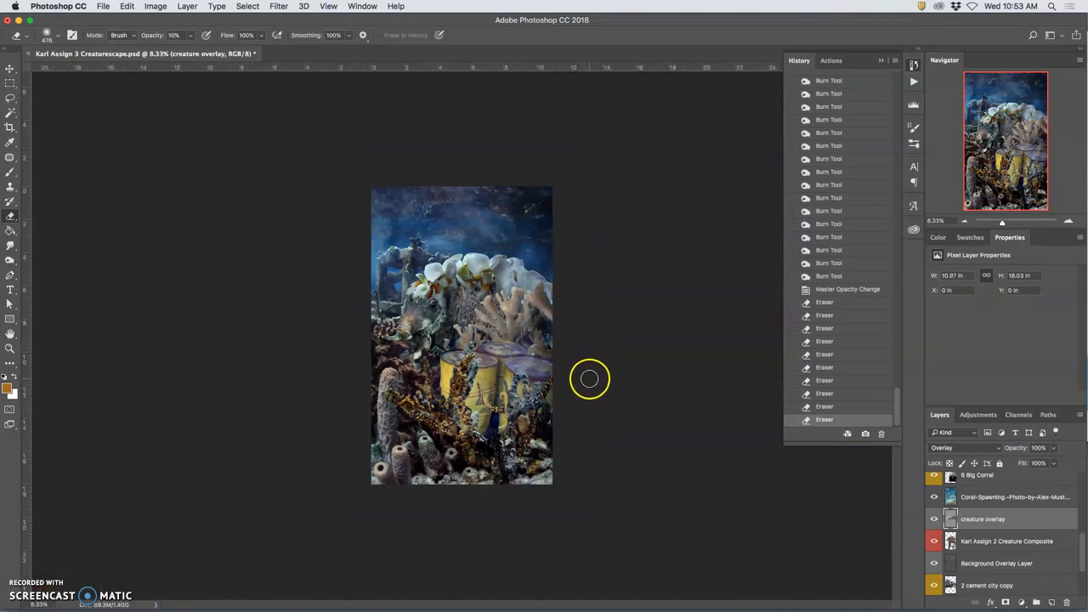
mouse_move(581, 386)
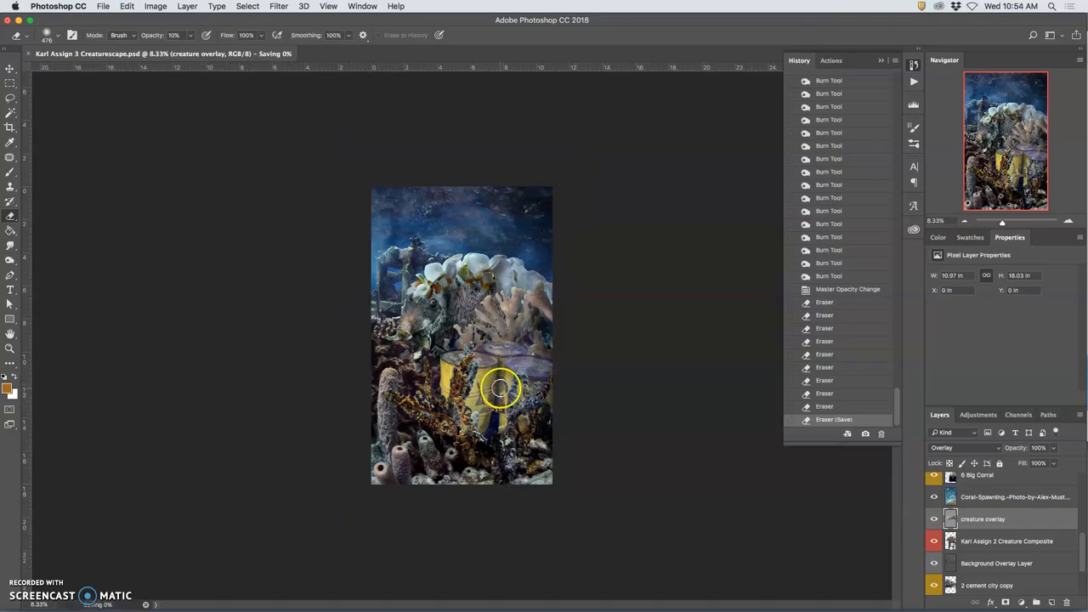
drag(501, 388, 488, 453)
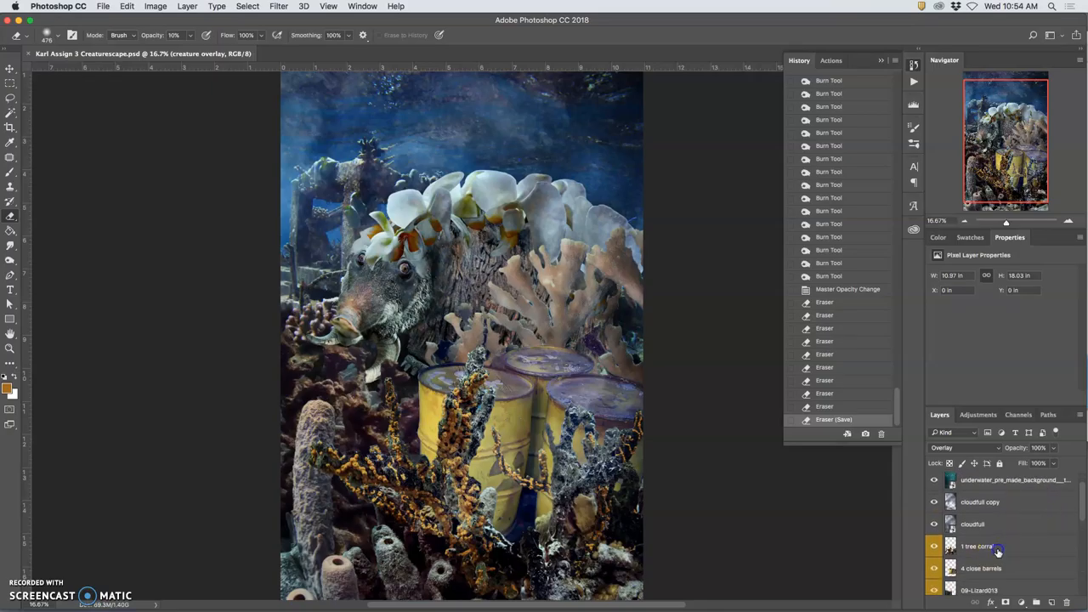
Step: Locate the 4 close barrels layer by toggling visibility, then fill a new layer with 50% gray
click(978, 545)
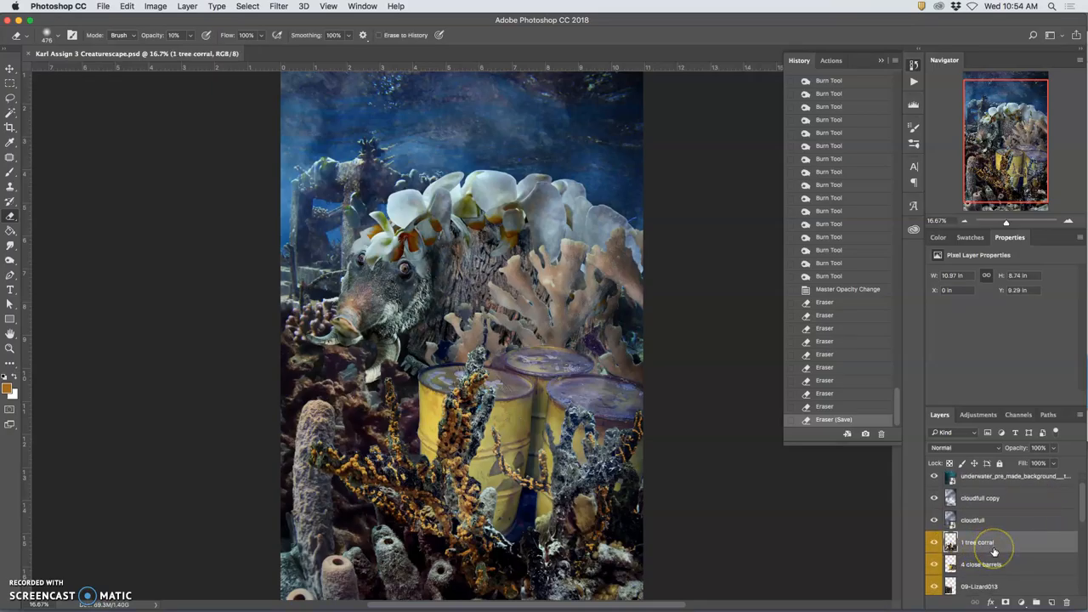
click(934, 543)
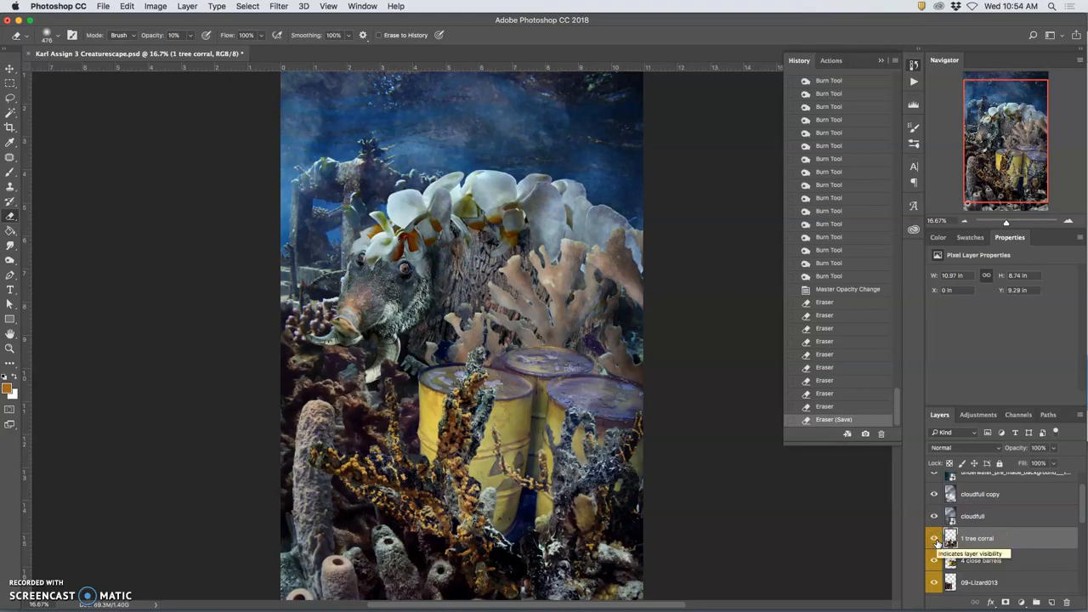
click(934, 560)
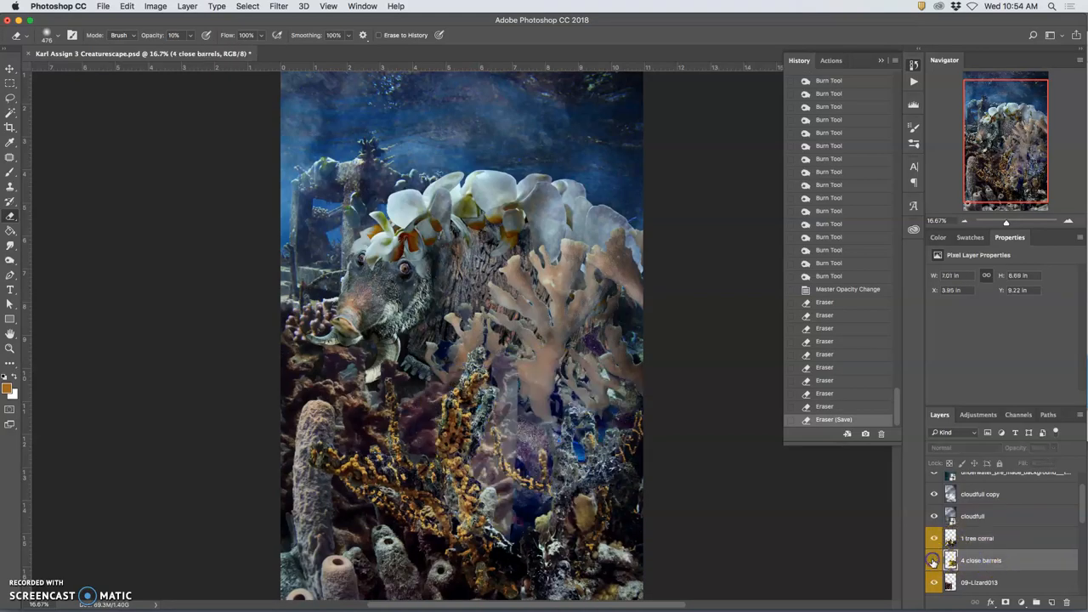
click(1041, 602)
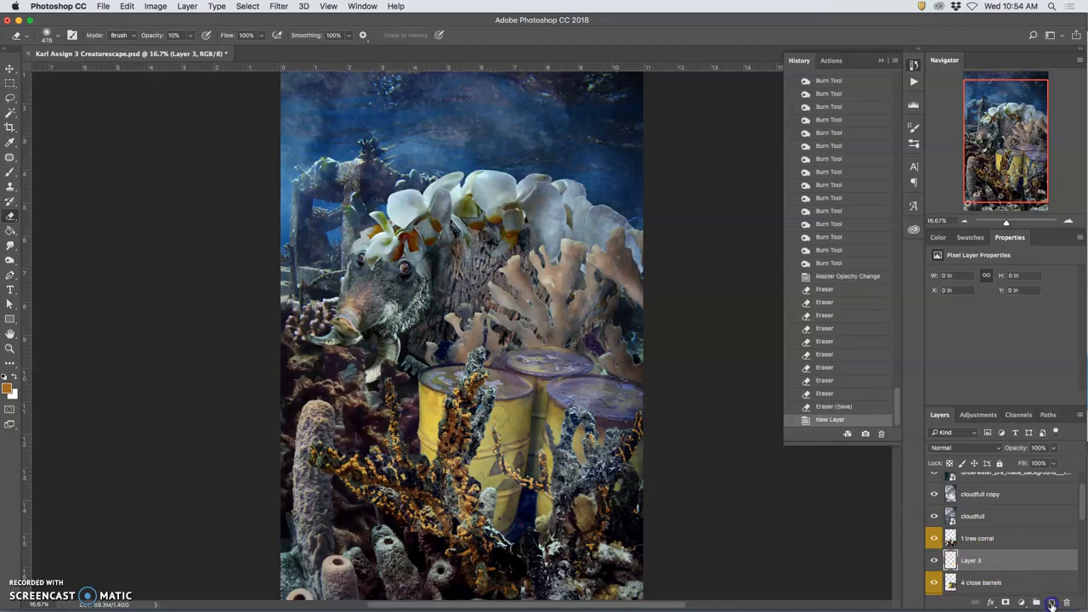
click(127, 5)
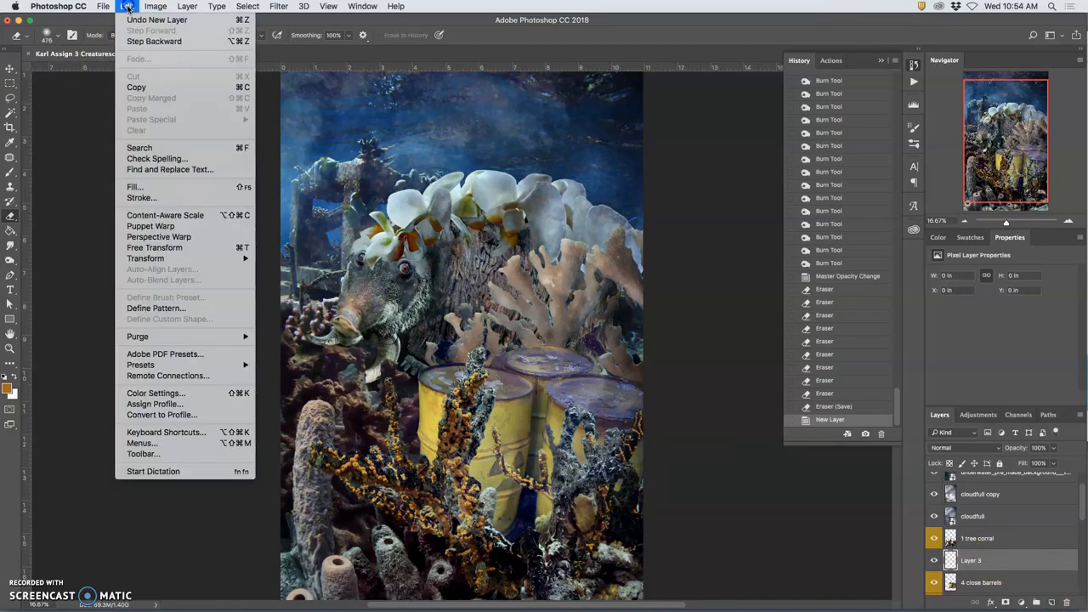
click(134, 186)
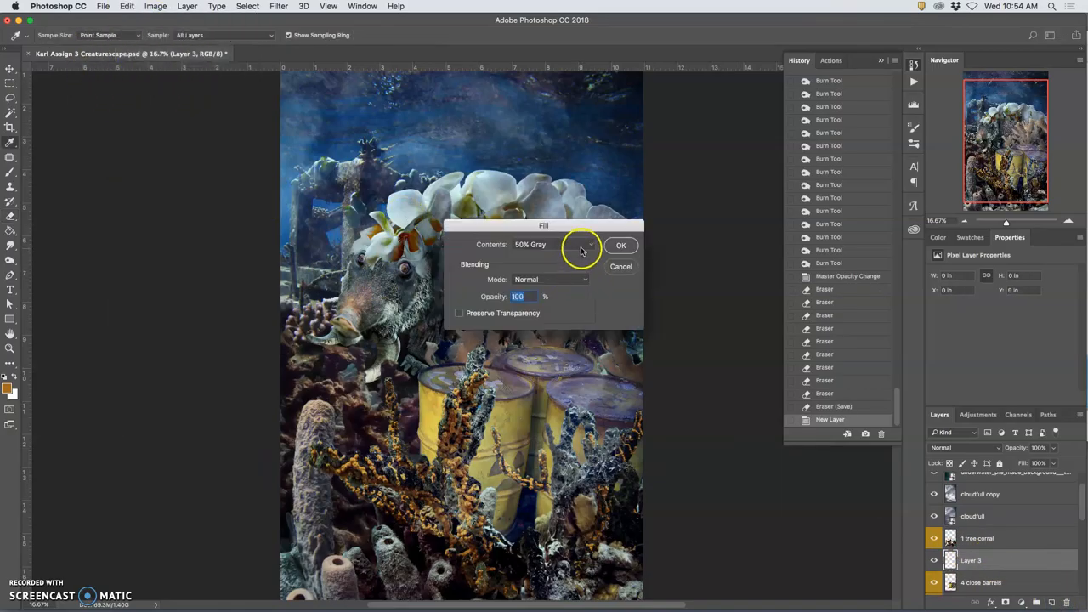
click(621, 245)
text(middleground overlay)
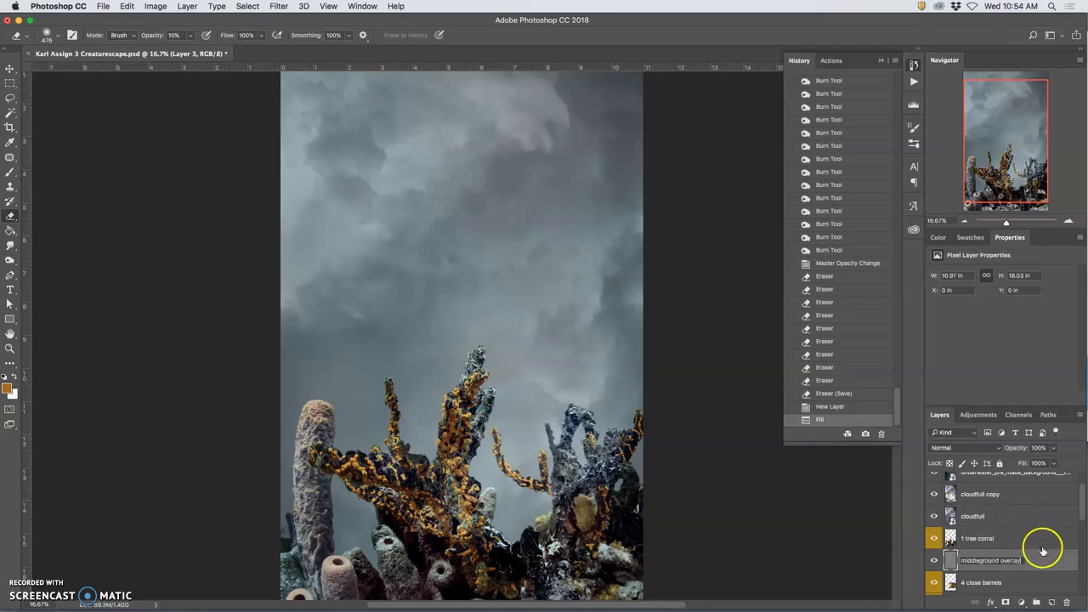
Step: Set the middleground overlay to Overlay blending and burn darker tones into the scene
click(952, 447)
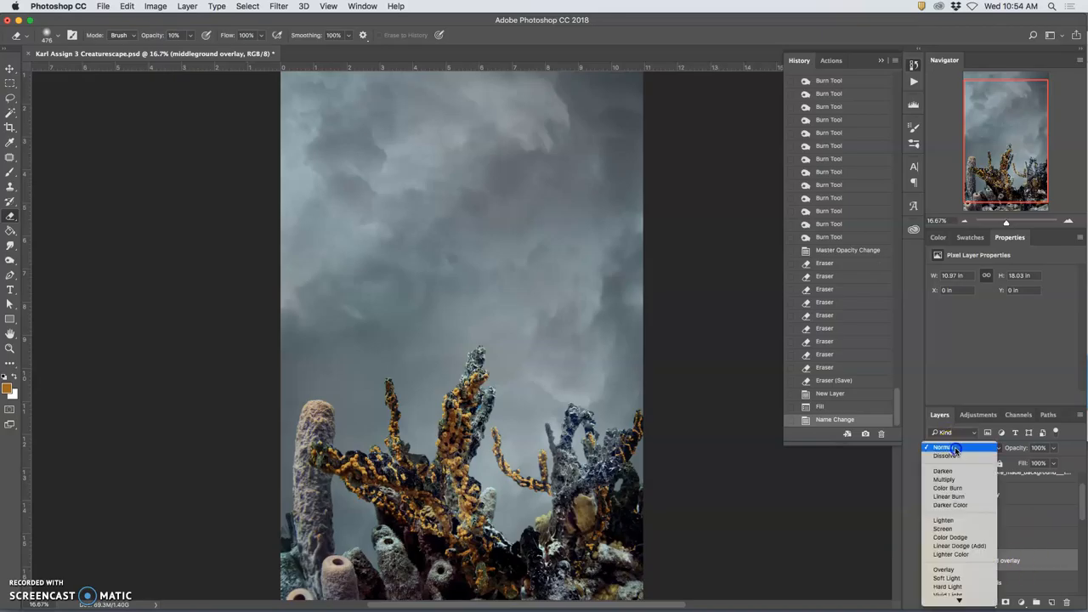
click(943, 569)
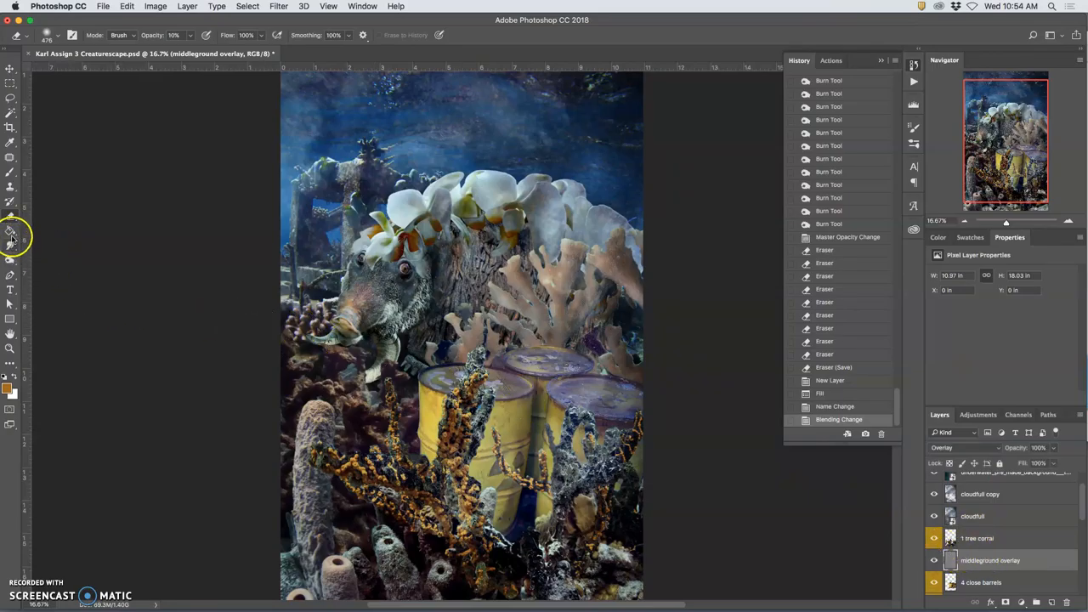
mouse_move(12, 258)
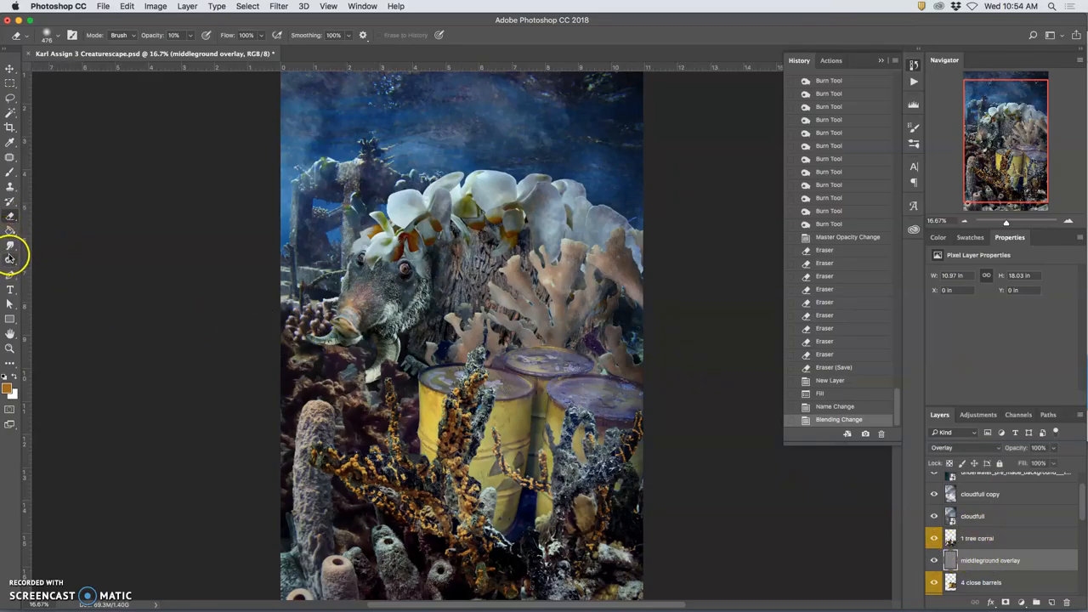
click(11, 255)
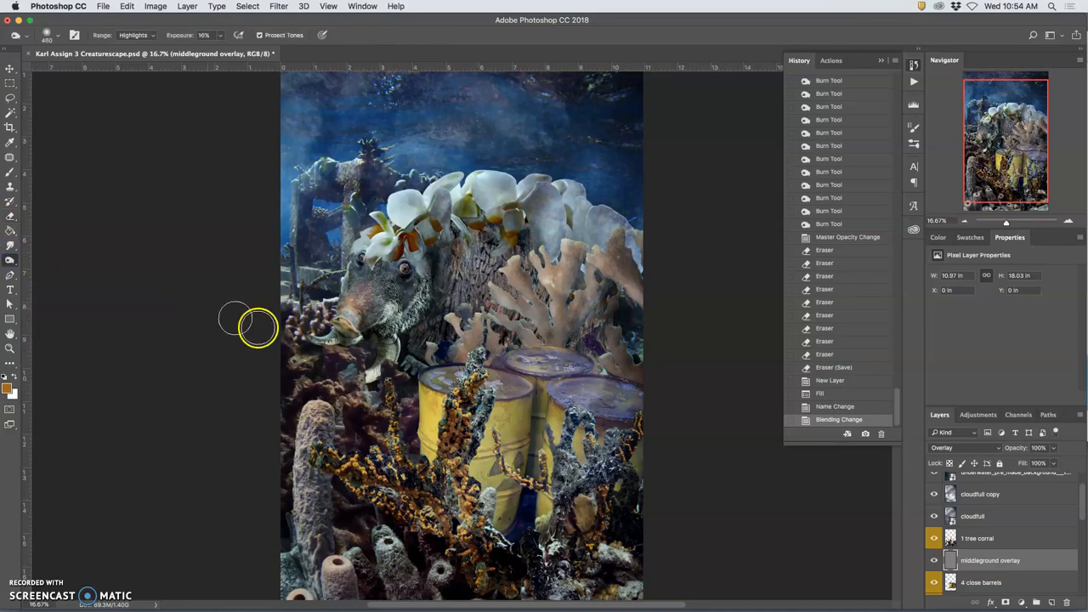
drag(250, 327, 429, 433)
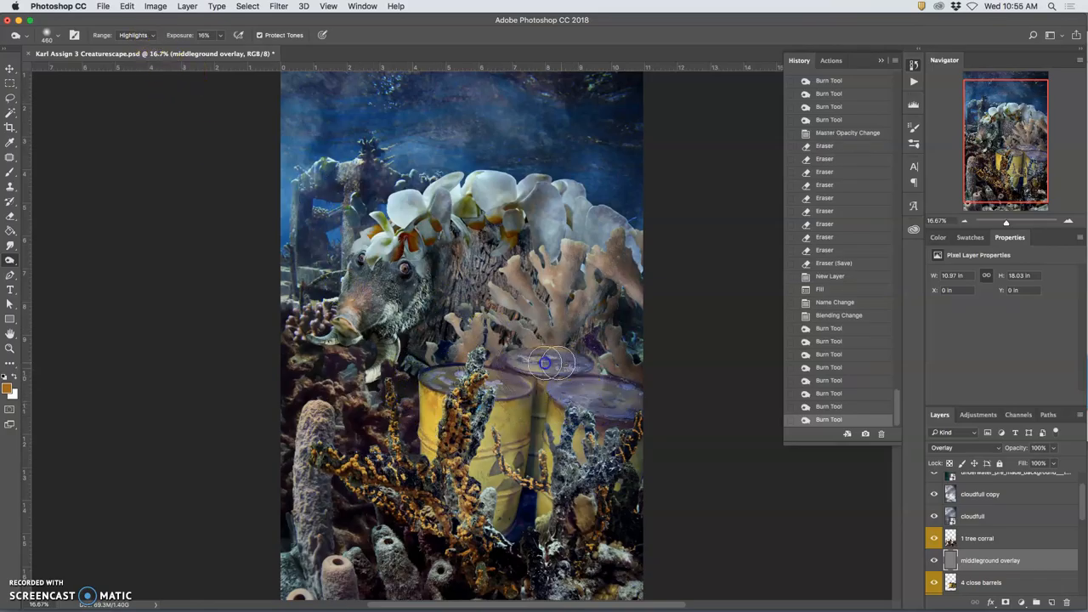
Step: Burn the tops of the barrels and switch the Burn range to Midtones
drag(548, 363, 571, 387)
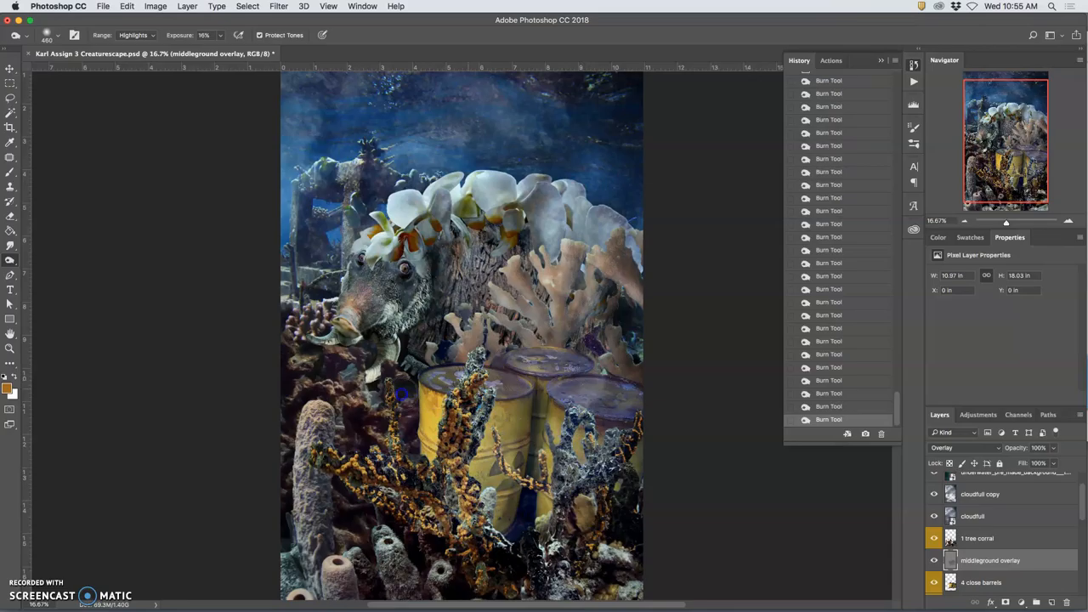
click(136, 35)
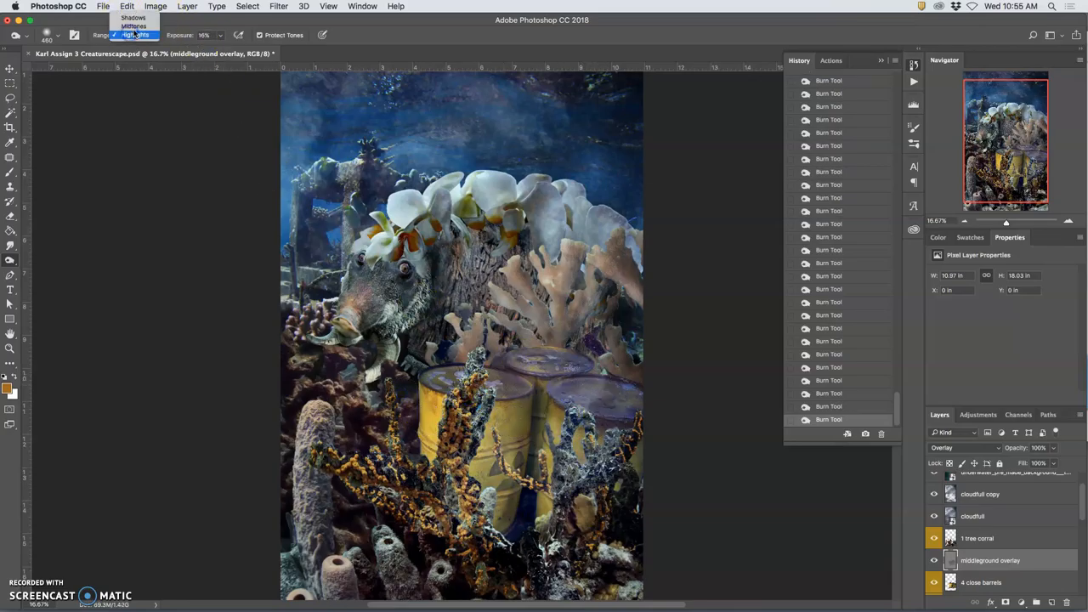
click(133, 25)
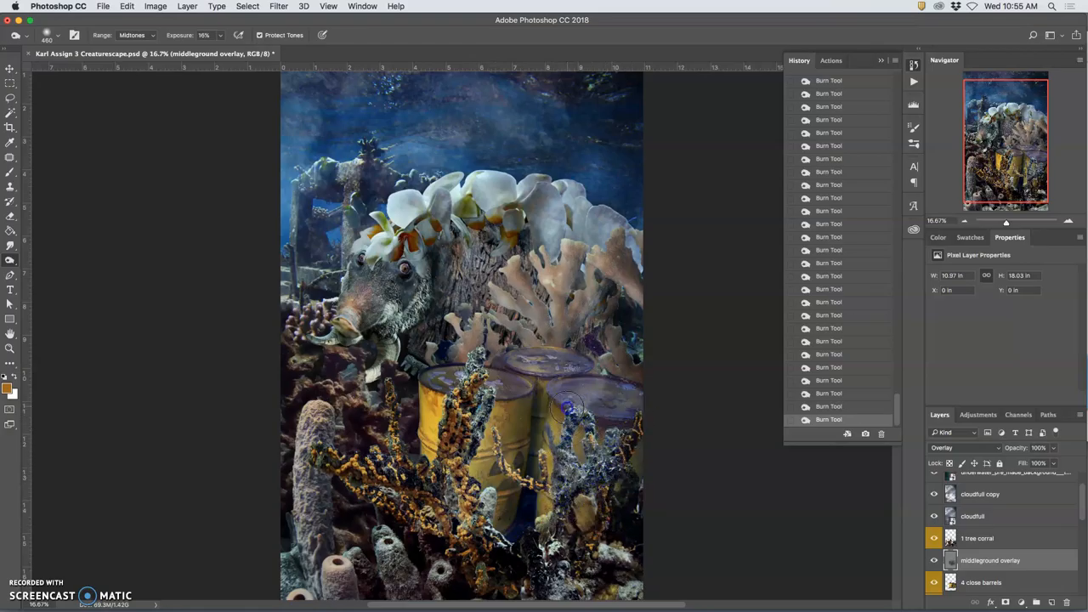
mouse_move(542, 366)
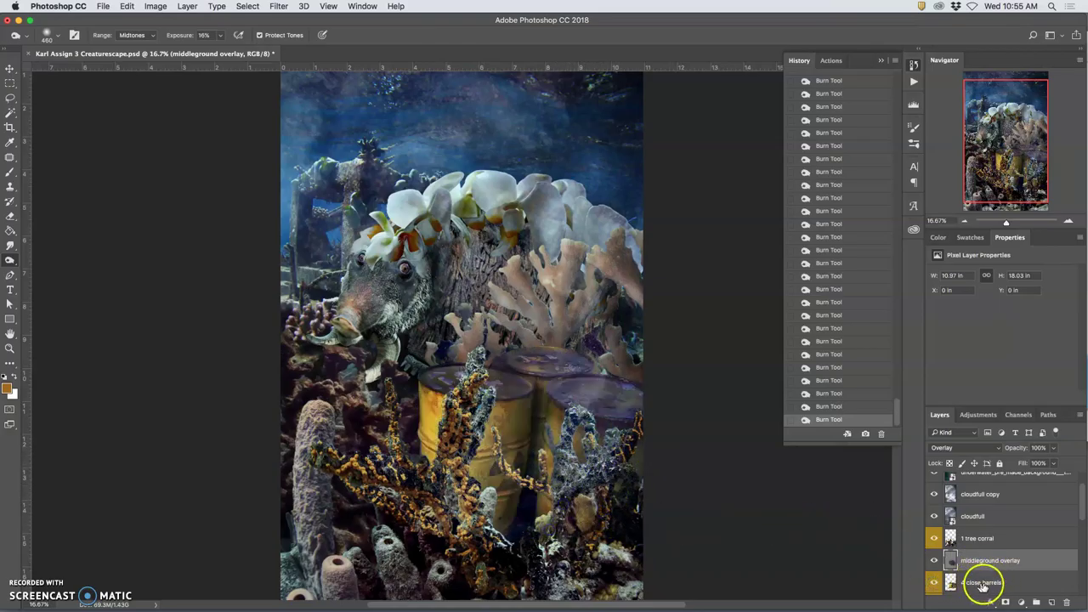
Step: Apply Hue/Saturation to the 4 close barrels layer: Saturation -29, Lightness slightly lower
click(155, 6)
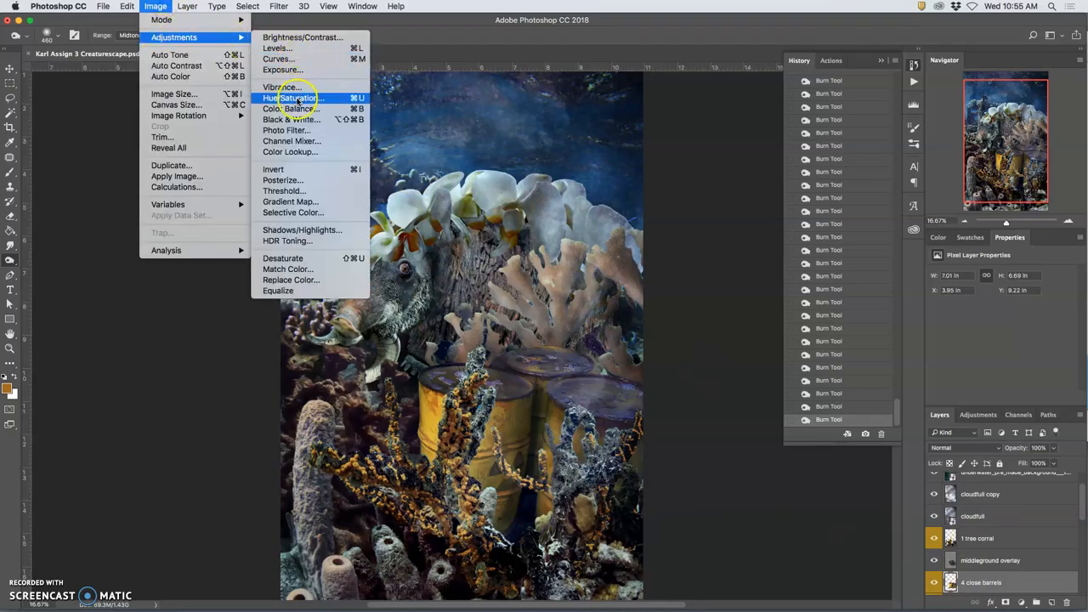
click(291, 98)
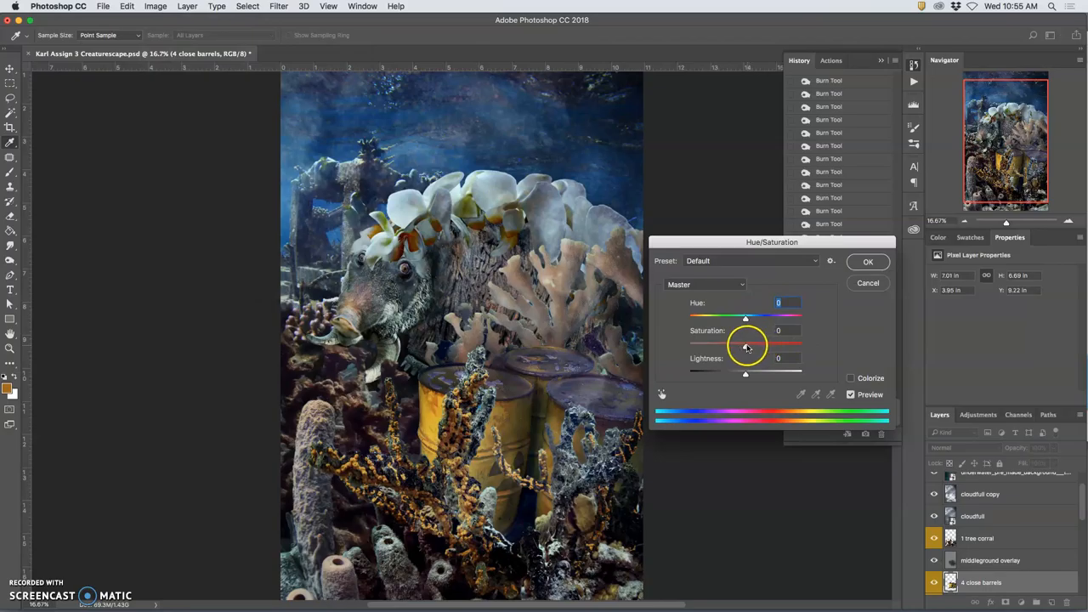
drag(744, 341, 726, 341)
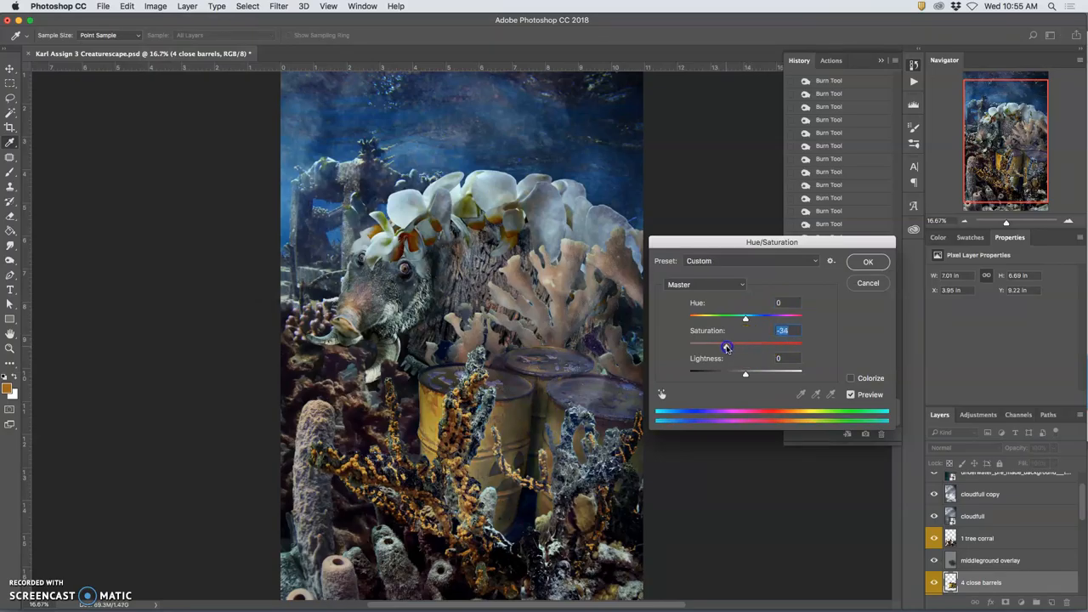
drag(724, 343, 729, 342)
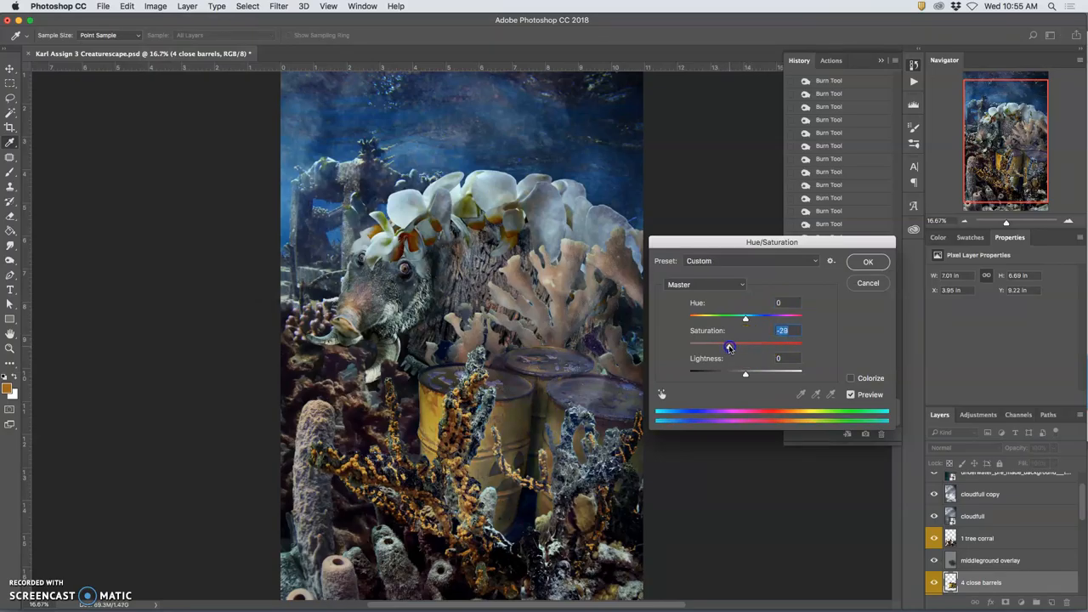
drag(745, 374, 739, 375)
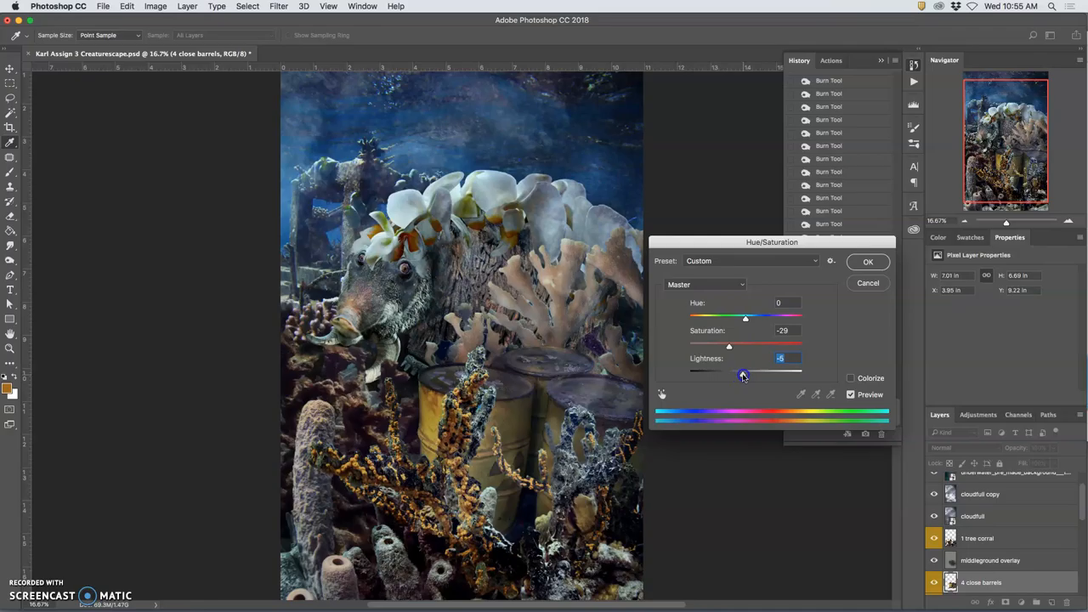
click(868, 261)
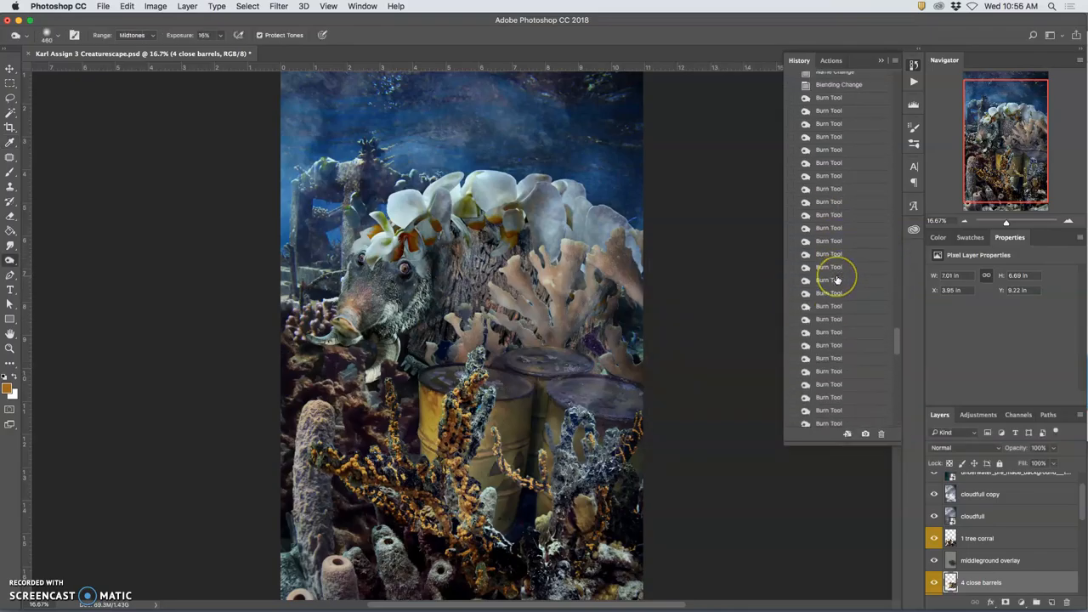
scroll(down, 3)
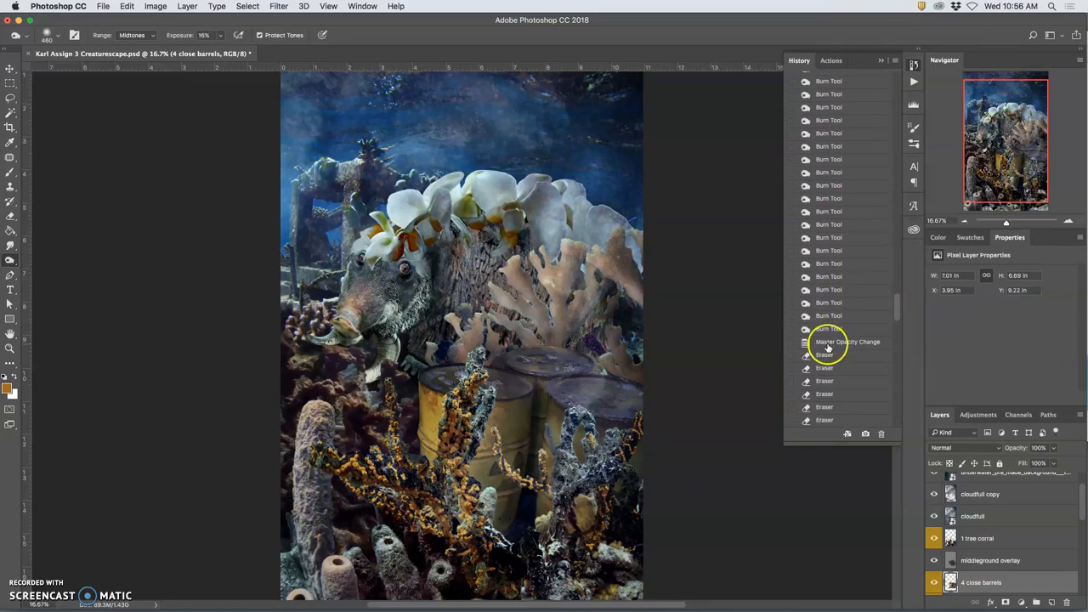
click(827, 329)
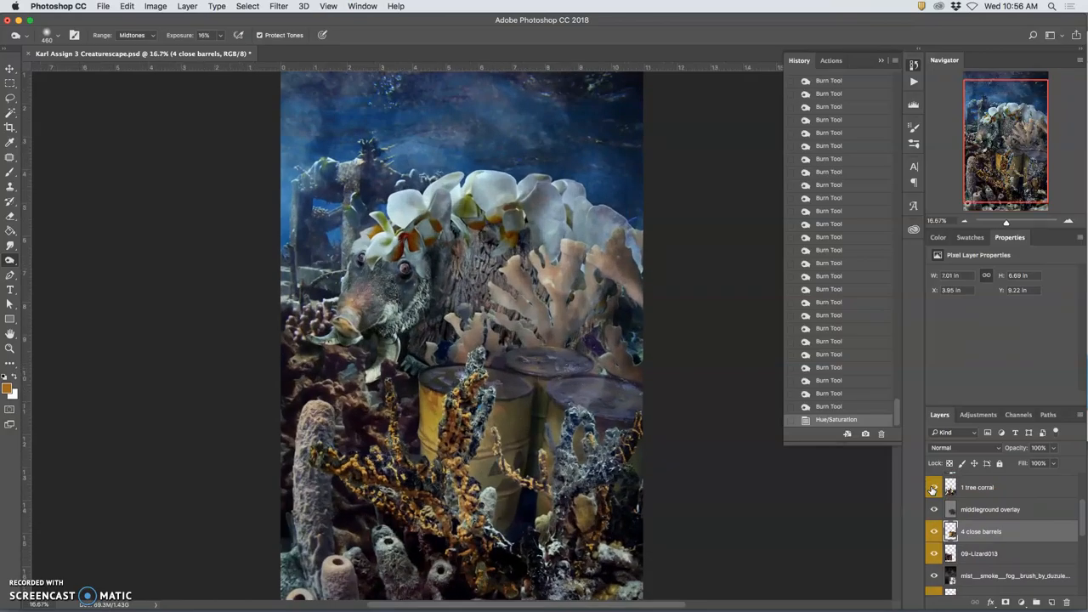
Step: Lasso a freehand piece of the cloudfull copy texture
click(934, 487)
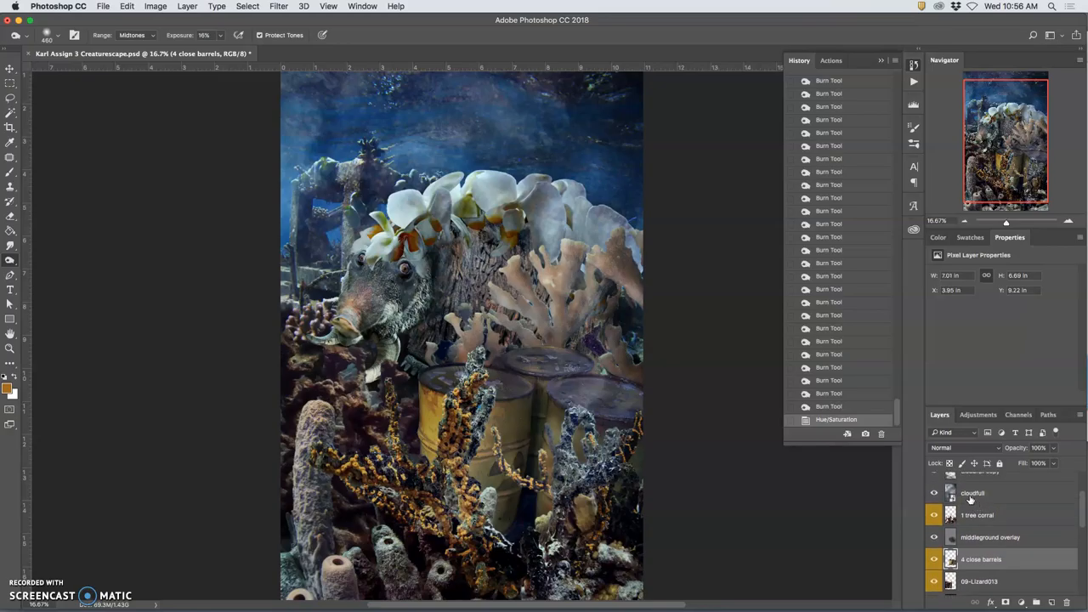
click(972, 493)
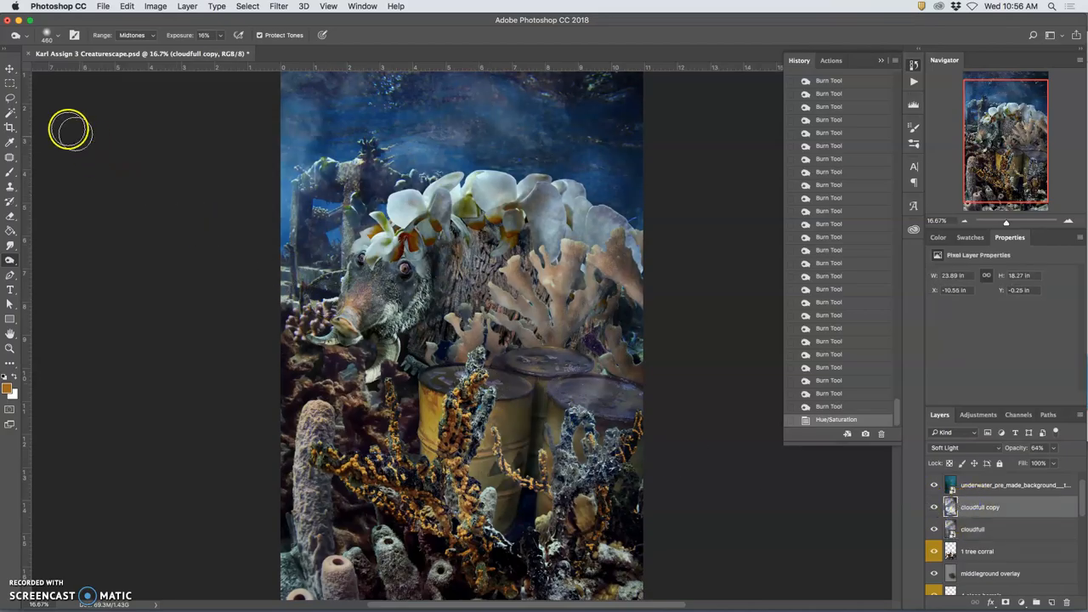
click(11, 98)
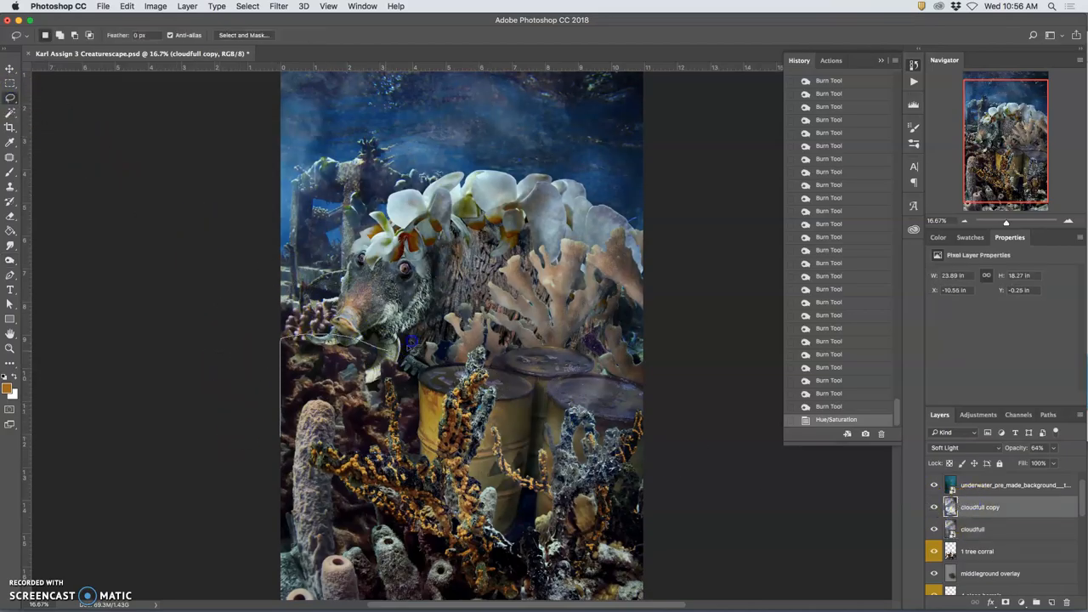
drag(413, 345, 693, 581)
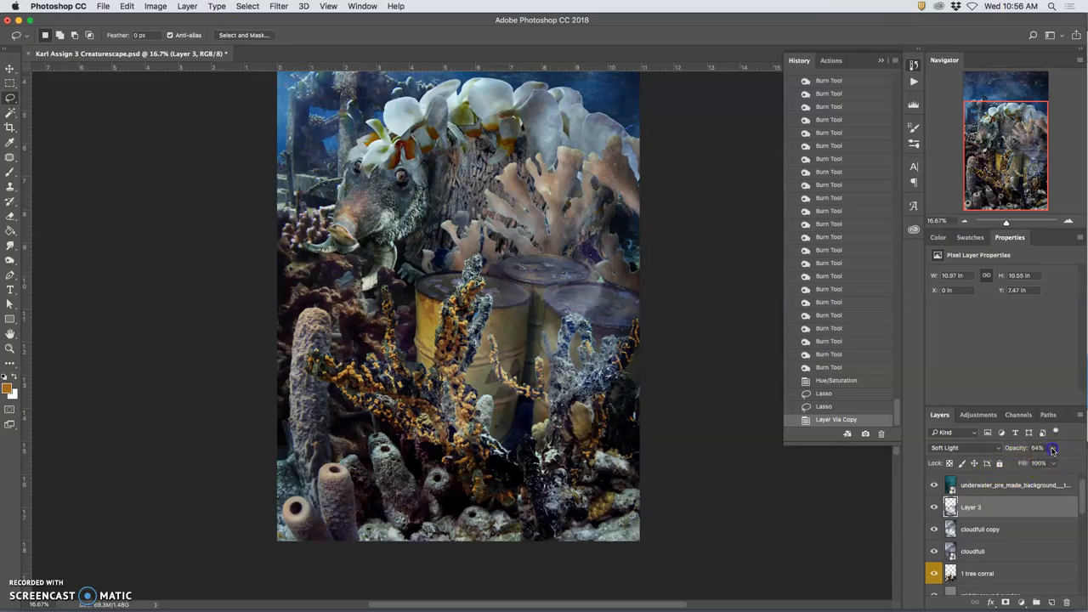
Step: Set the copied cloud layer to 91% opacity with Pin Light blending
drag(1054, 447, 1066, 447)
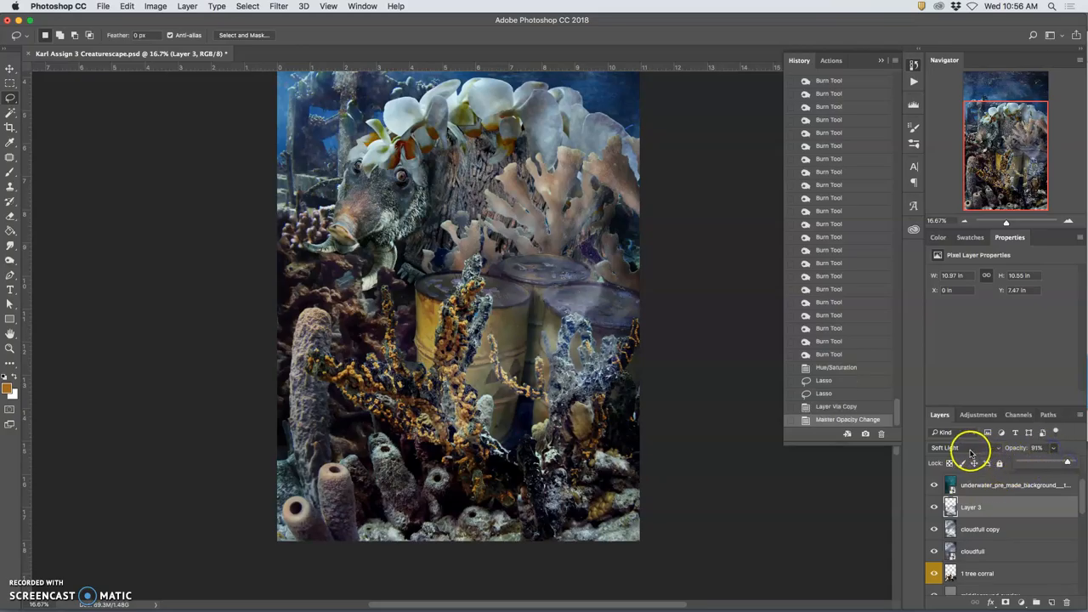
click(964, 448)
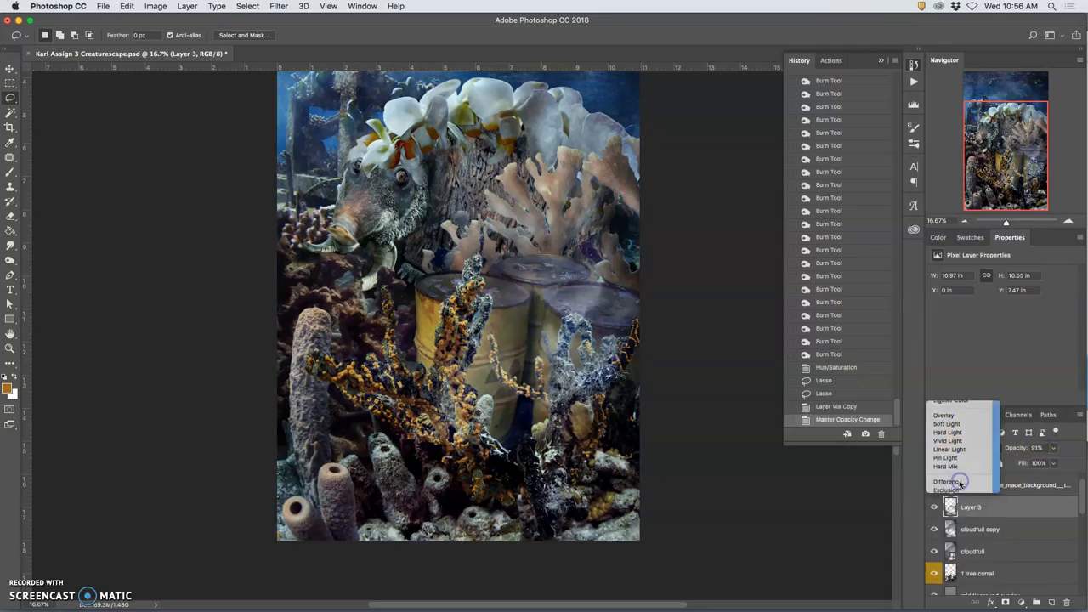
click(945, 457)
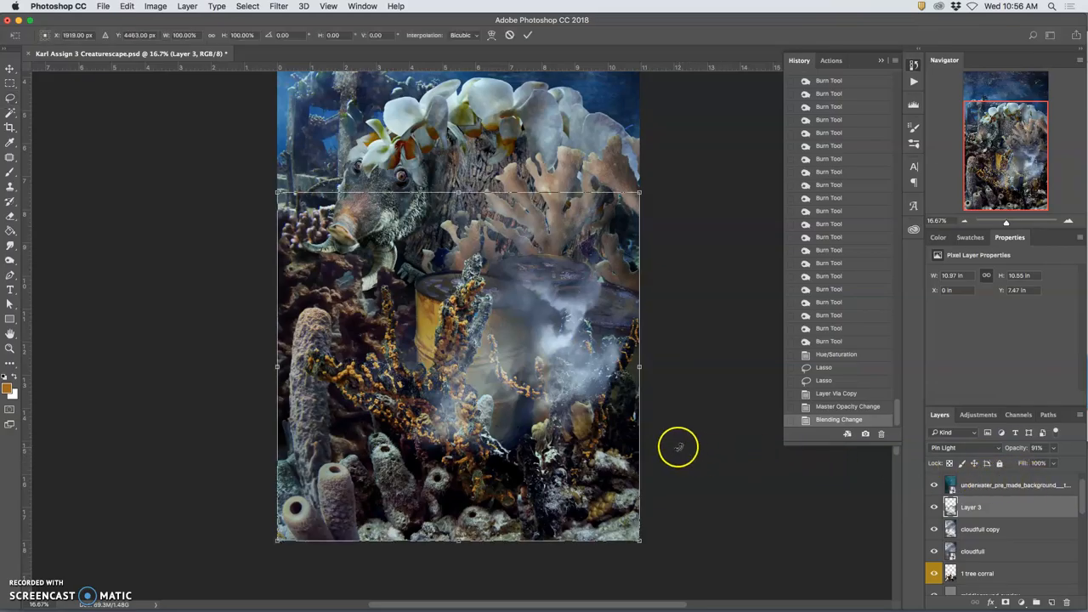
Step: Warp the cloud layer, bulging its right side and stretching it over the lower scene
right_click(679, 446)
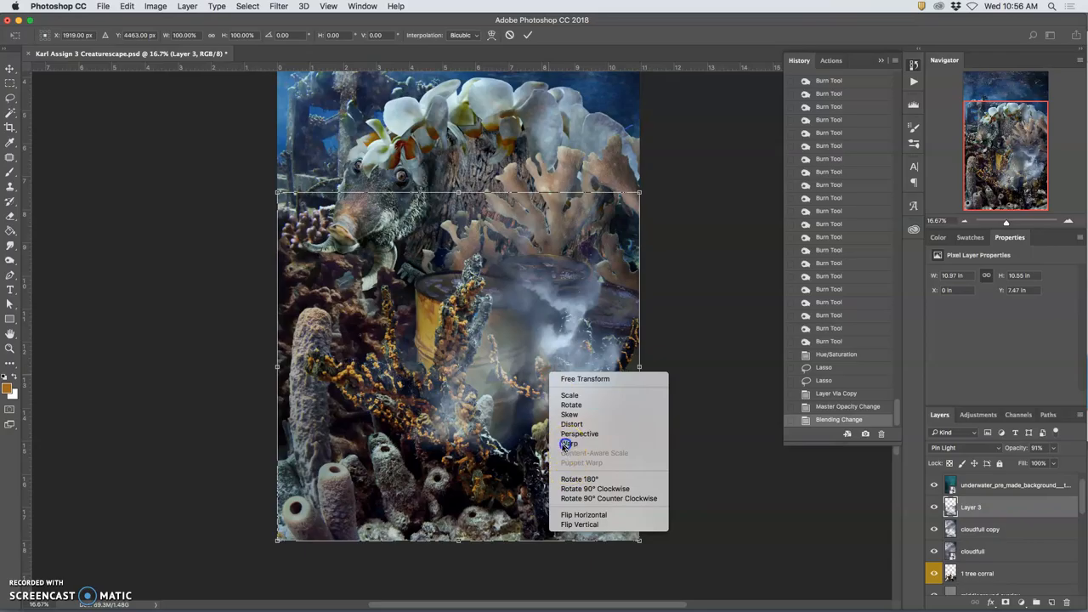
click(568, 443)
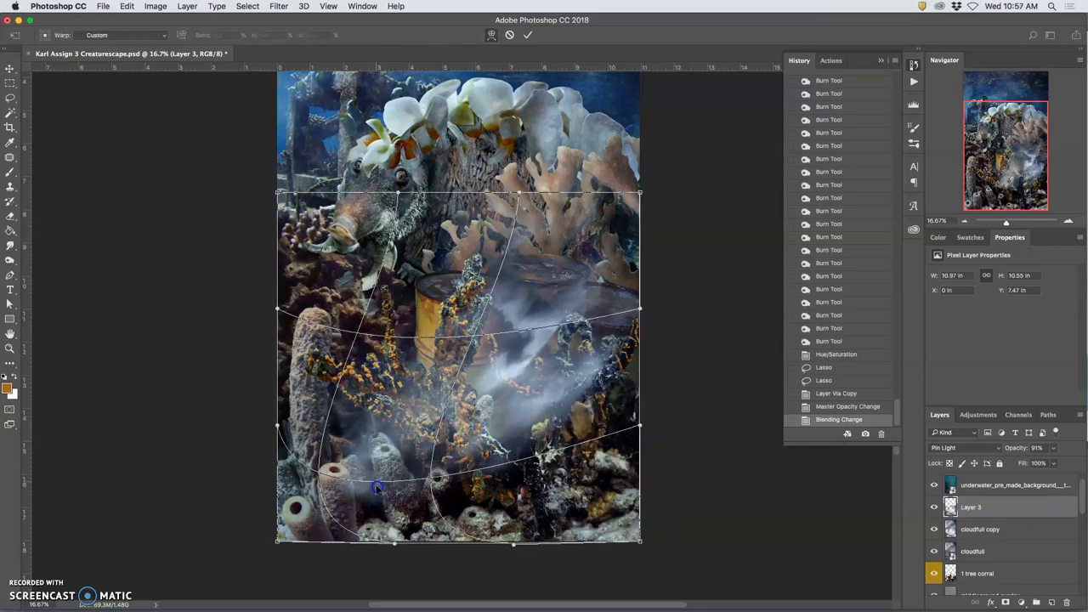
drag(376, 487, 319, 251)
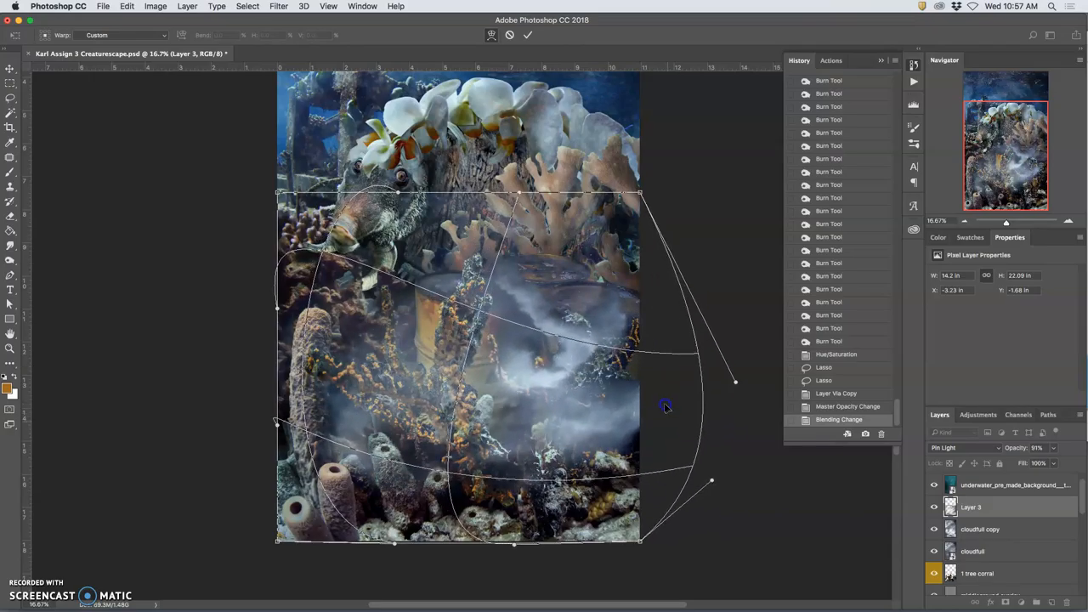
drag(665, 407, 451, 294)
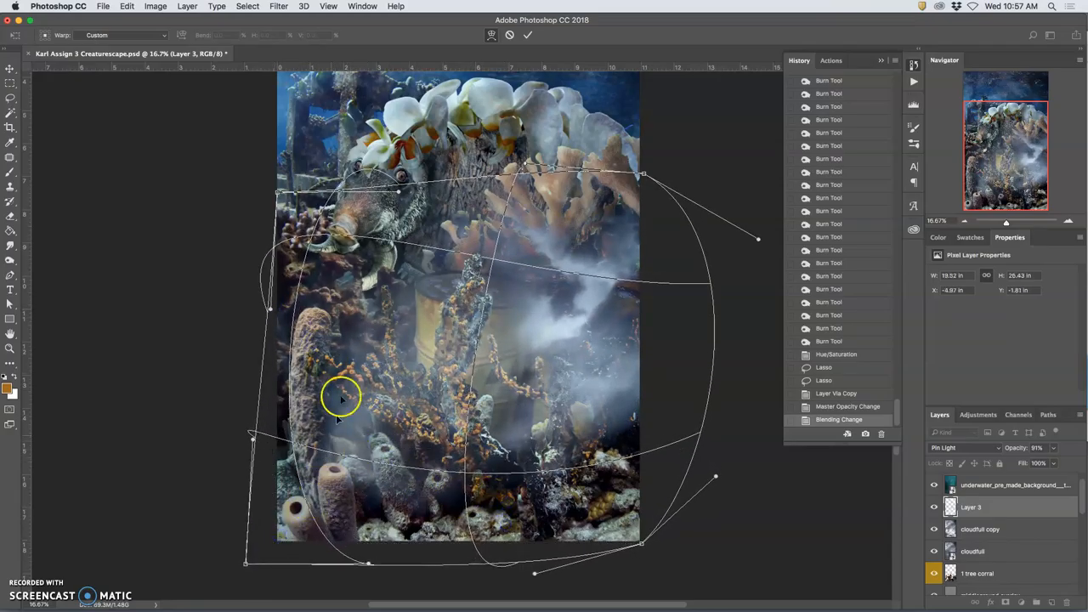
drag(345, 398, 576, 383)
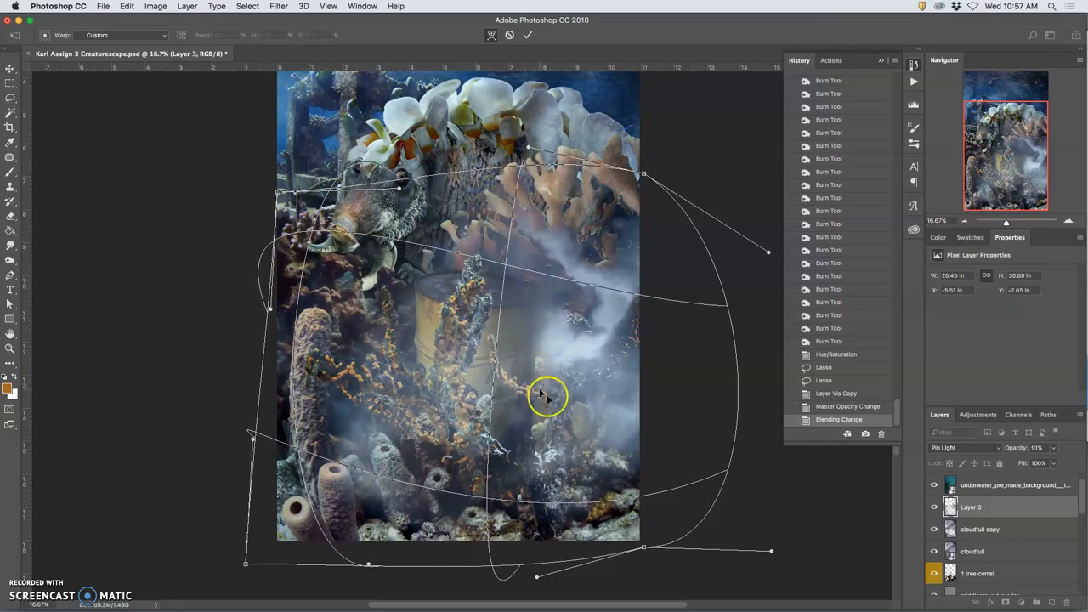
mouse_move(584, 423)
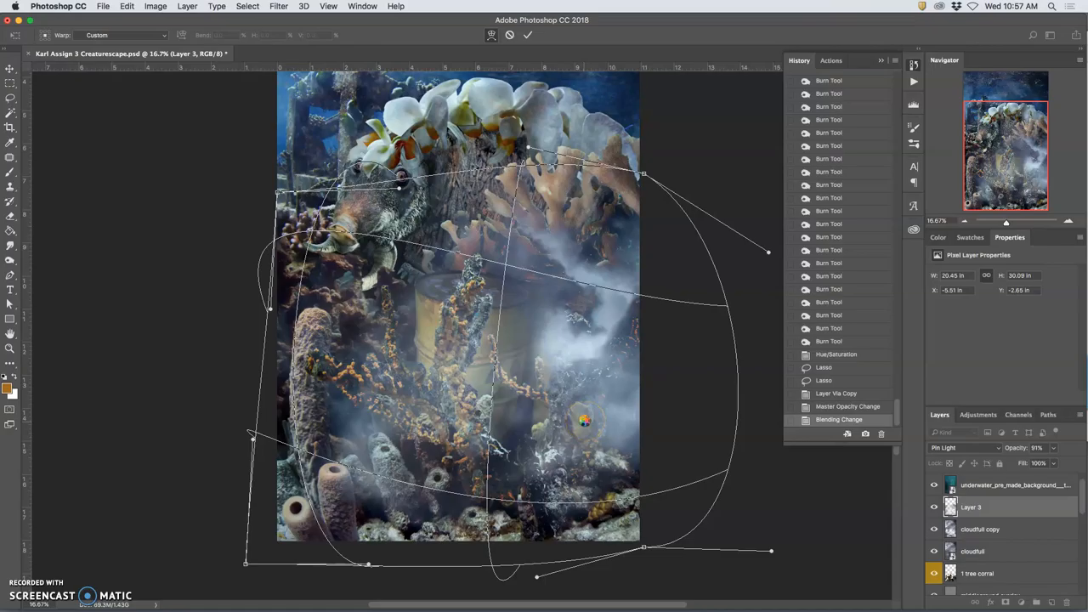
click(527, 35)
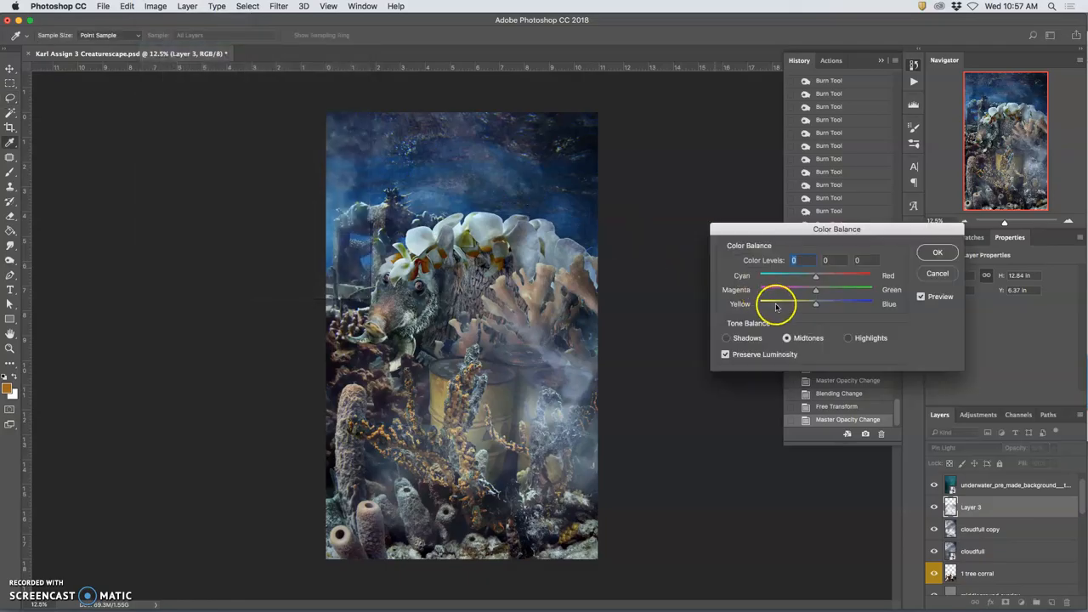
Step: Adjust Layer 3's midtone color balance sliders and confirm
drag(814, 303, 802, 304)
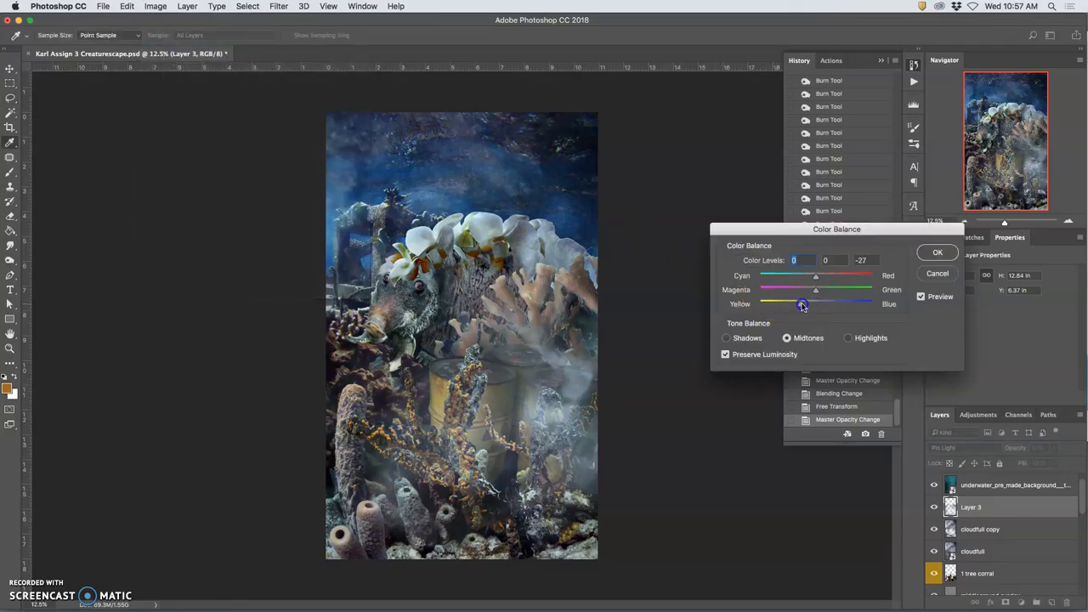
drag(803, 303, 809, 303)
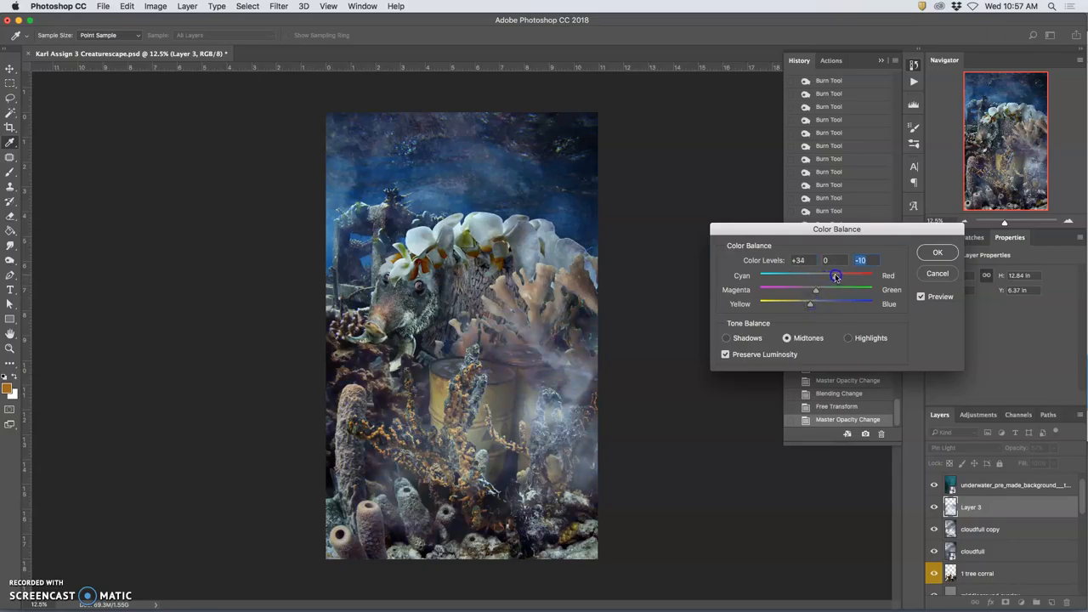
drag(835, 275, 823, 275)
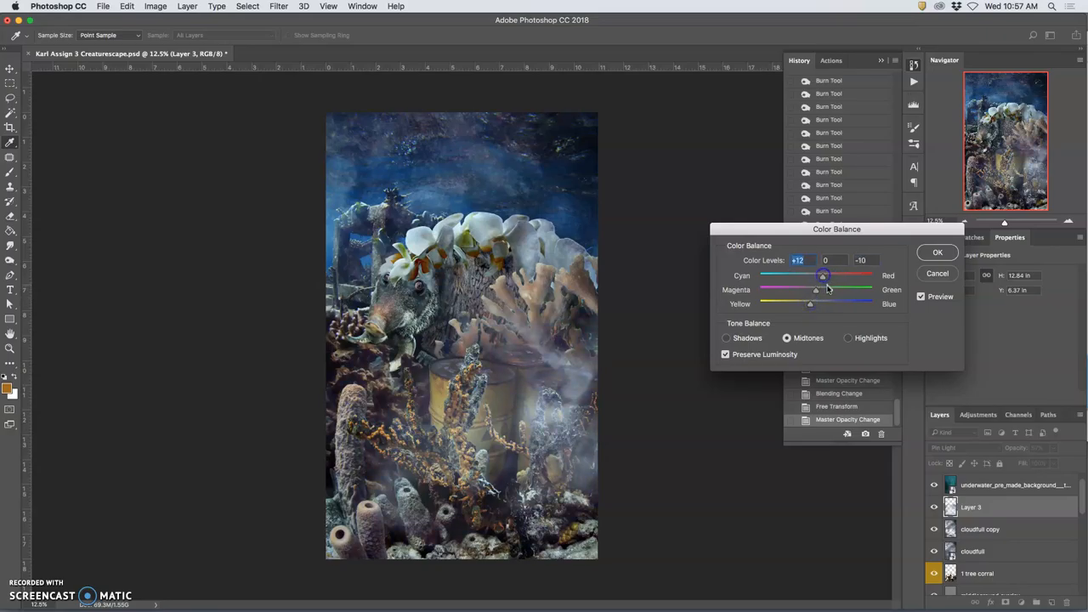
click(848, 337)
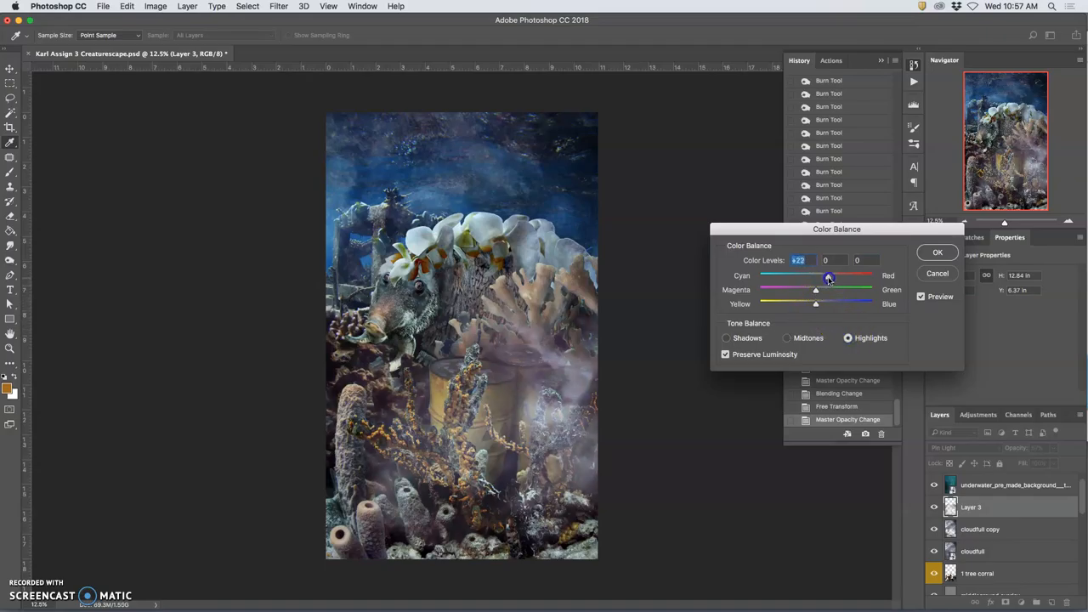
Step: Set the highlights Color Levels to -3, +3, -3 and apply
drag(828, 277, 810, 277)
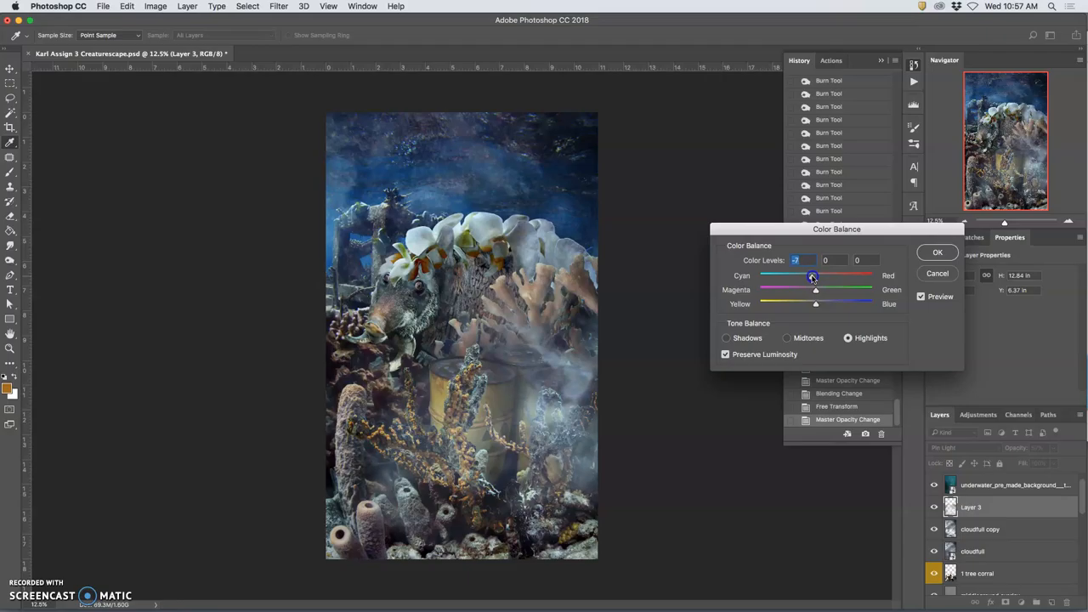
drag(814, 275, 822, 290)
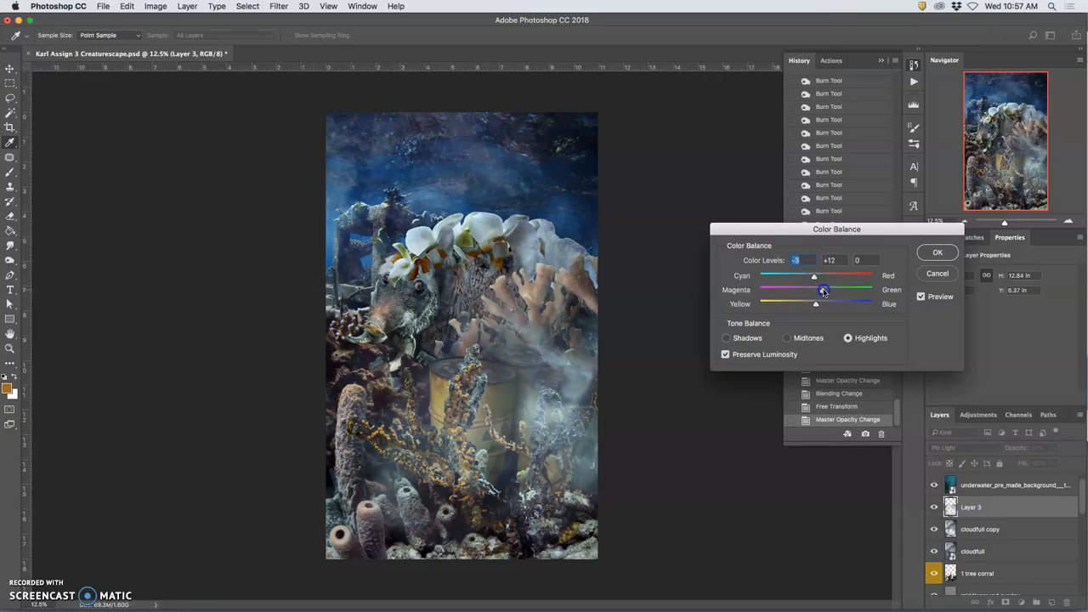
drag(823, 290, 818, 289)
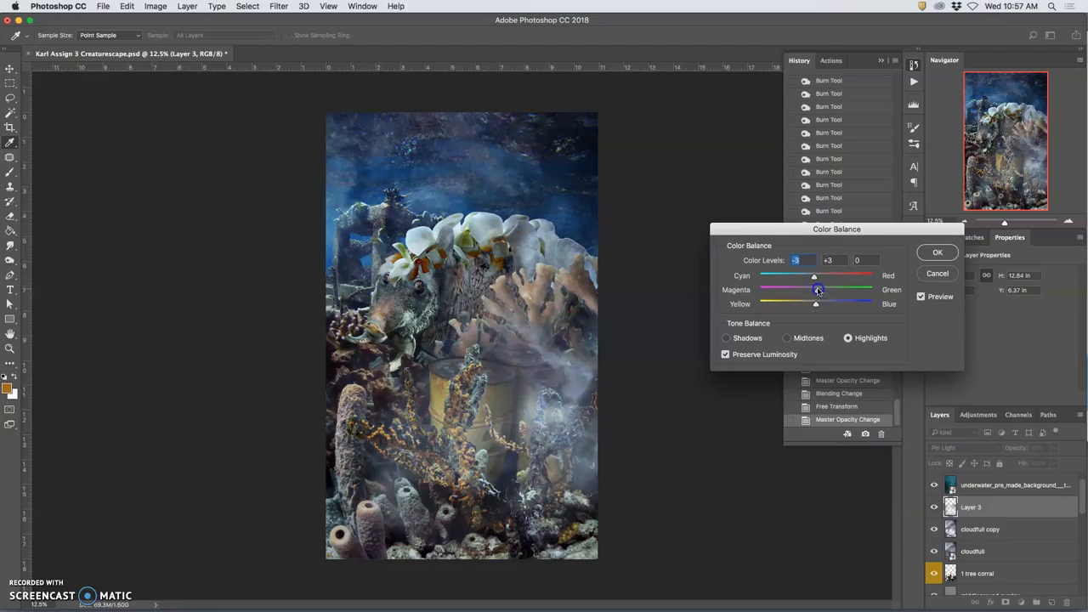
drag(815, 303, 808, 303)
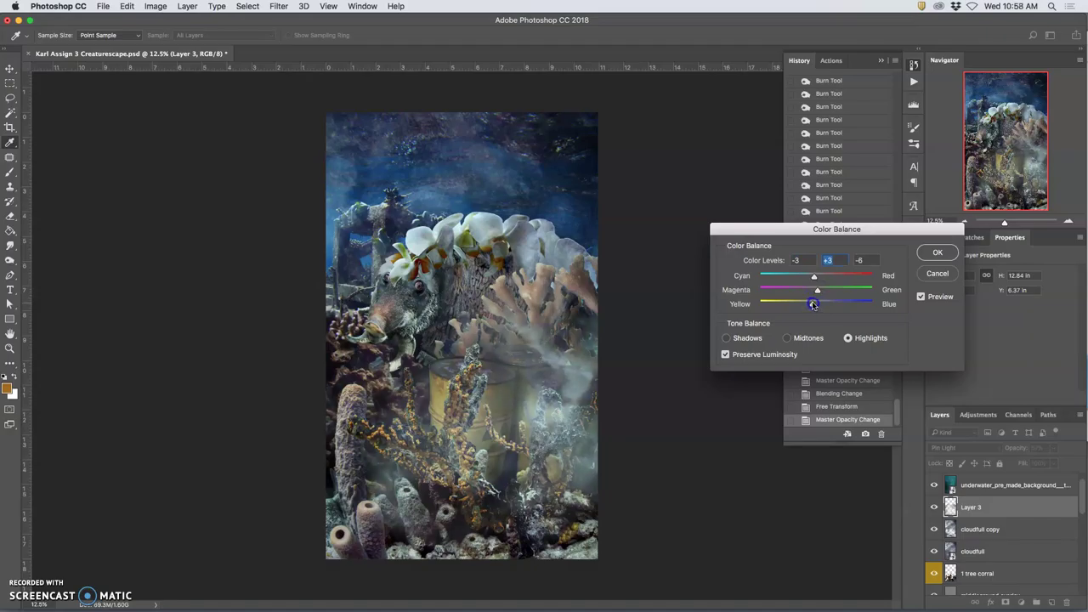
drag(807, 303, 813, 304)
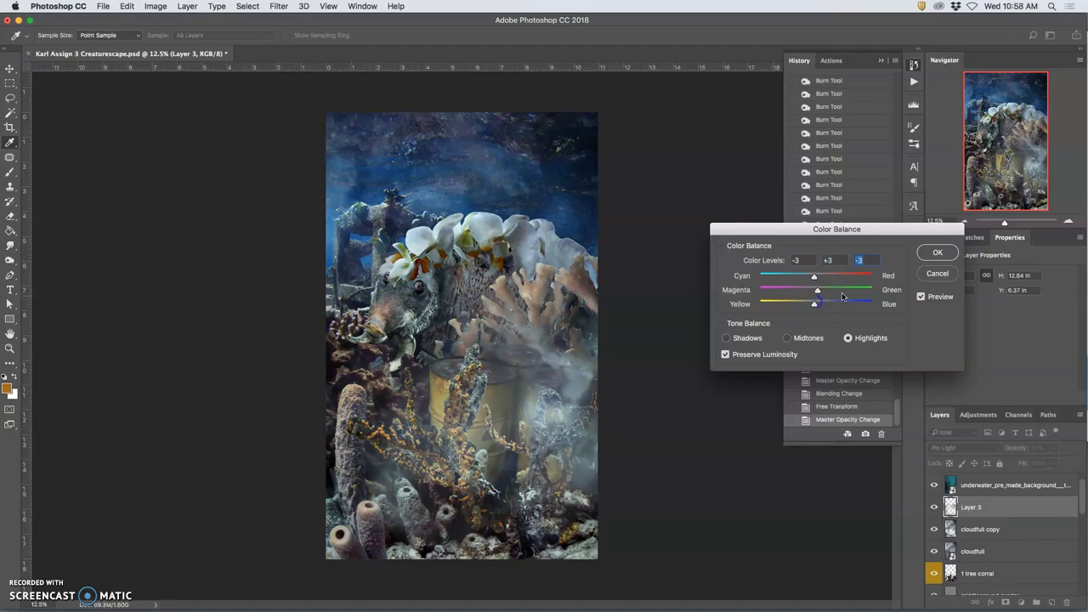
click(937, 252)
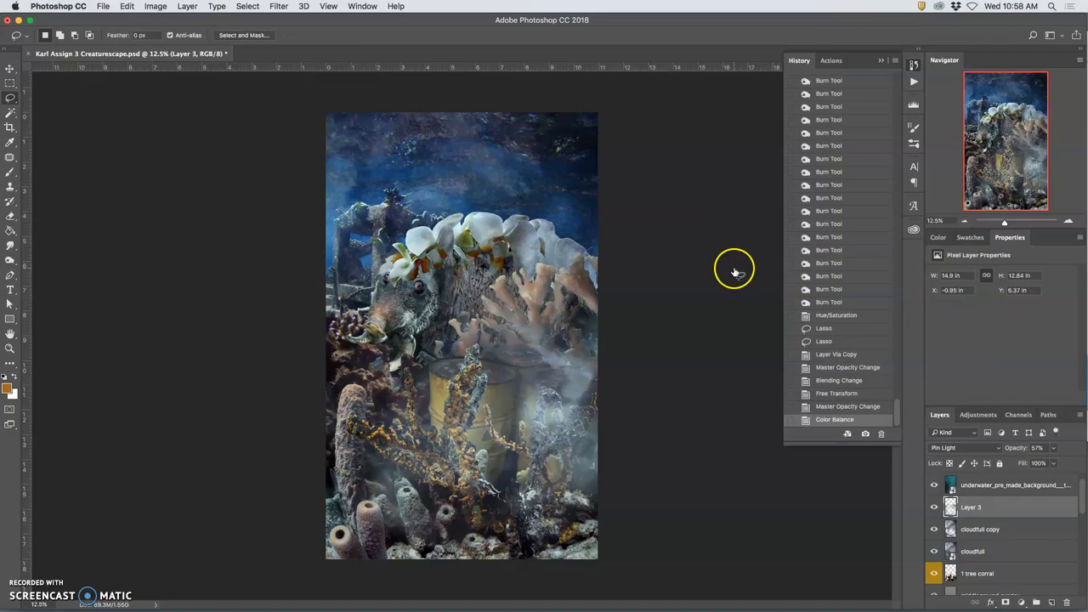
Step: Softly erase Layer 3's mist over the lower right jar and corals with a 10% Eraser
click(11, 215)
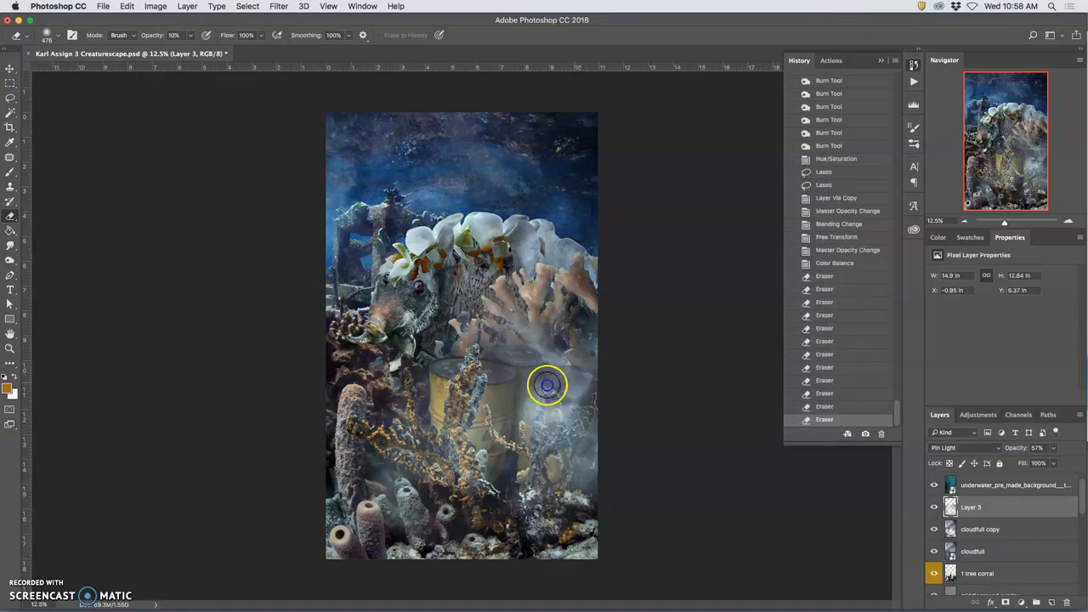
drag(547, 386, 542, 366)
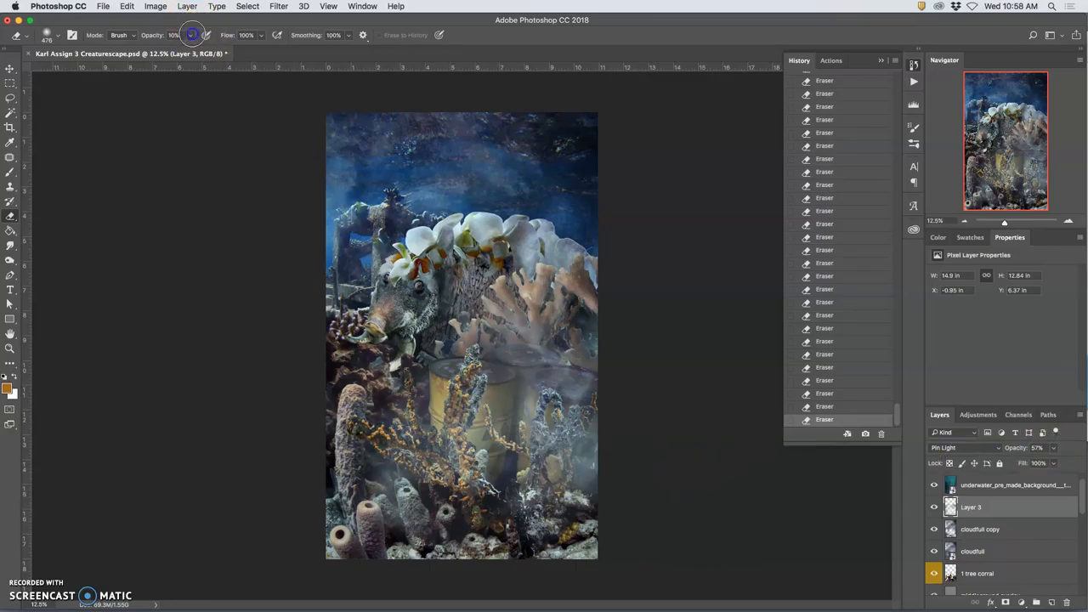
mouse_move(574, 457)
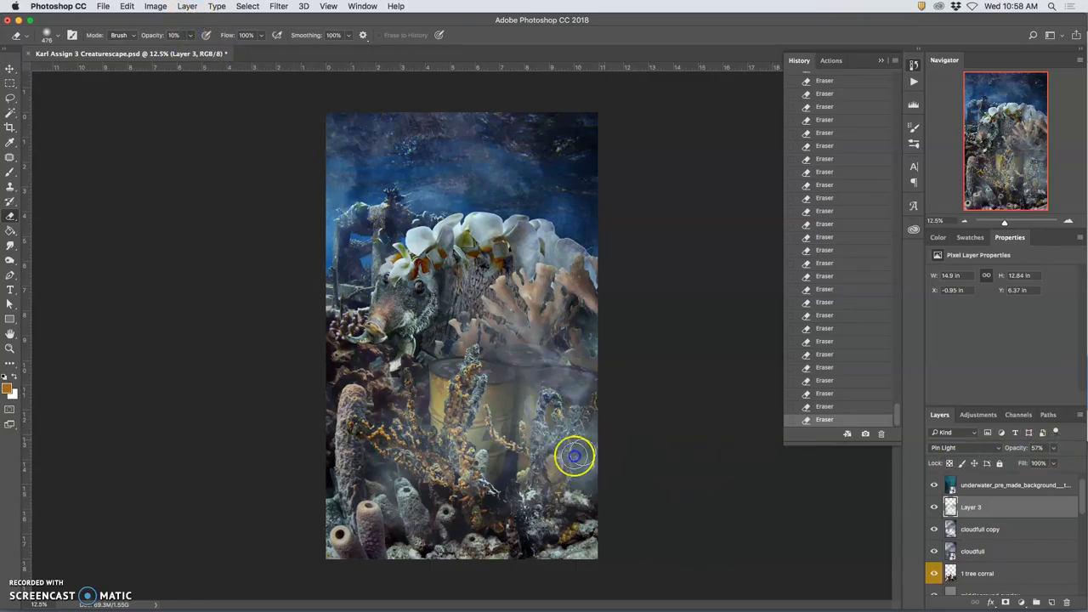
click(575, 456)
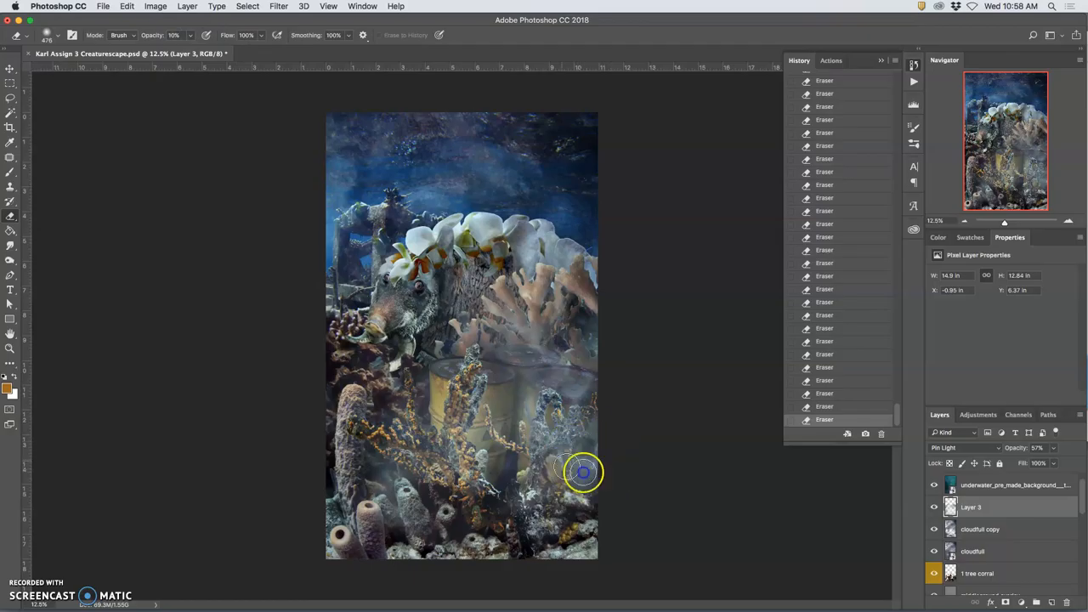
drag(583, 472, 568, 452)
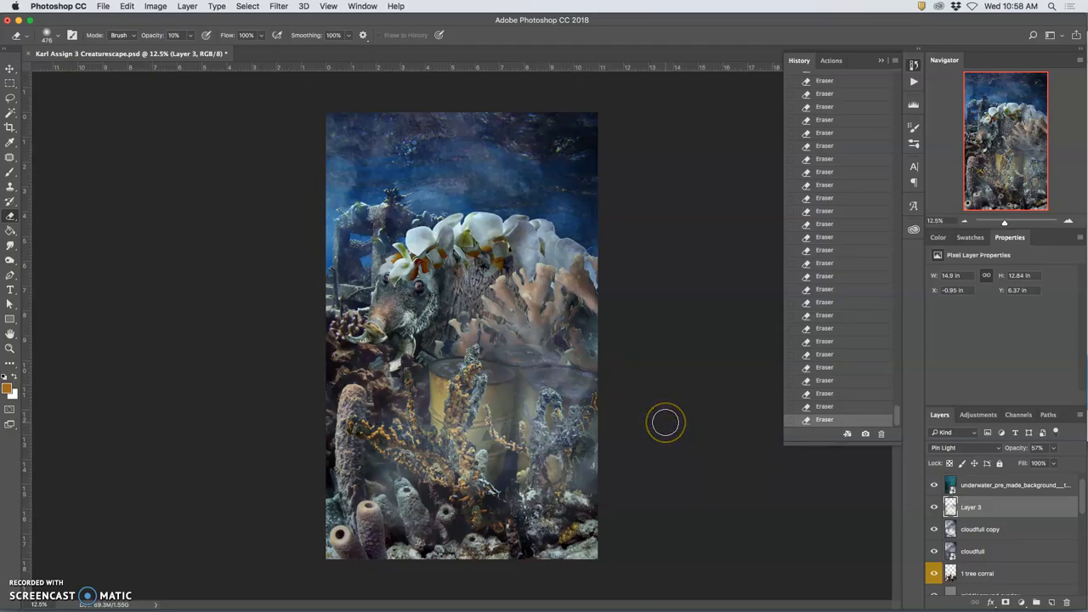
mouse_move(665, 422)
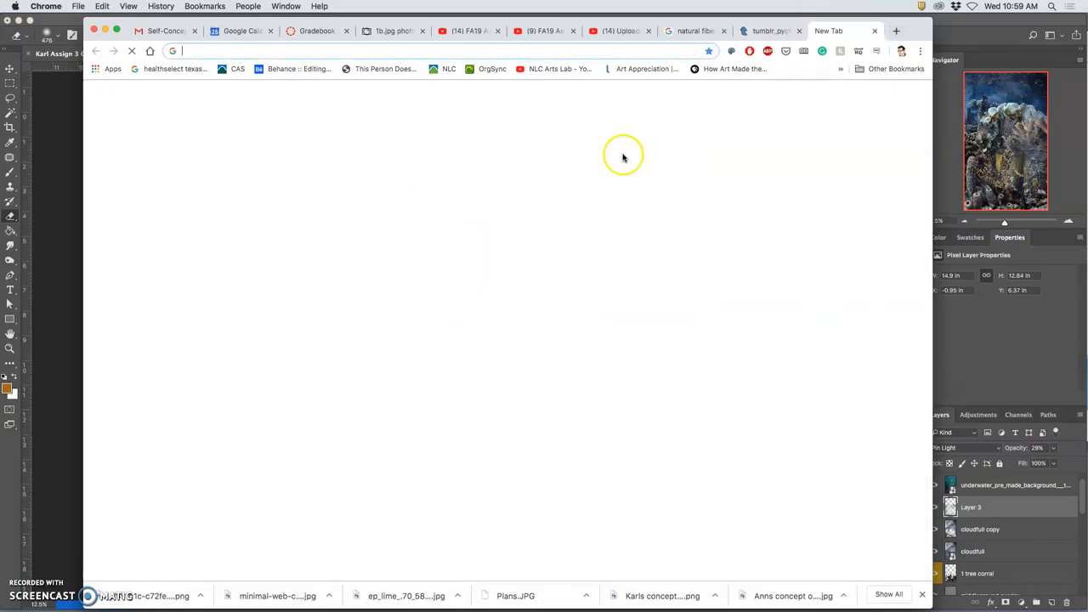
Step: Search Google in Chrome for 'scuba bubbles'
text(bubb)
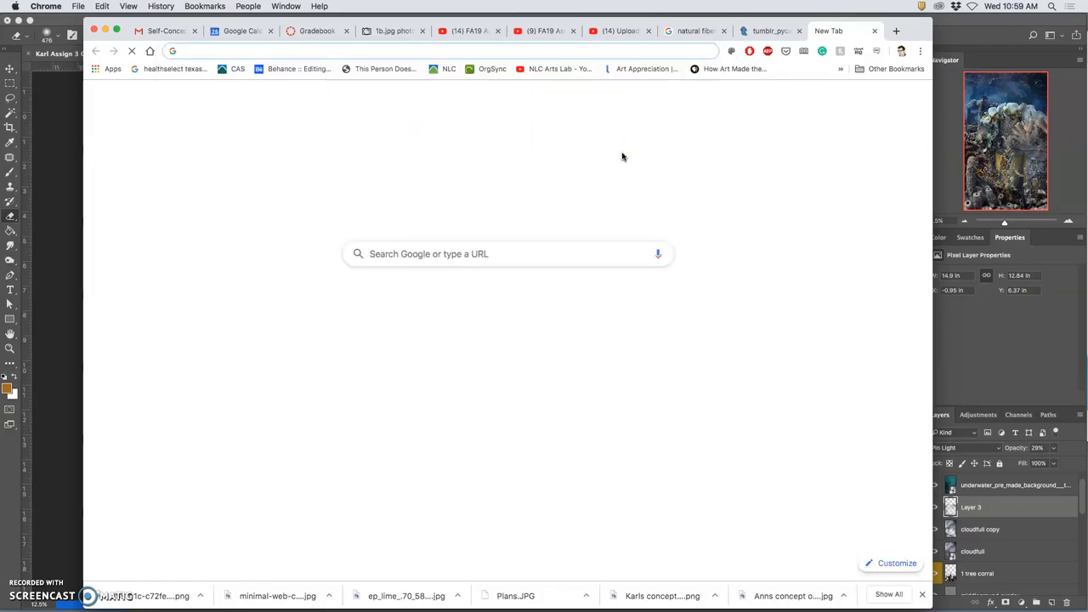
text(scuba bubble)
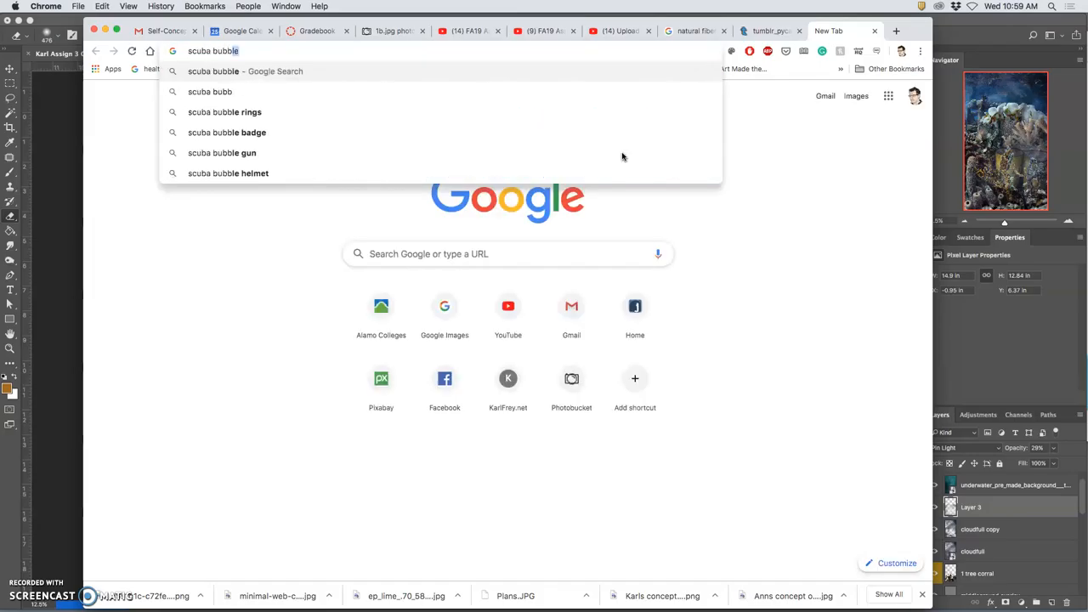
key(Return)
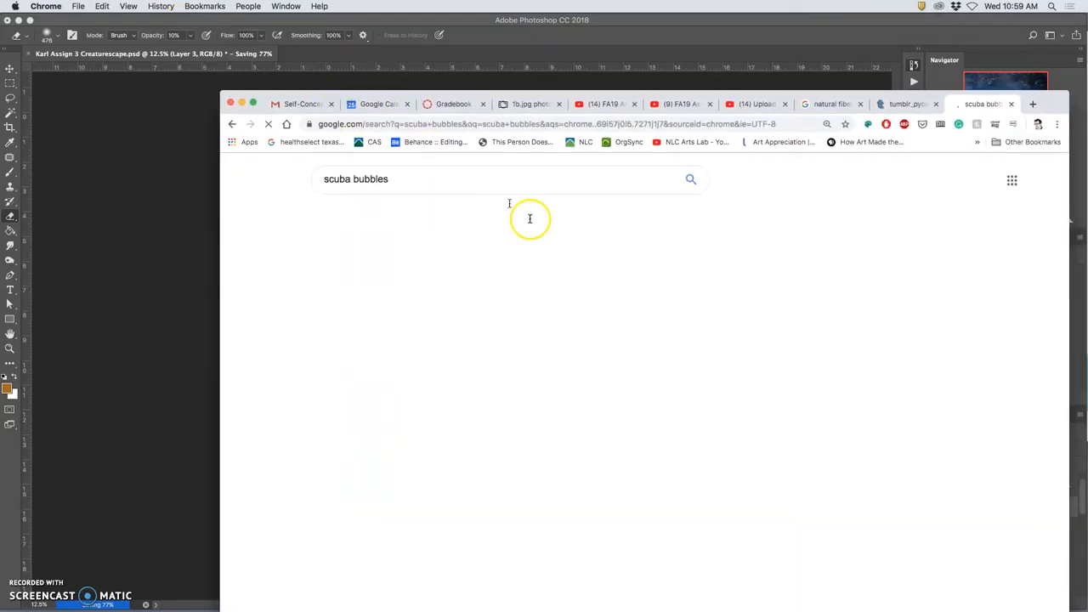
mouse_move(656, 186)
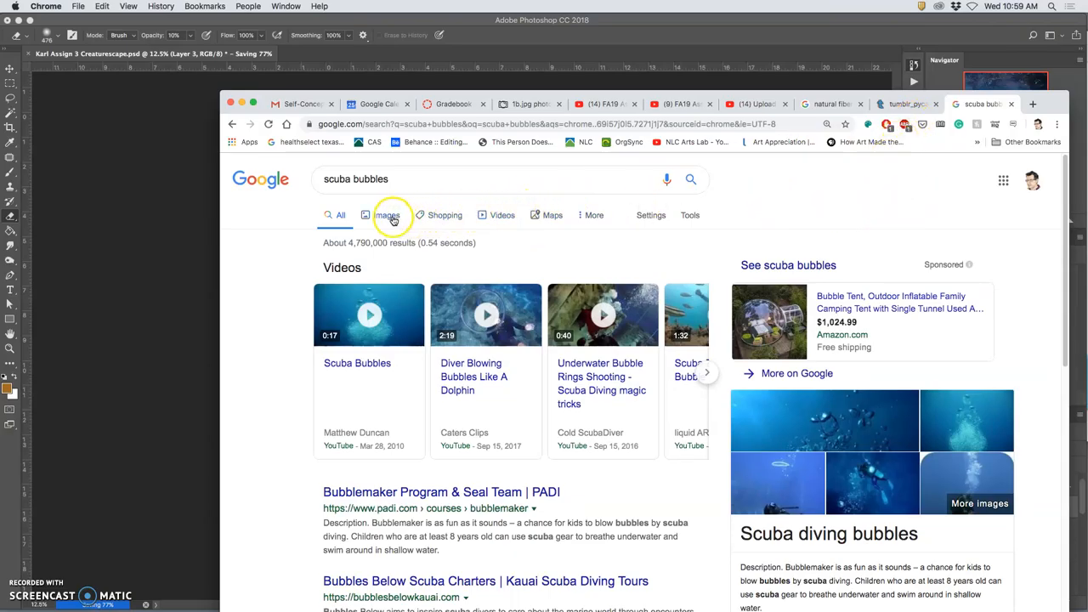
Step: Show image results for scuba bubbles and bring up the bubbles photo's options
click(385, 215)
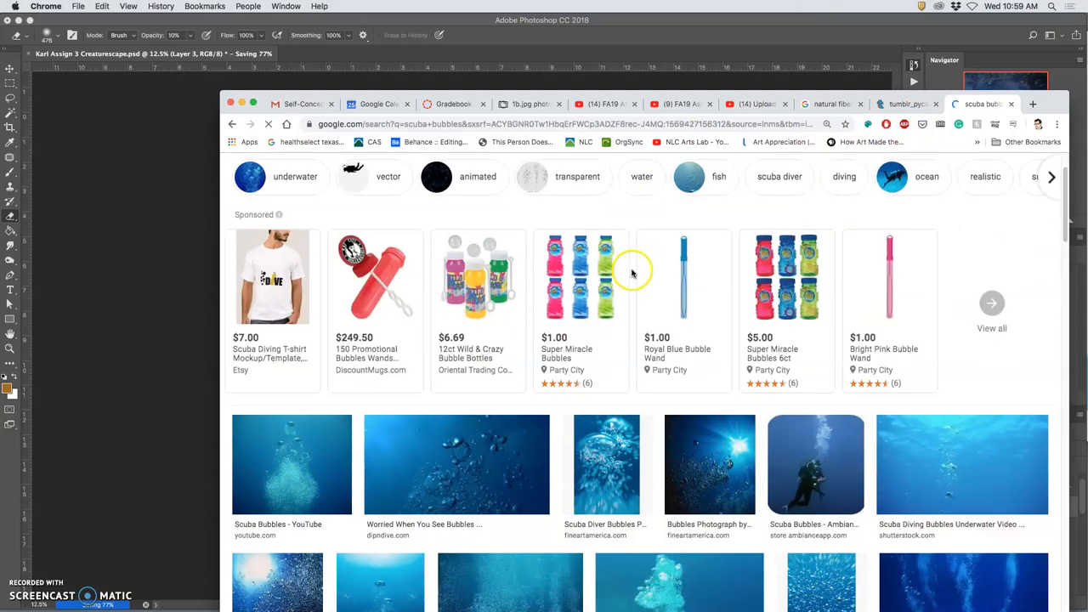
scroll(down, 3)
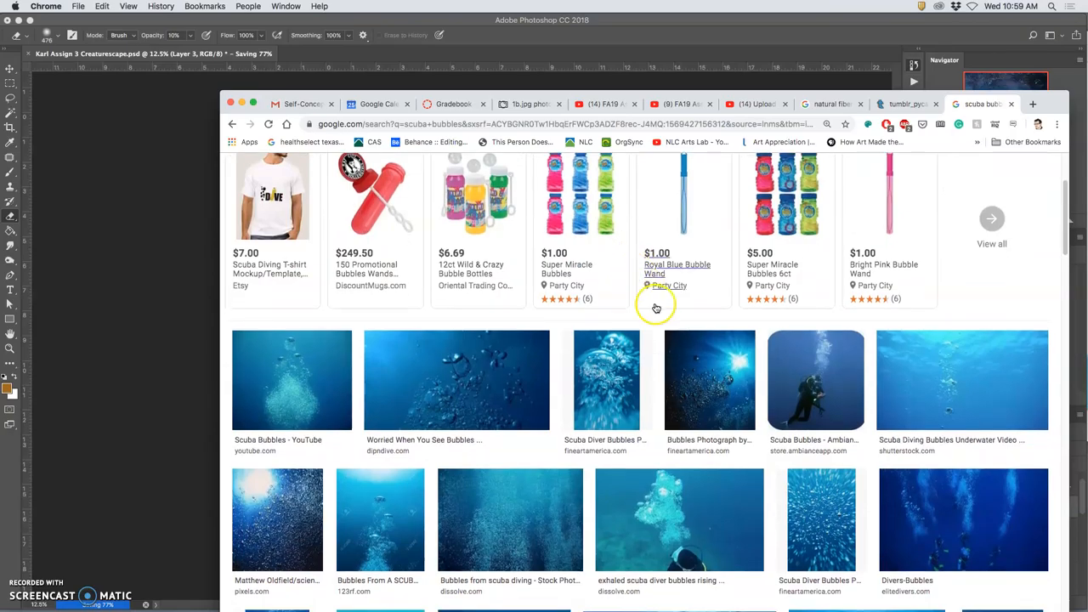
mouse_move(676, 517)
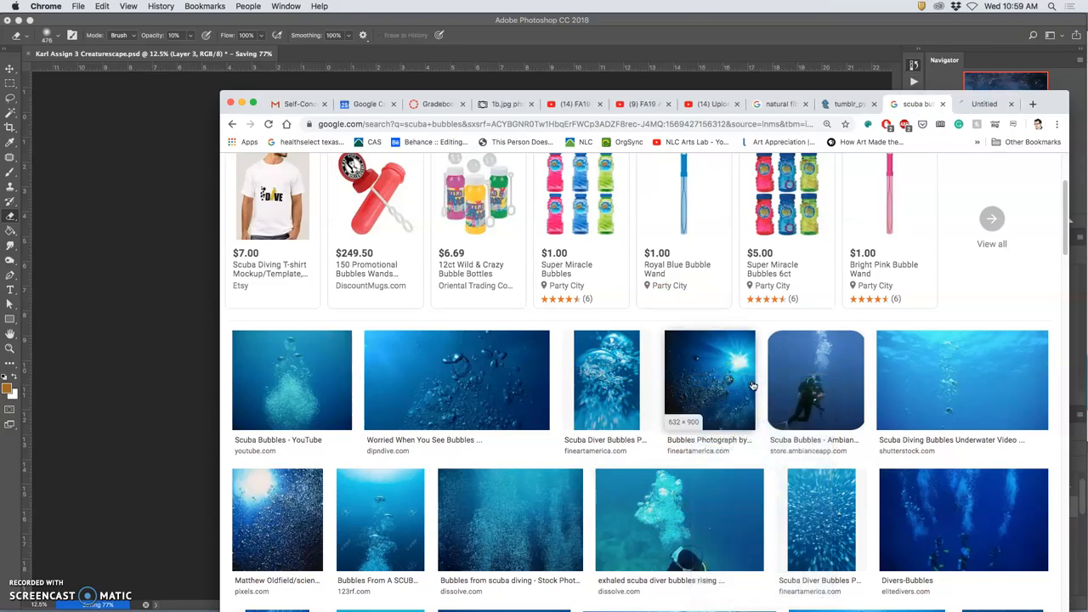
right_click(815, 380)
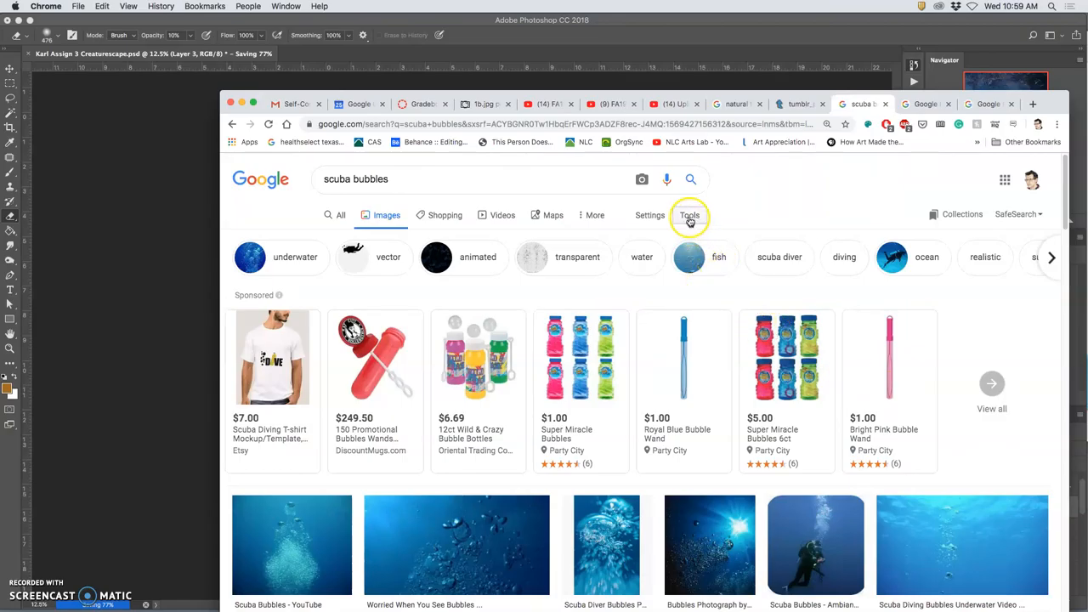
click(688, 214)
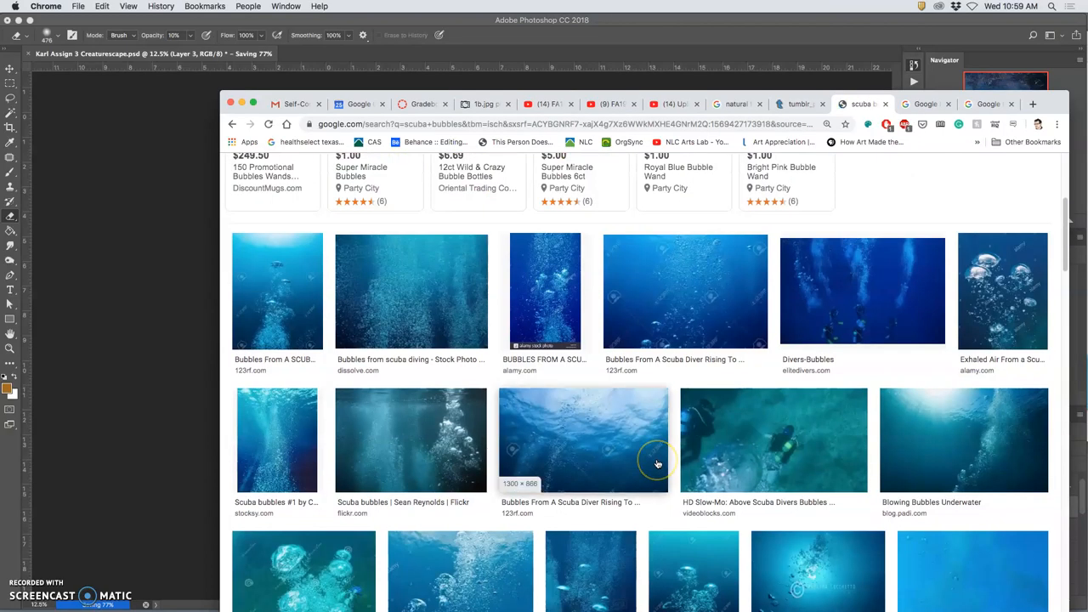
Step: Scroll through the scuba bubbles image results, then return to the Photoshop composite
scroll(down, 3)
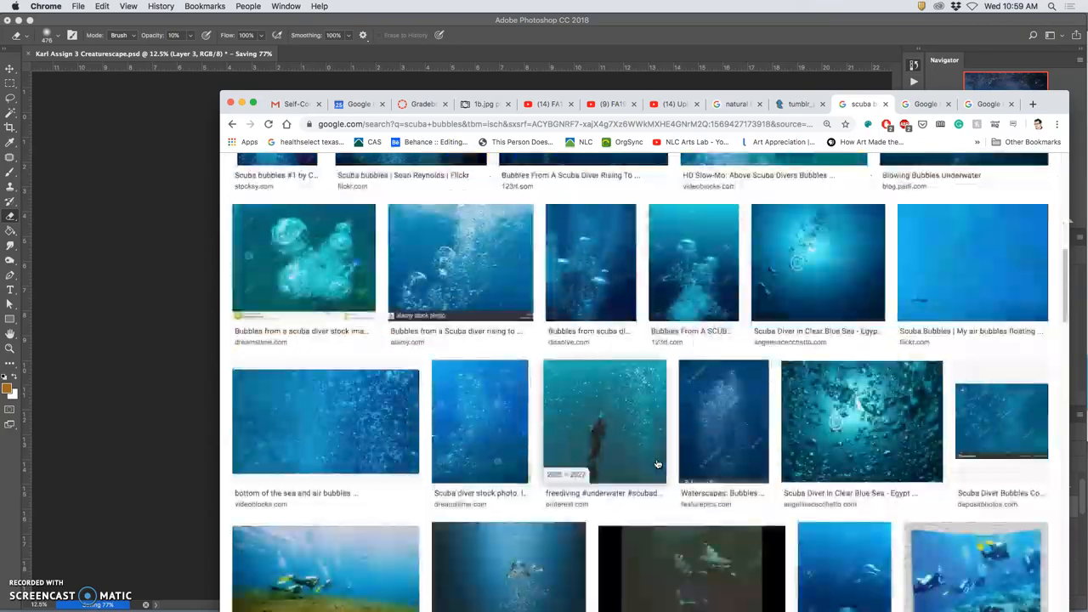
scroll(down, 3)
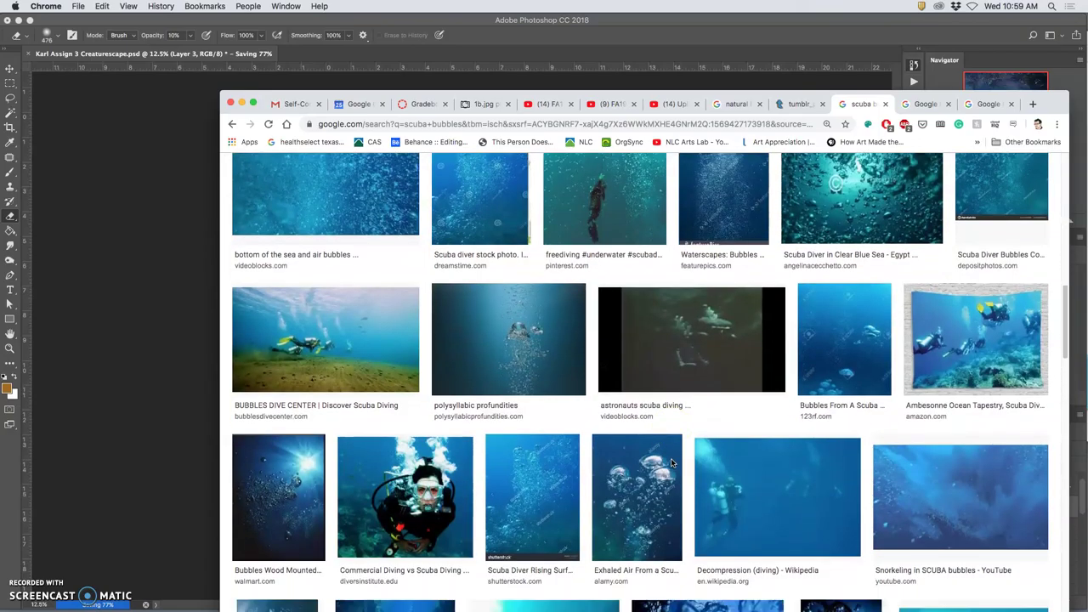
scroll(down, 3)
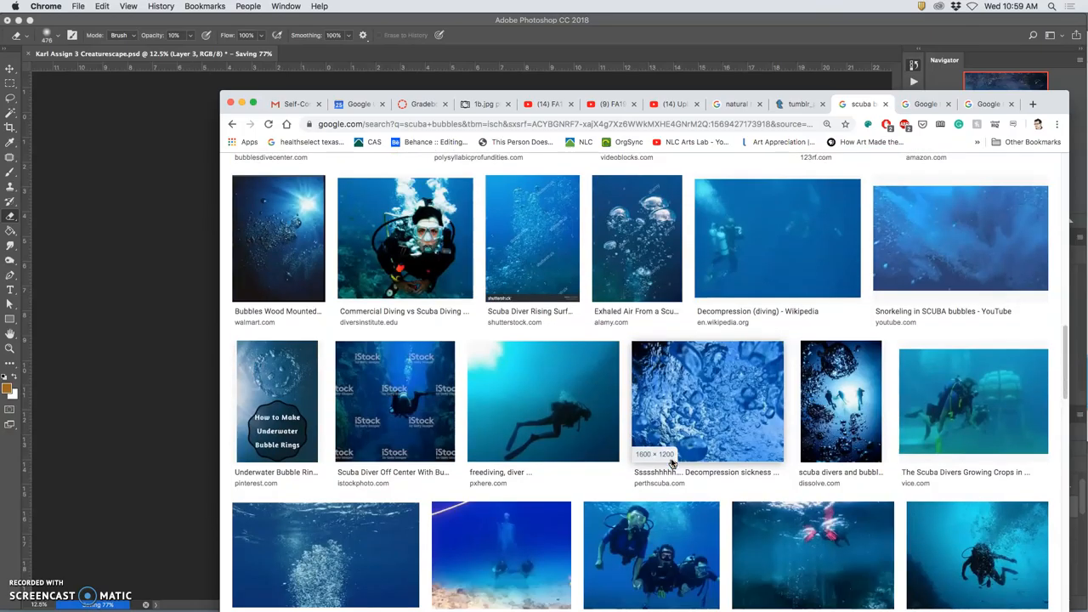
scroll(down, 3)
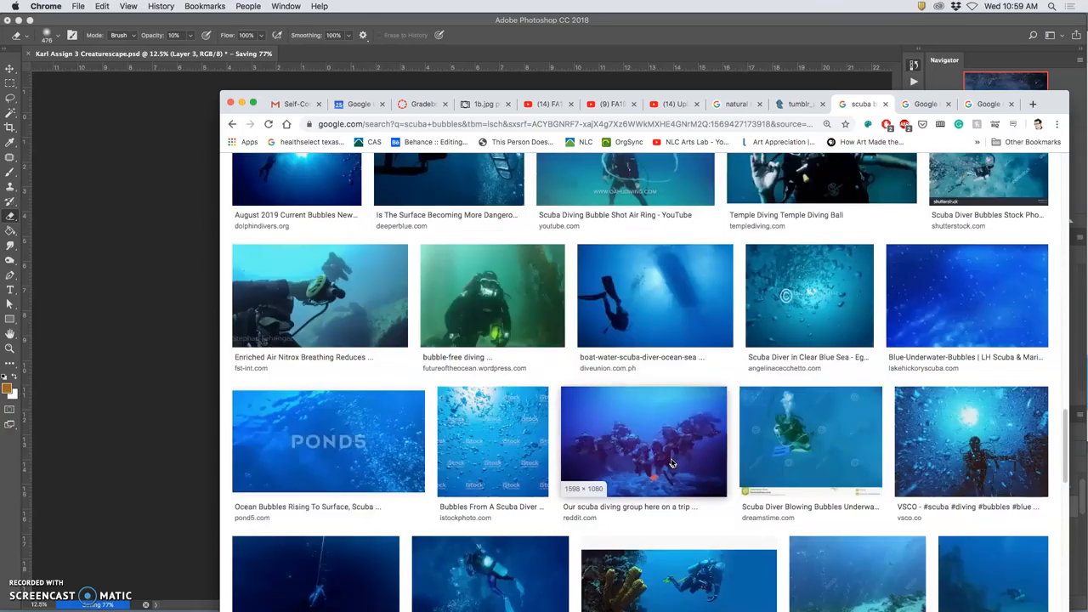
scroll(down, 3)
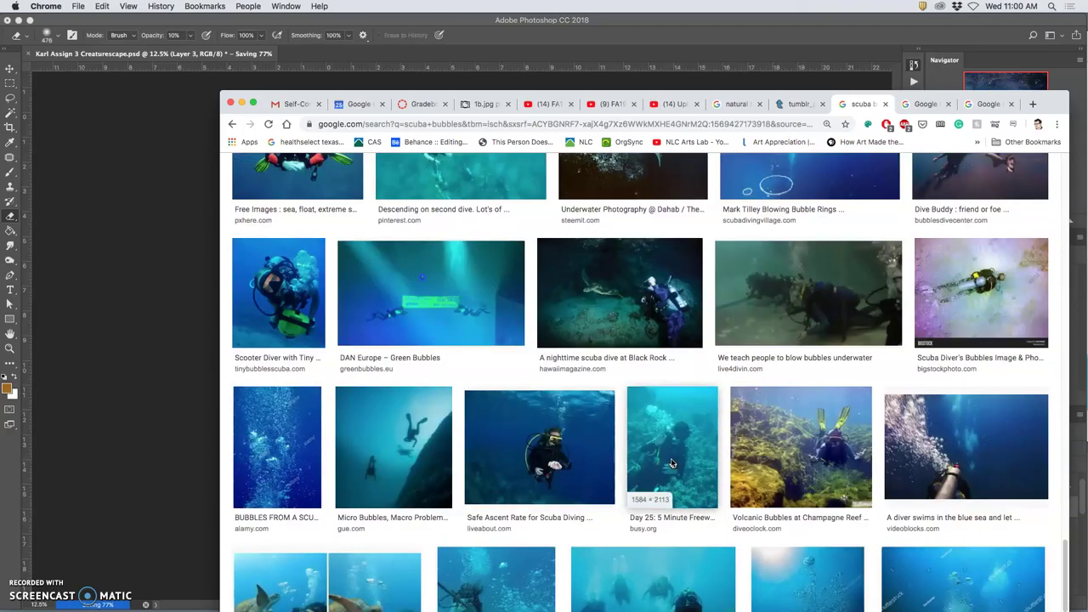
scroll(down, 3)
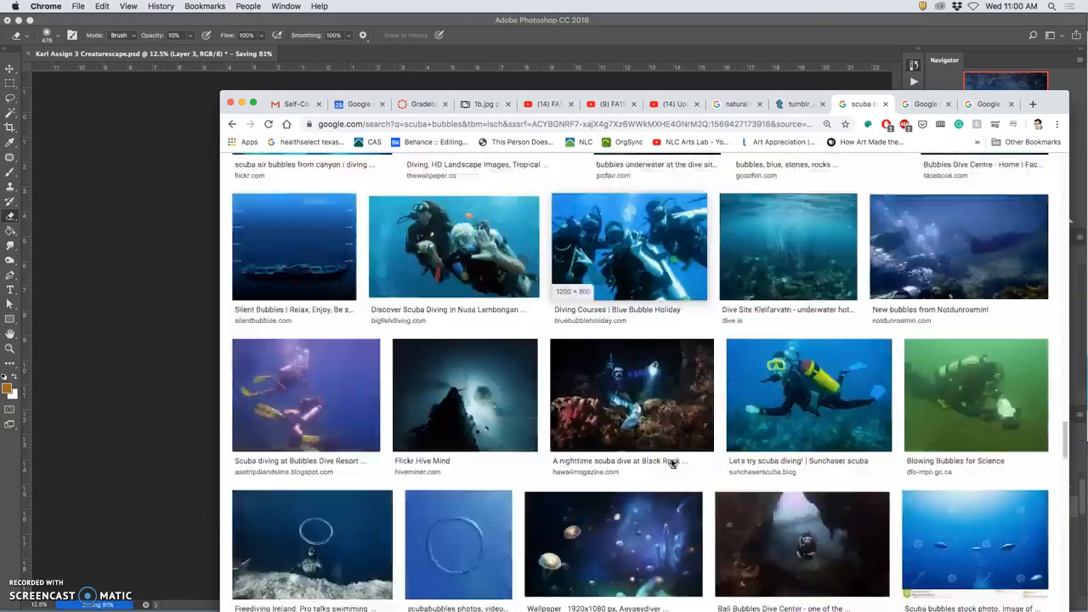
scroll(down, 3)
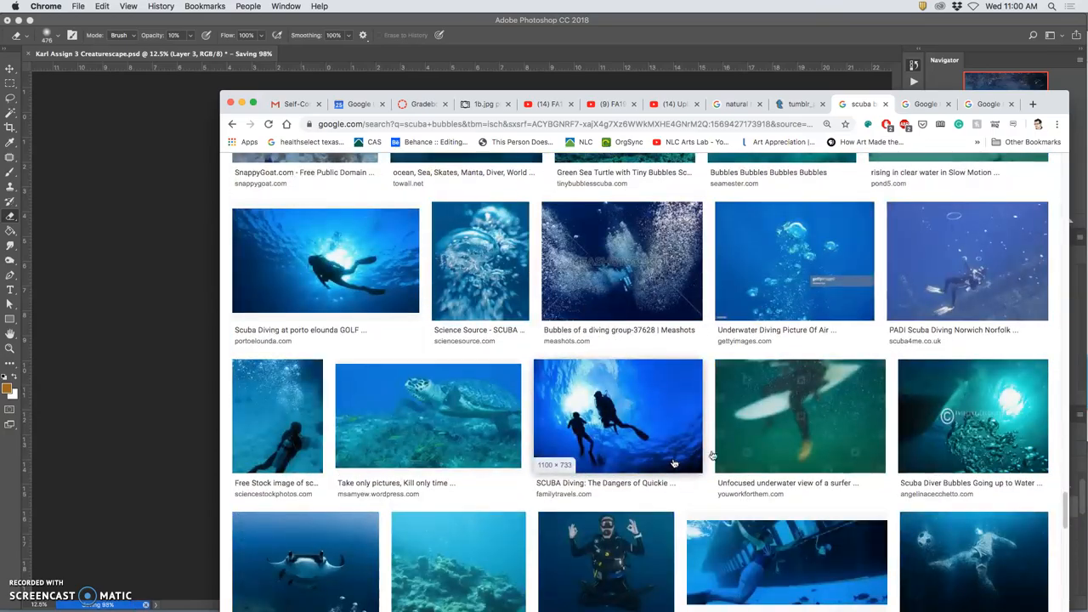
scroll(down, 3)
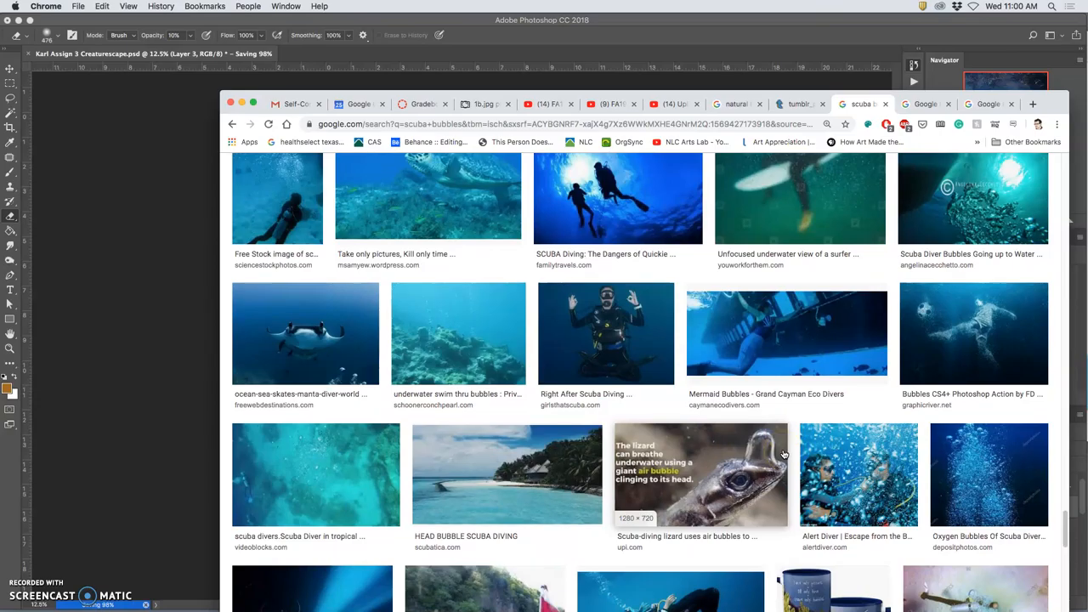
scroll(down, 3)
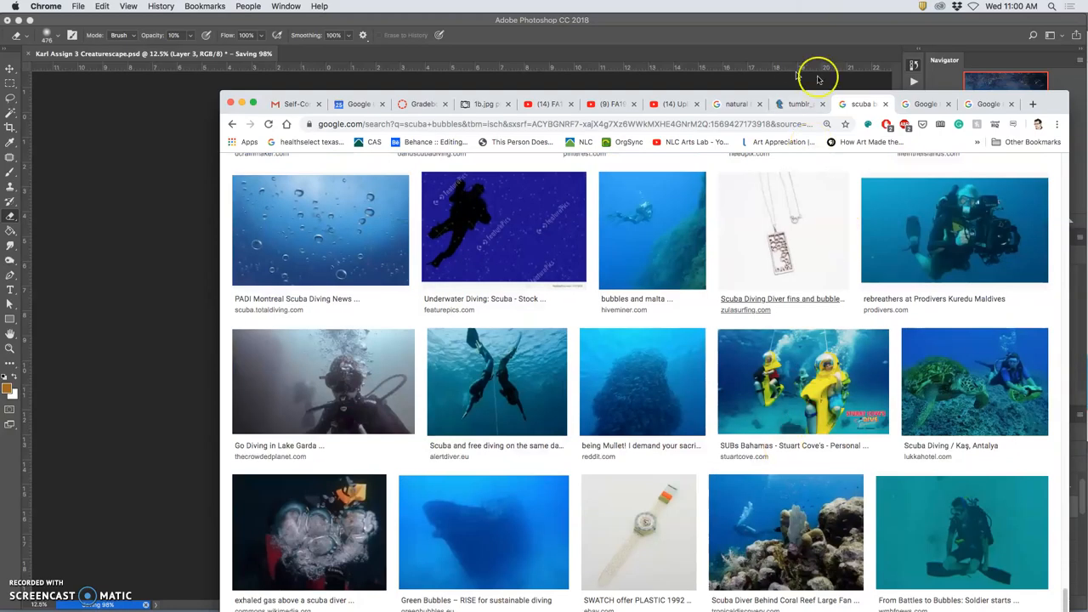
click(309, 533)
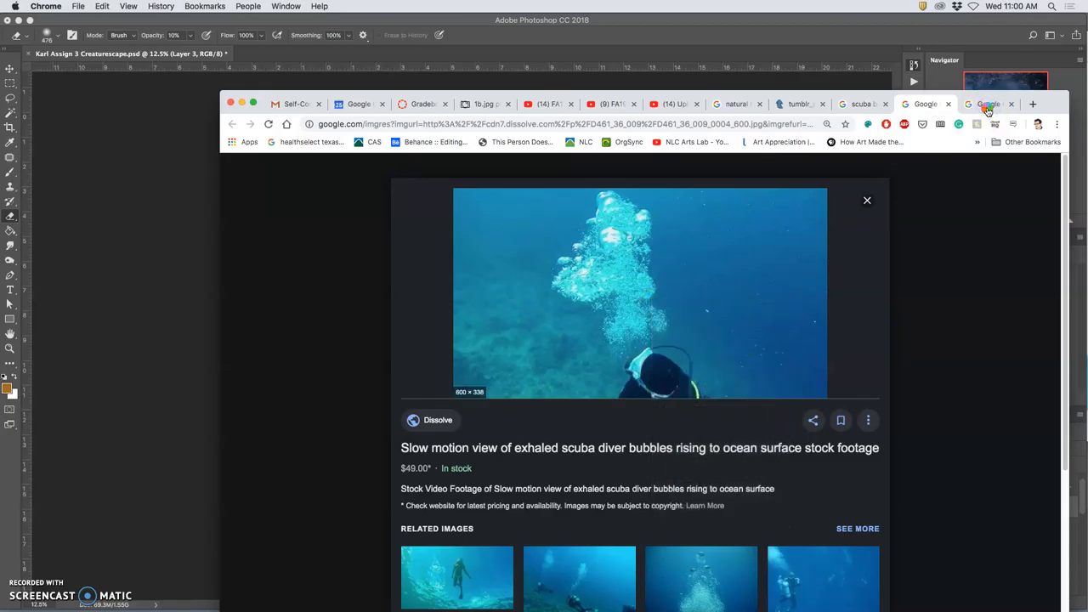
mouse_move(583, 356)
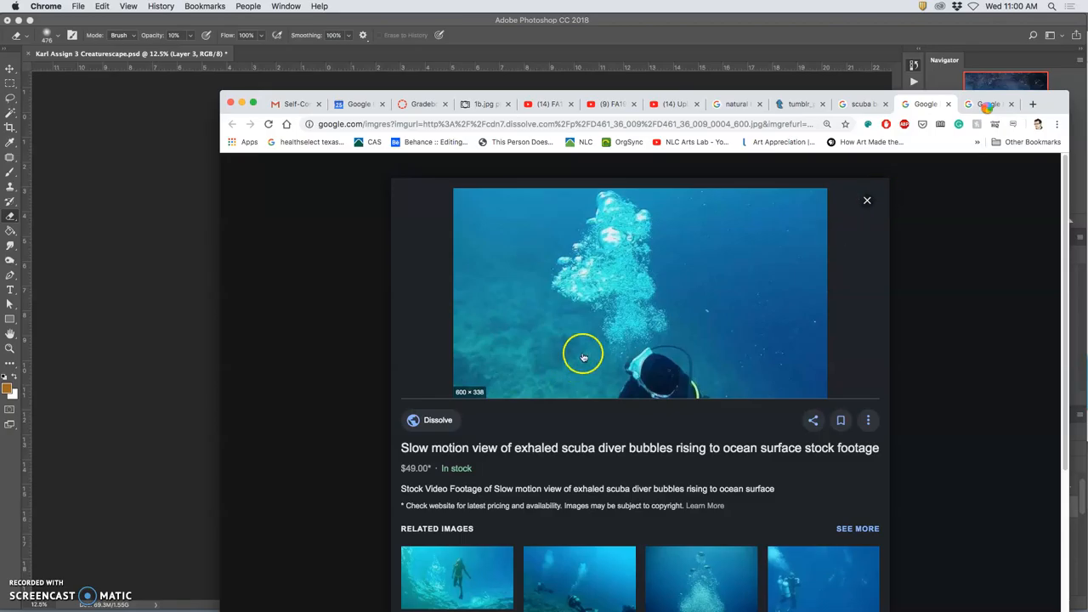
mouse_move(689, 397)
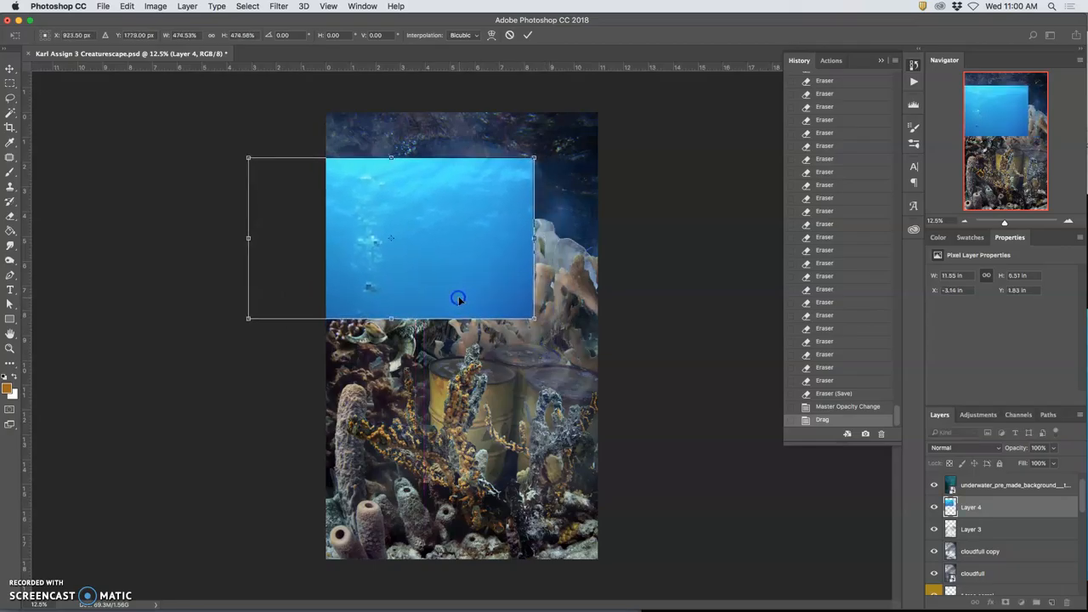
Step: Warp the pasted bubble photo so its top edge arches upward, then commit
right_click(458, 298)
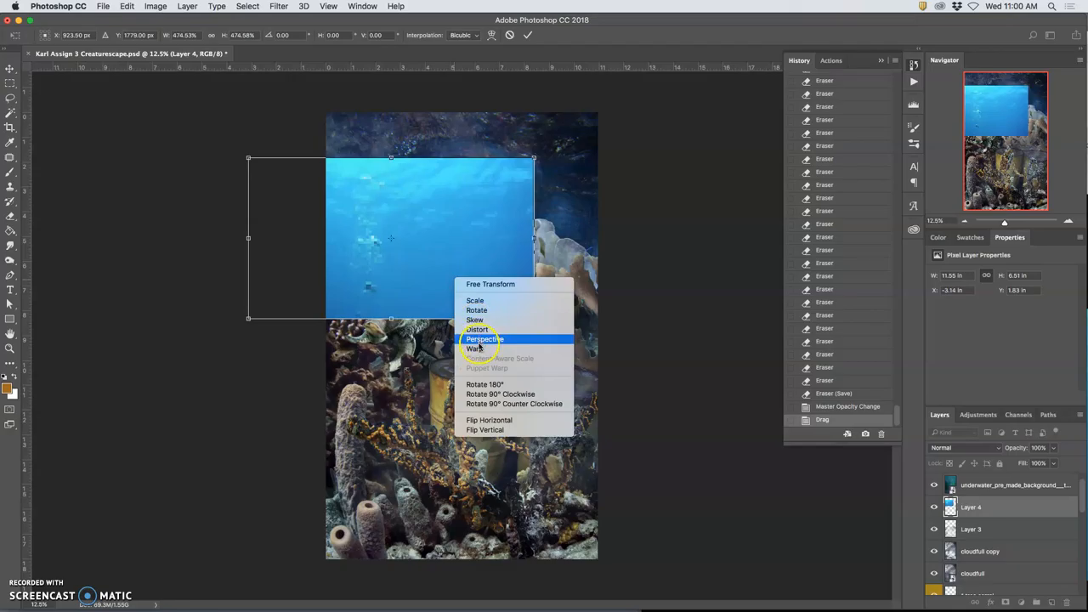
click(475, 349)
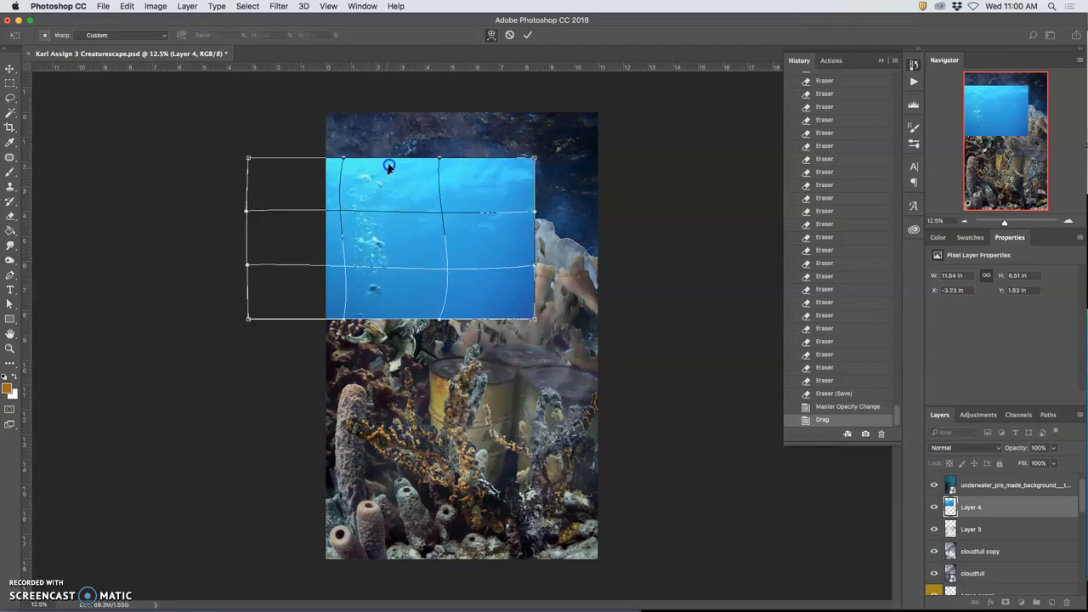
drag(390, 166, 446, 206)
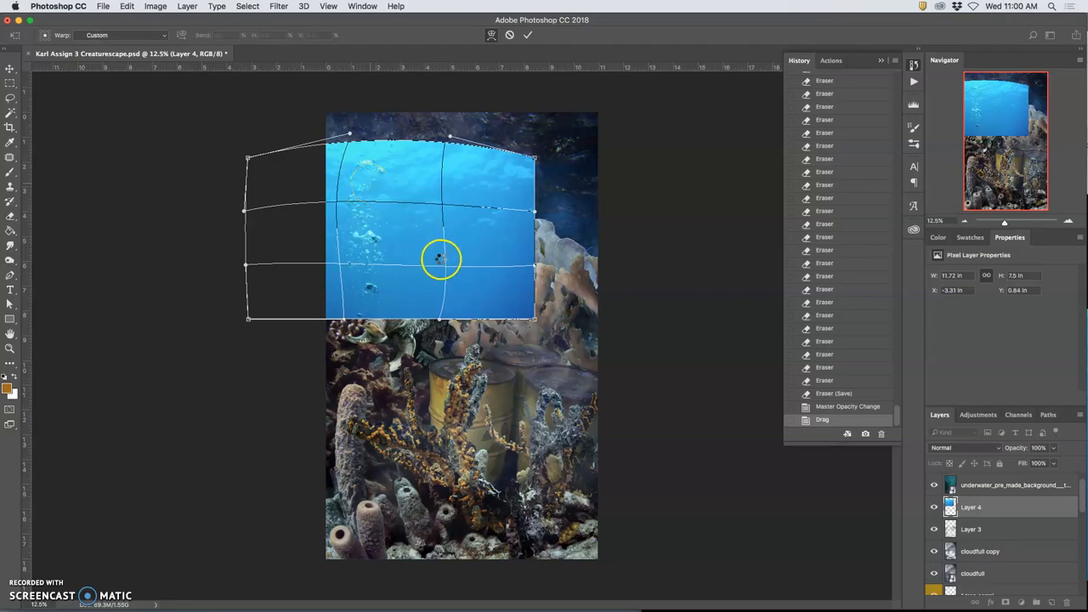
click(528, 35)
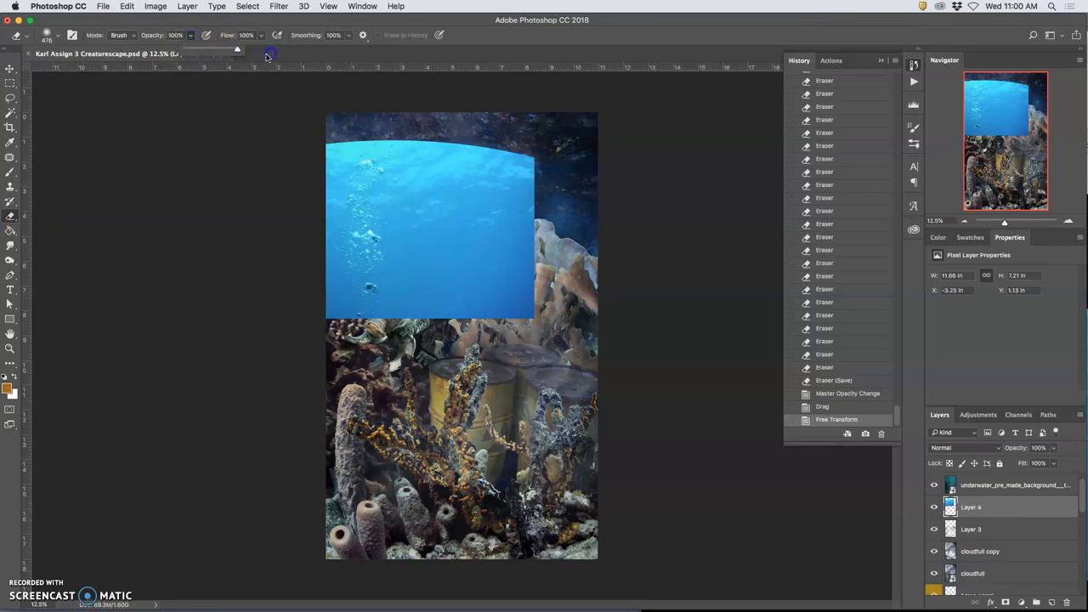
Step: Set Eraser hardness to 0% and softly erase the bubble photo's top and right edges
click(56, 35)
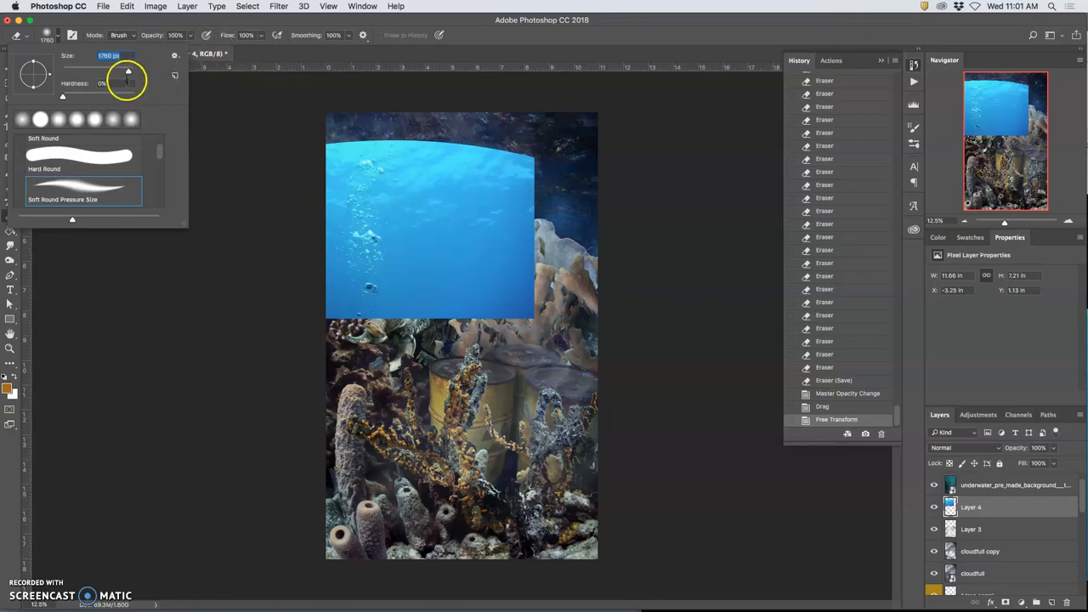
click(474, 141)
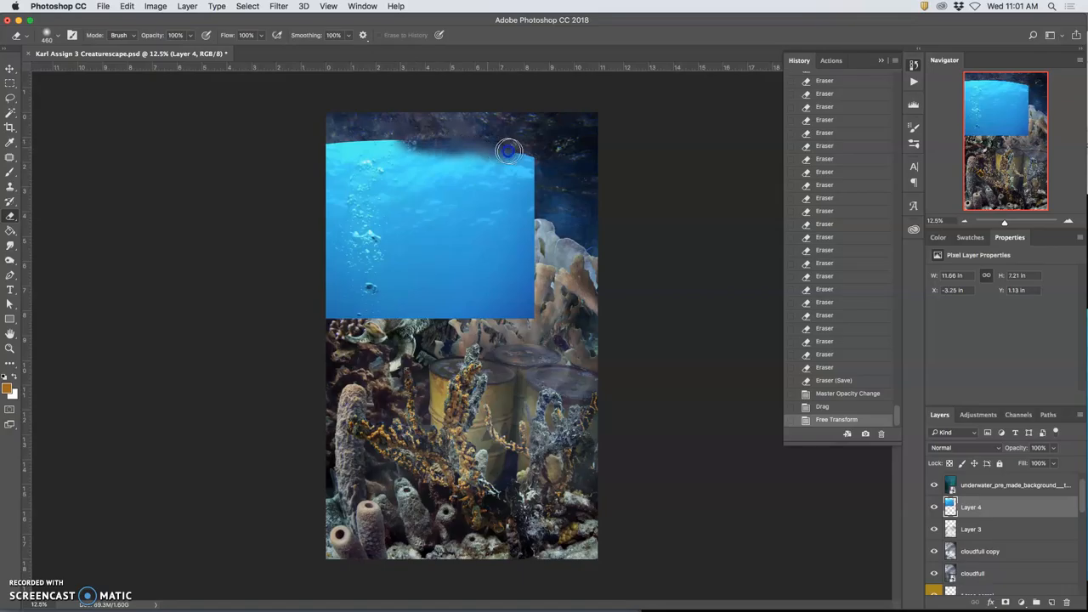
drag(508, 151, 541, 235)
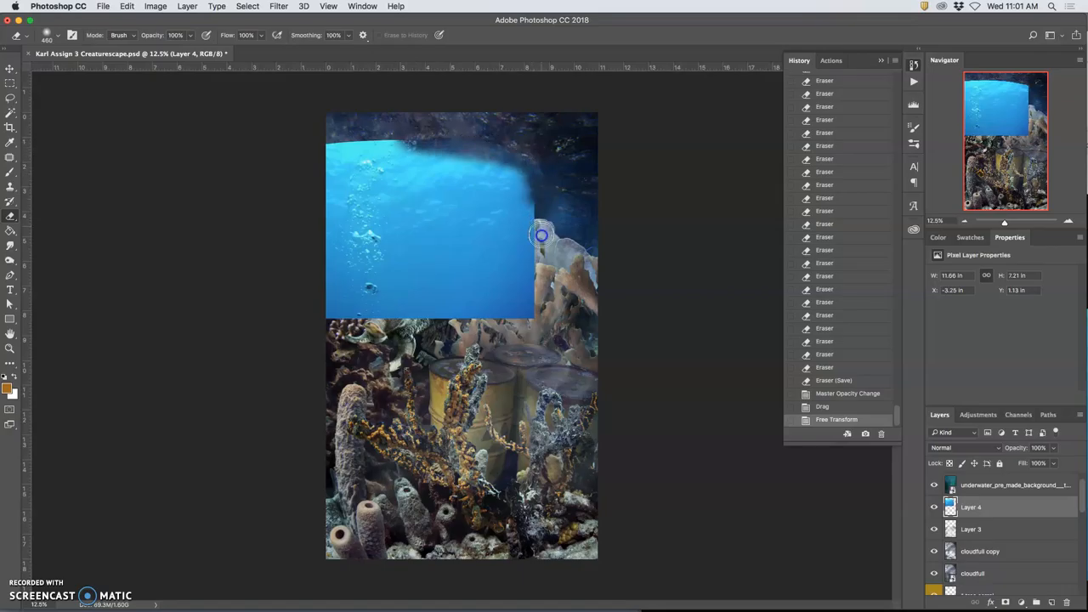
drag(541, 236, 479, 306)
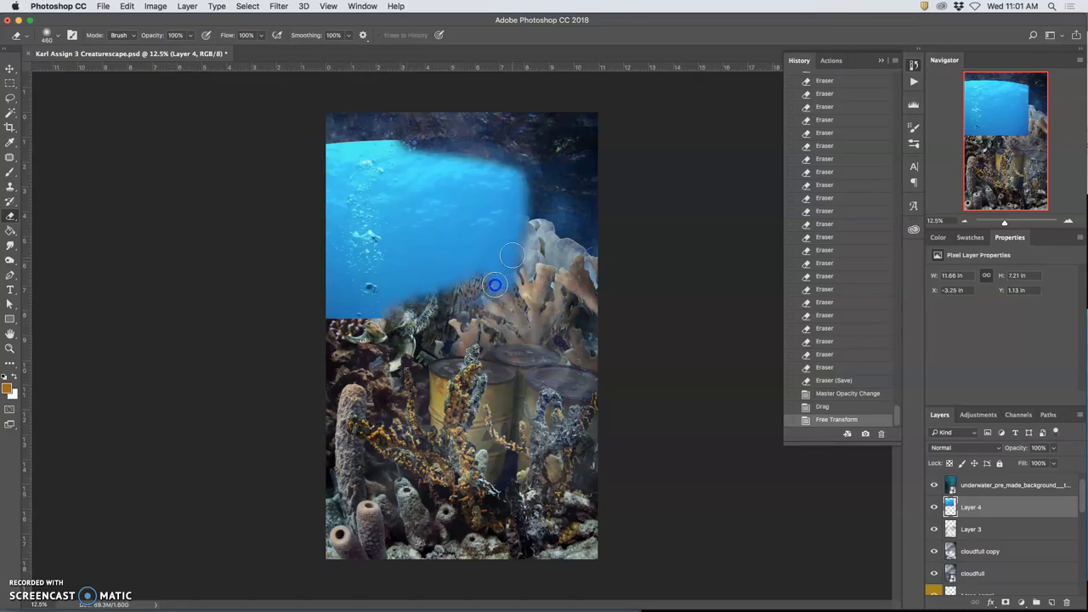
Step: Erase more of the lower right and top edges, leaving a soft bubble column, and blend it as Soft Light
drag(513, 255, 491, 304)
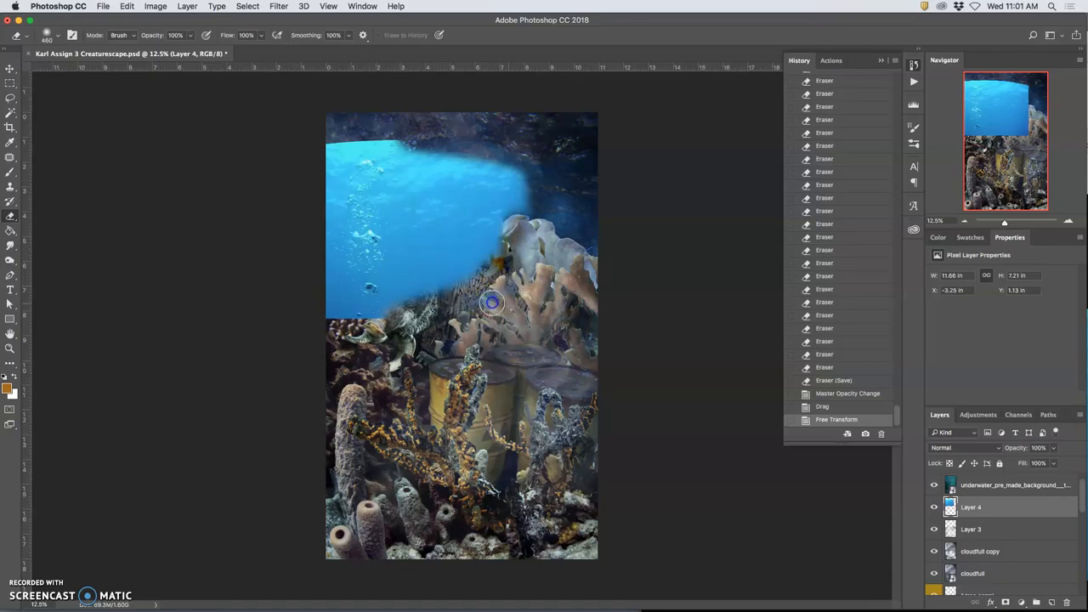
drag(493, 304, 510, 159)
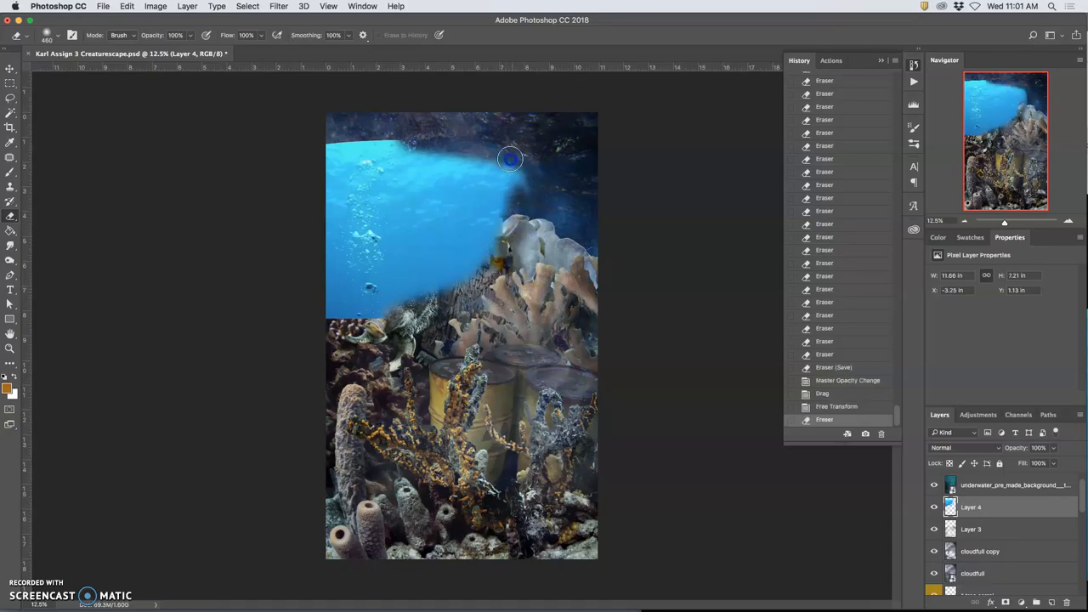
drag(510, 159, 453, 289)
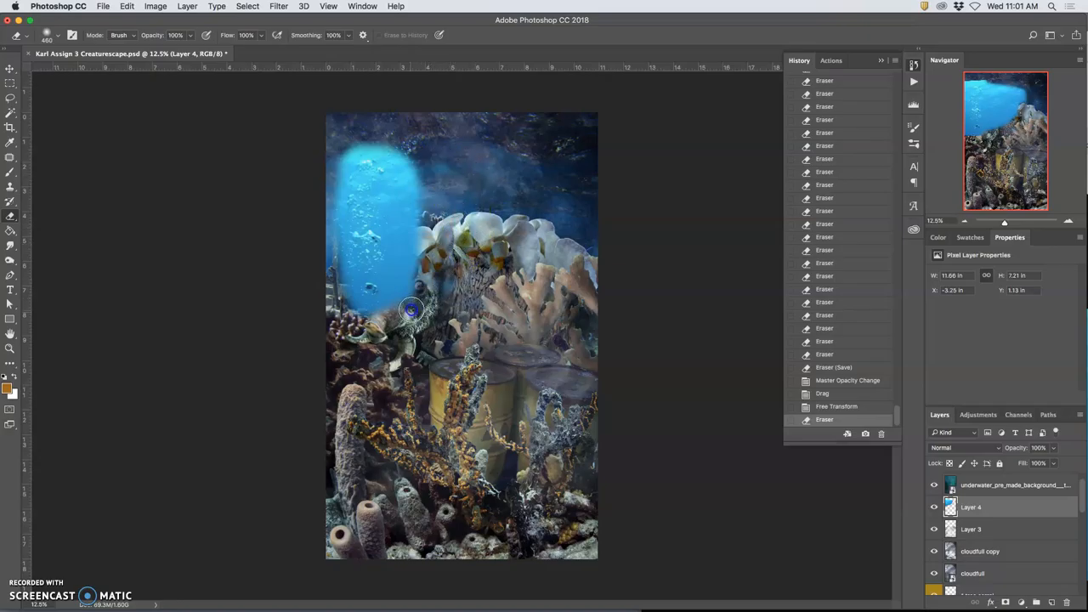
click(946, 448)
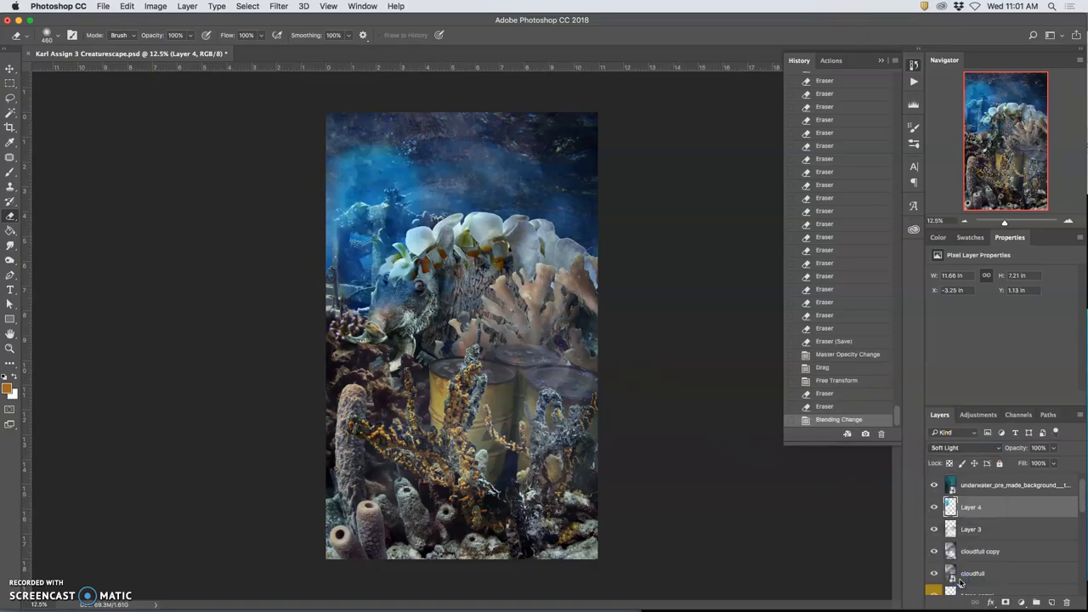
Step: Switch the bubble layer's blend mode to Pin Light and drag its opacity to 64%
click(965, 448)
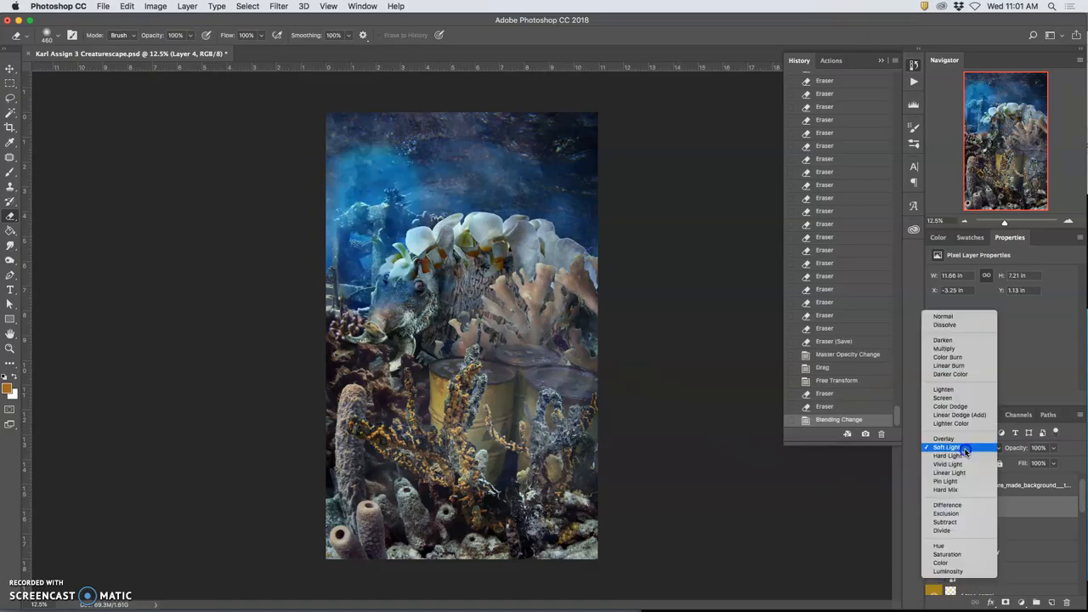
click(945, 481)
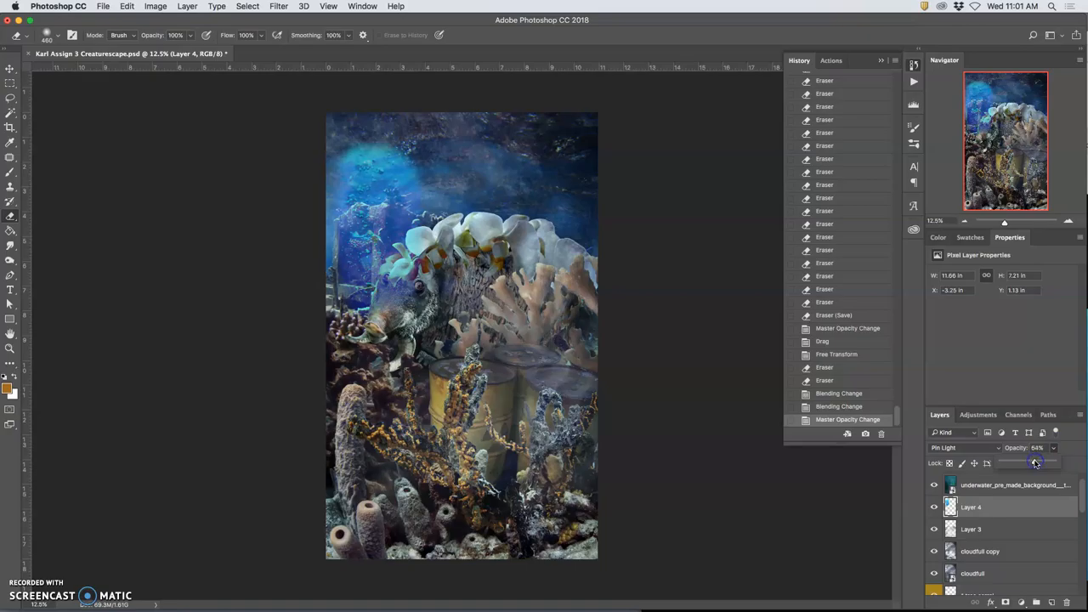
drag(1035, 462, 1038, 462)
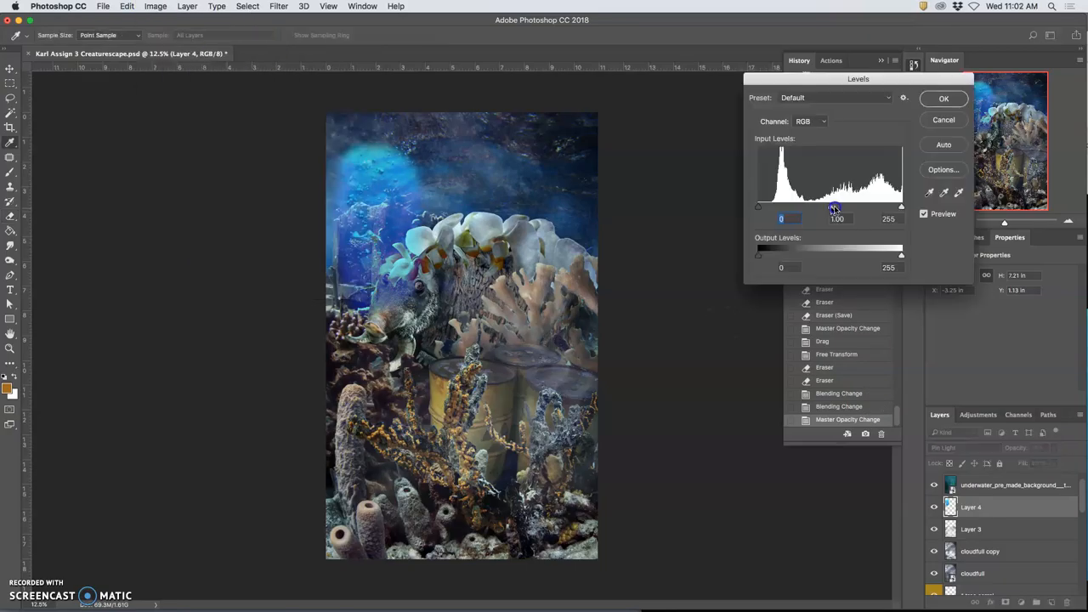
Step: Darken the bubble layer with Levels by moving the black and midtone sliders
drag(833, 207, 851, 207)
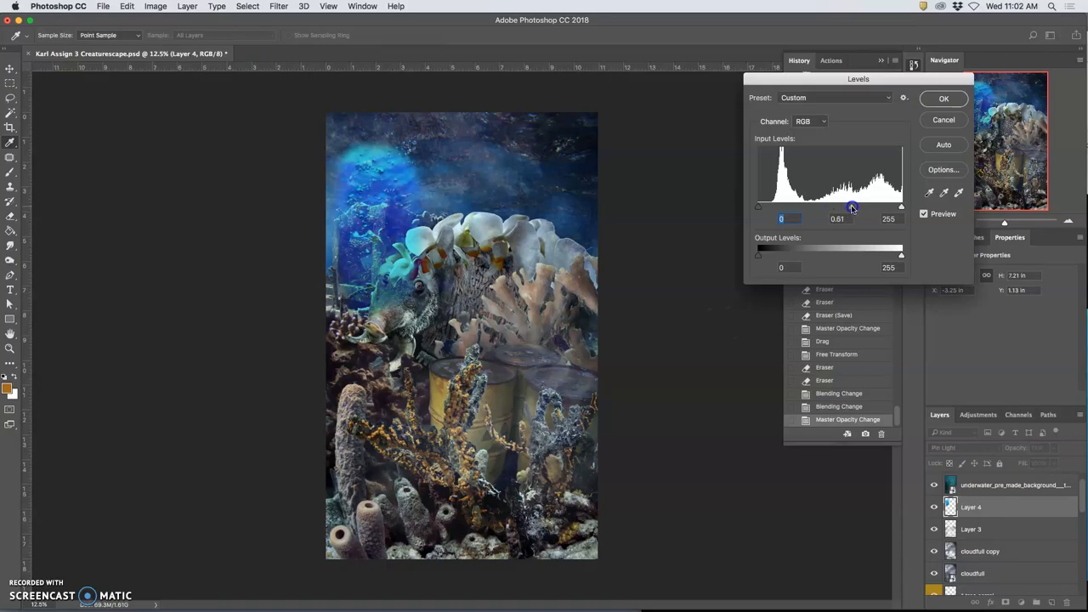
drag(852, 208, 901, 210)
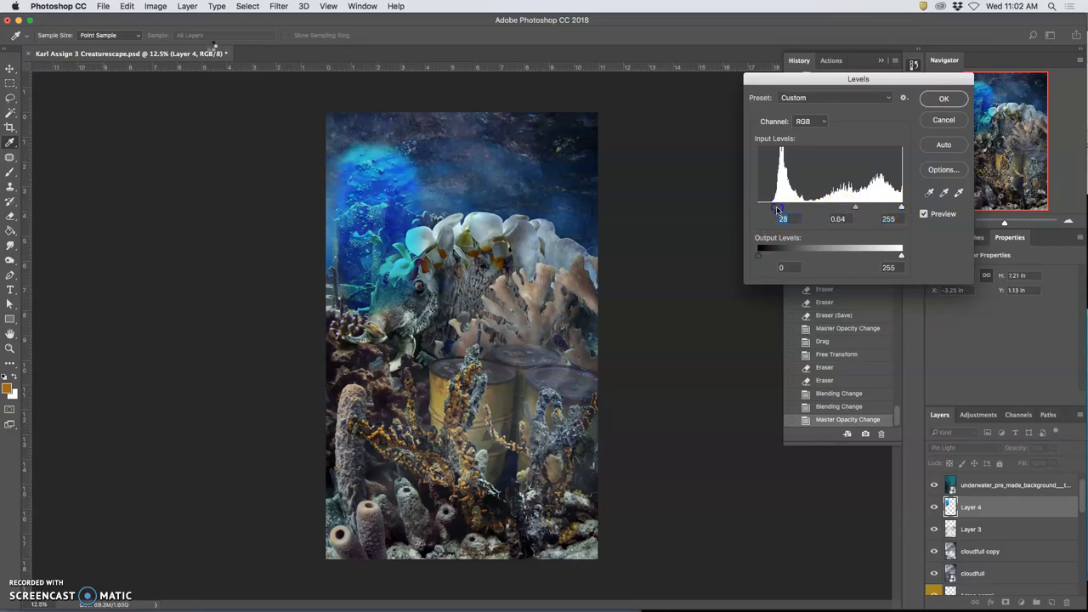
click(943, 99)
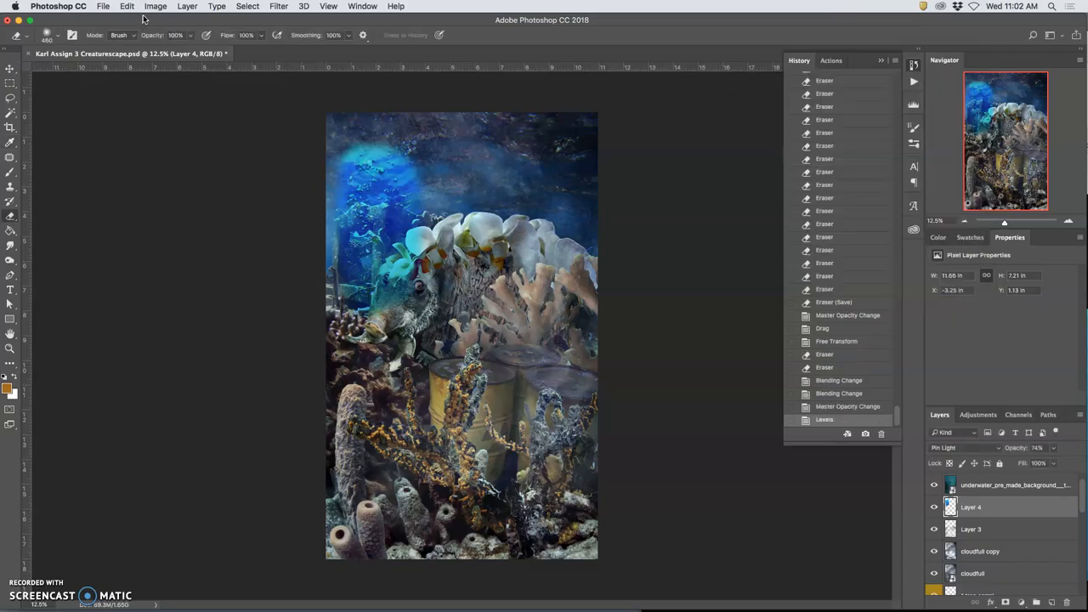
Step: Reduce the bubble layer's saturation to -36 with Hue/Saturation
click(125, 6)
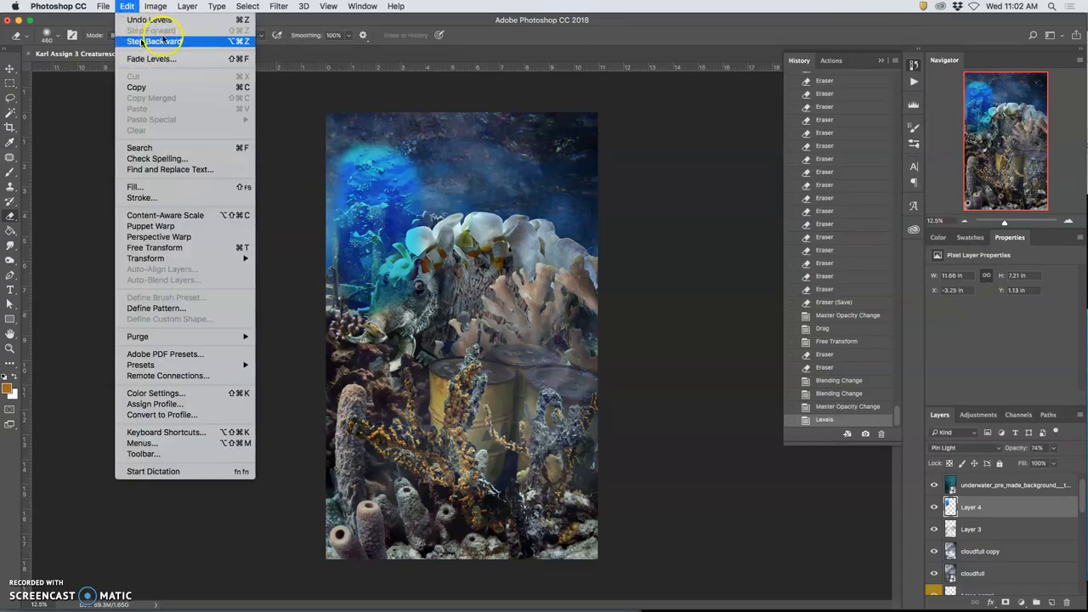
click(155, 6)
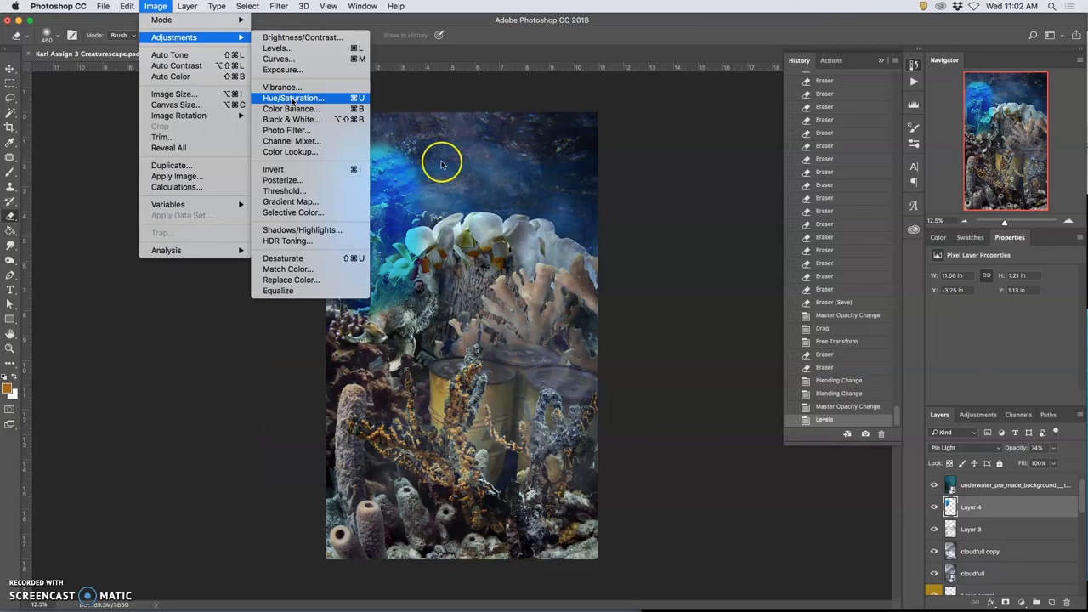
click(293, 98)
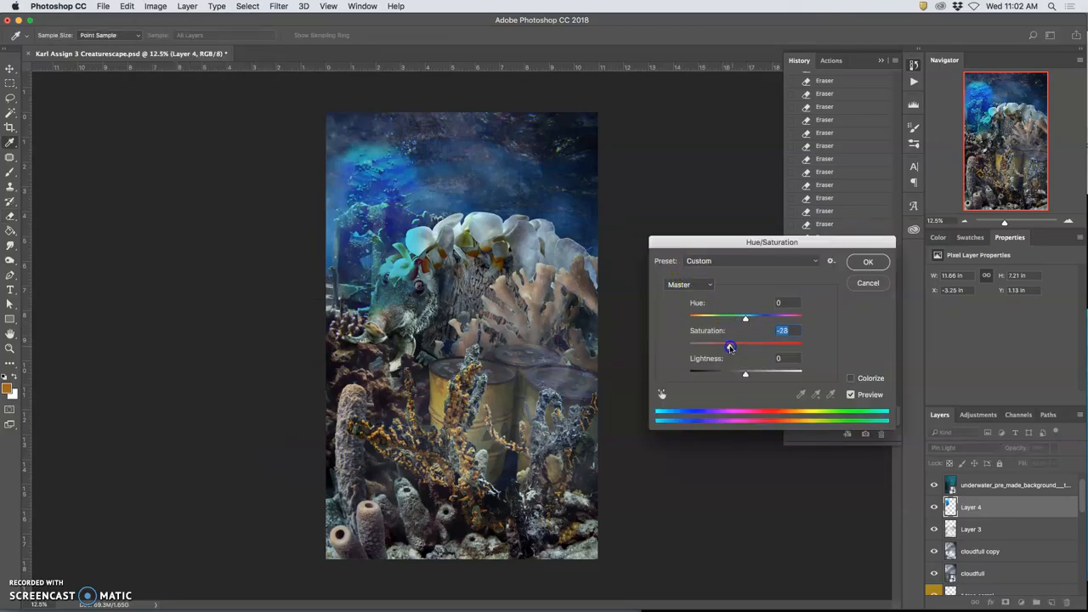
drag(730, 344, 709, 344)
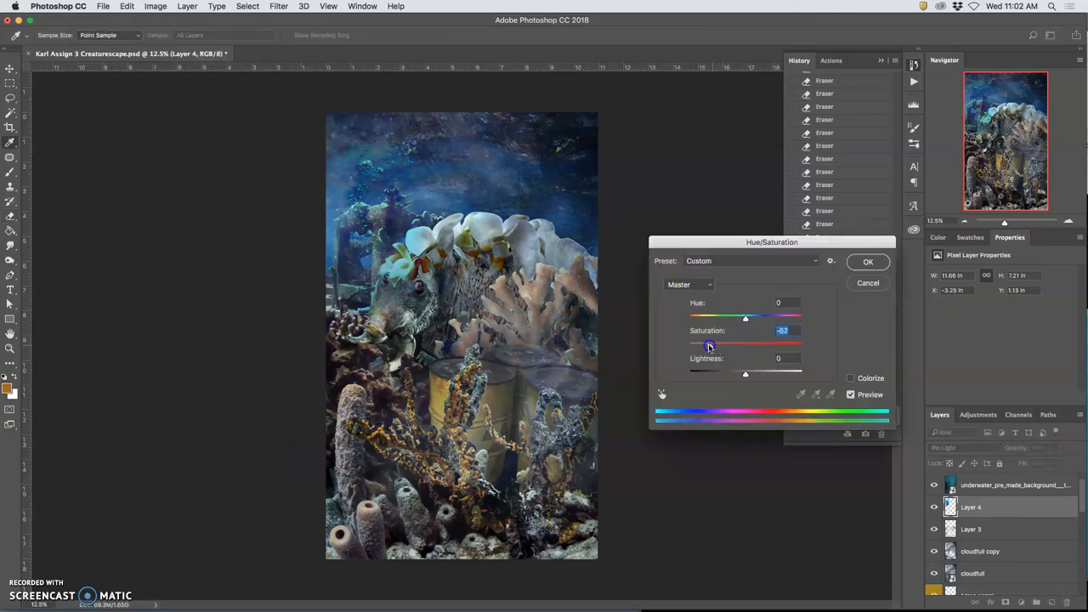
drag(710, 344, 730, 343)
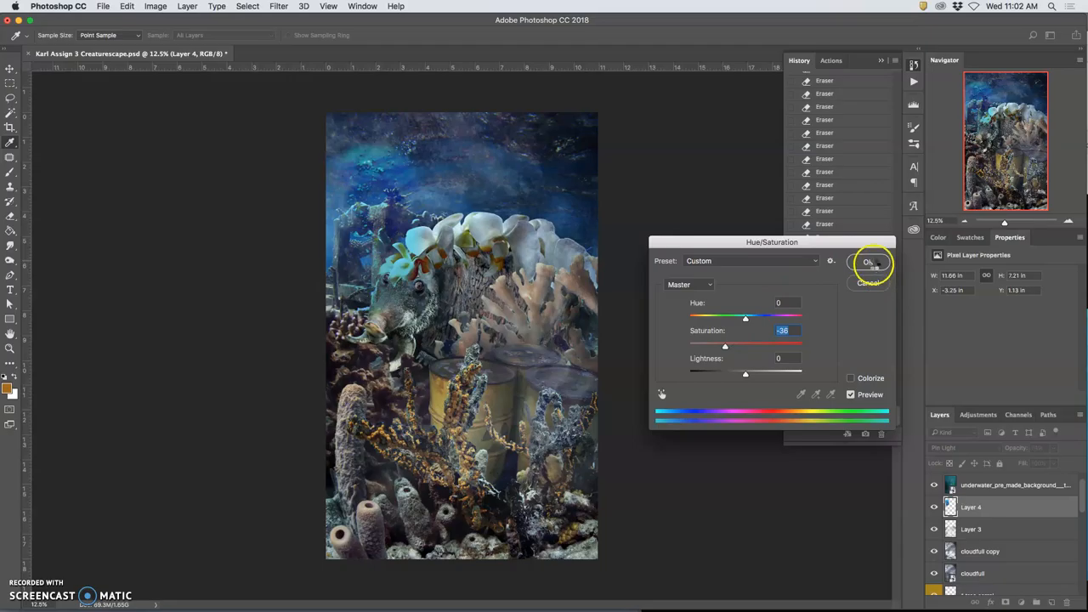
click(867, 262)
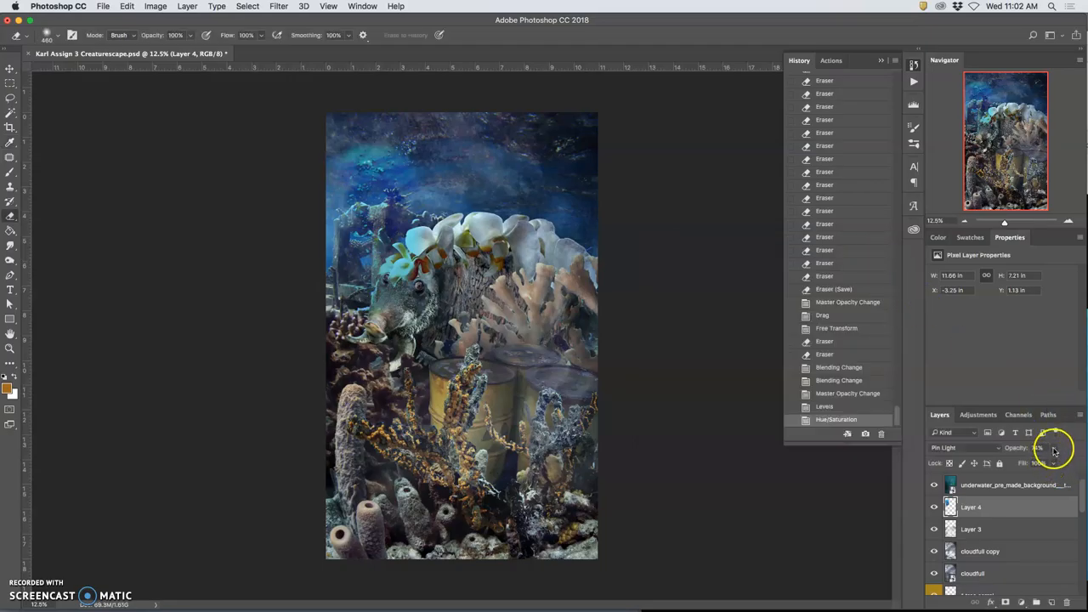
Step: Try Soft Light, then Normal blending, and erase bubble texture over the orchids near the head
click(952, 448)
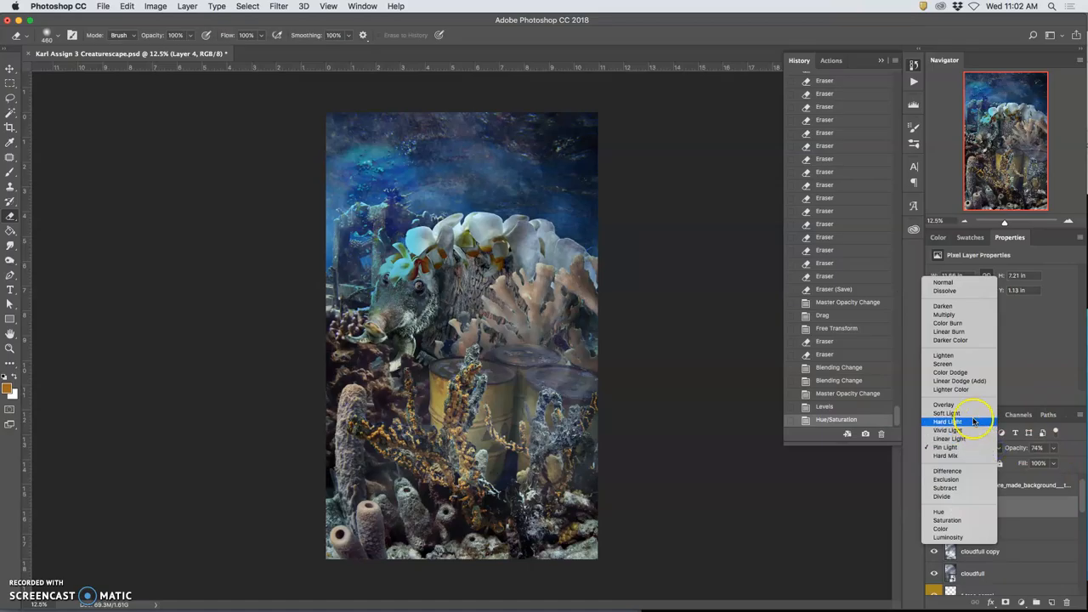
click(947, 413)
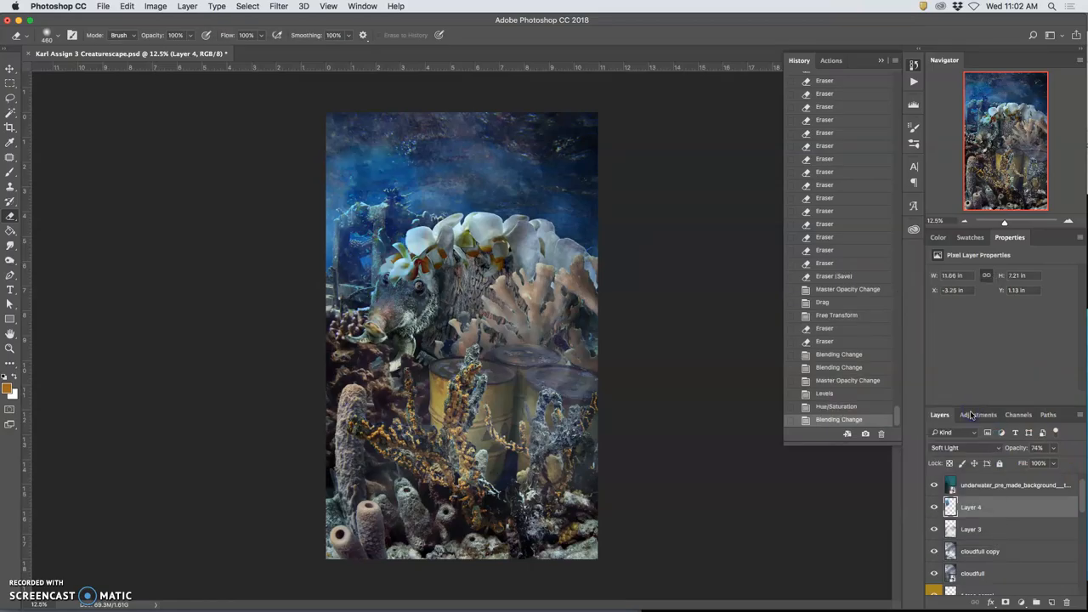
click(934, 507)
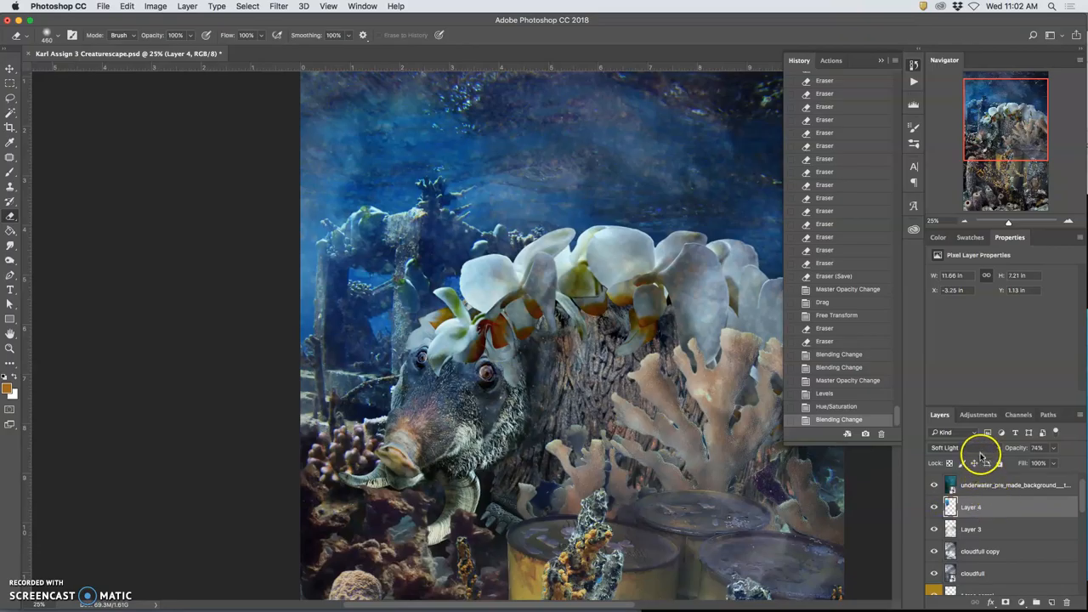
click(946, 448)
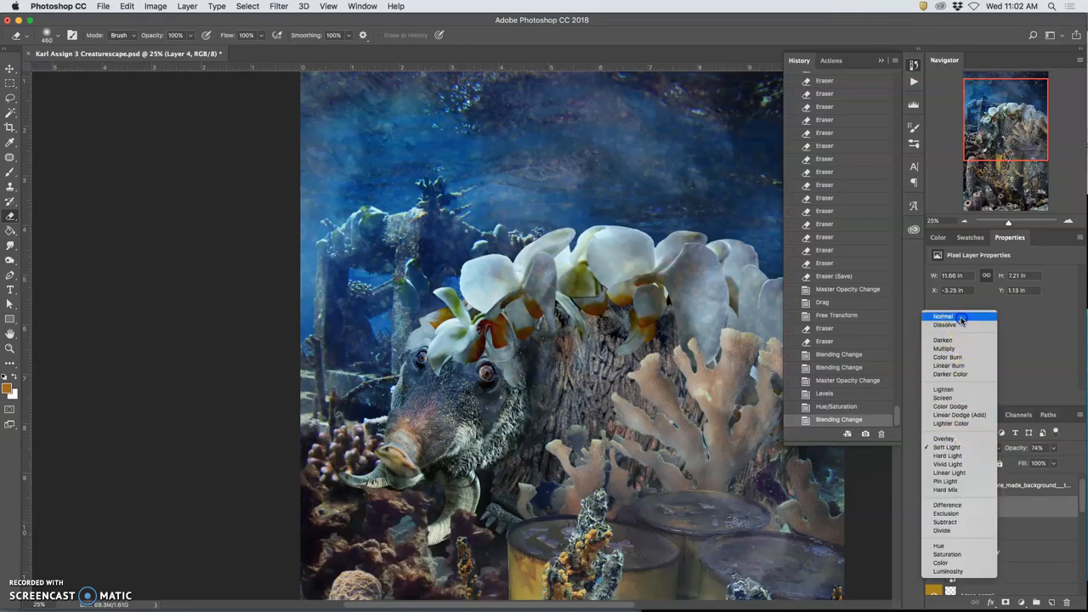
click(942, 316)
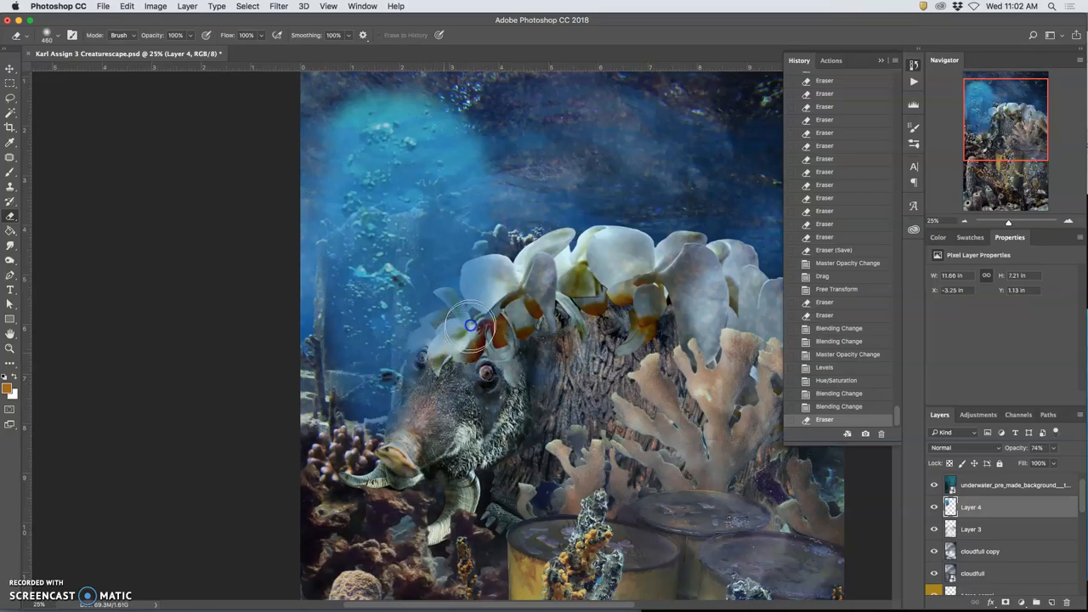
drag(471, 327, 493, 438)
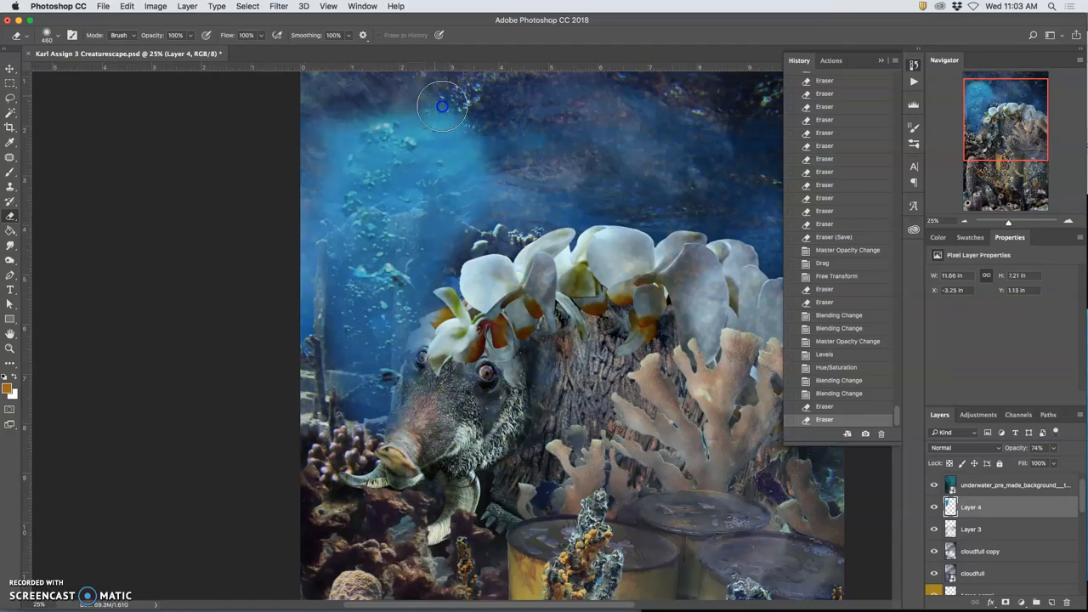
mouse_move(537, 185)
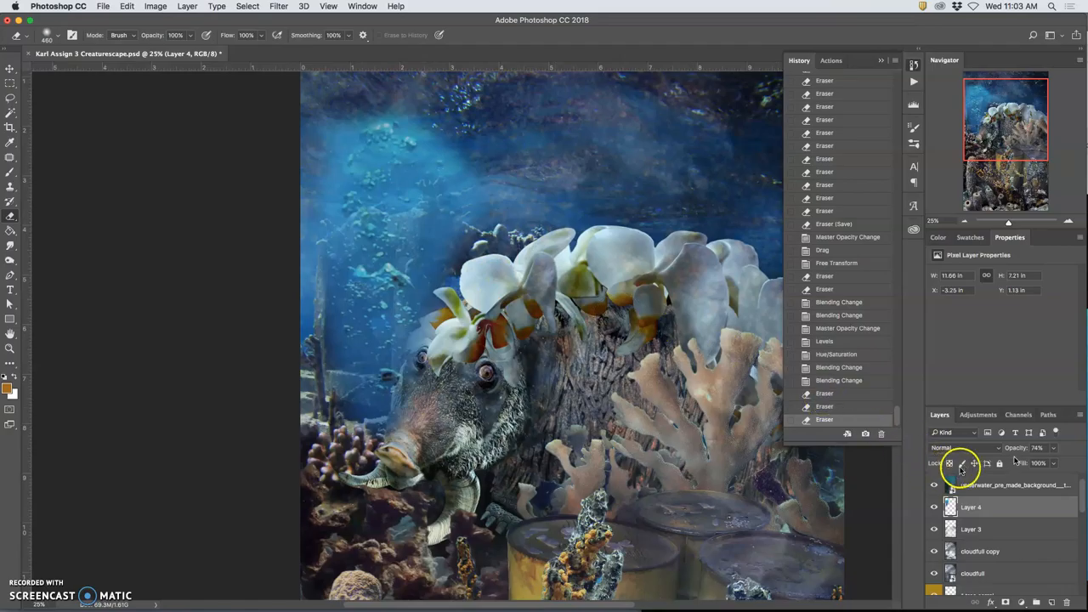
Step: Try Soft Light and Vivid Light, settle on Pin Light, and set opacity to 98%
click(947, 448)
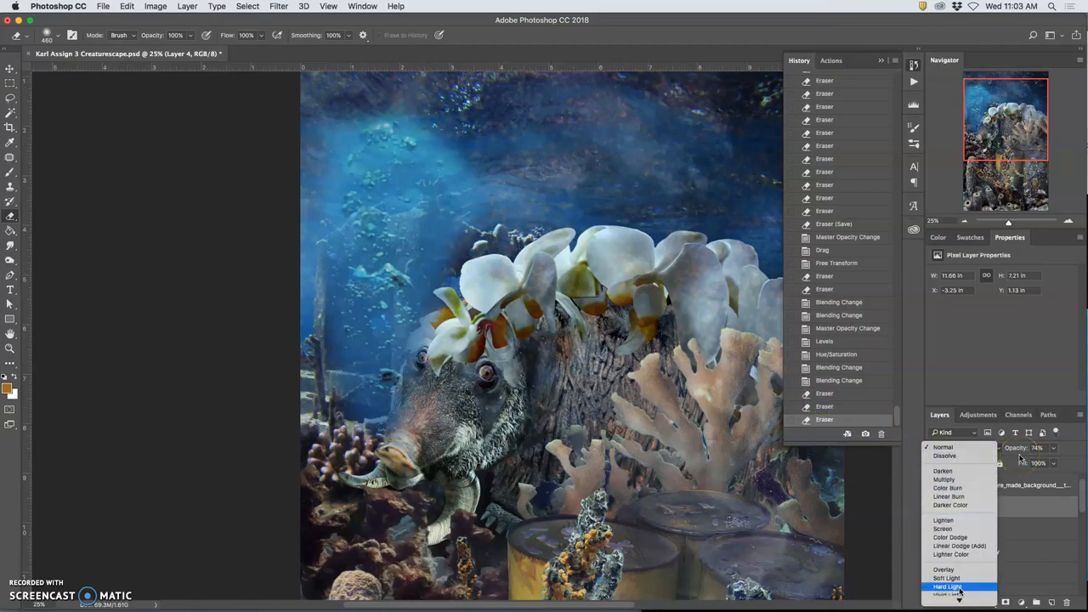
click(947, 578)
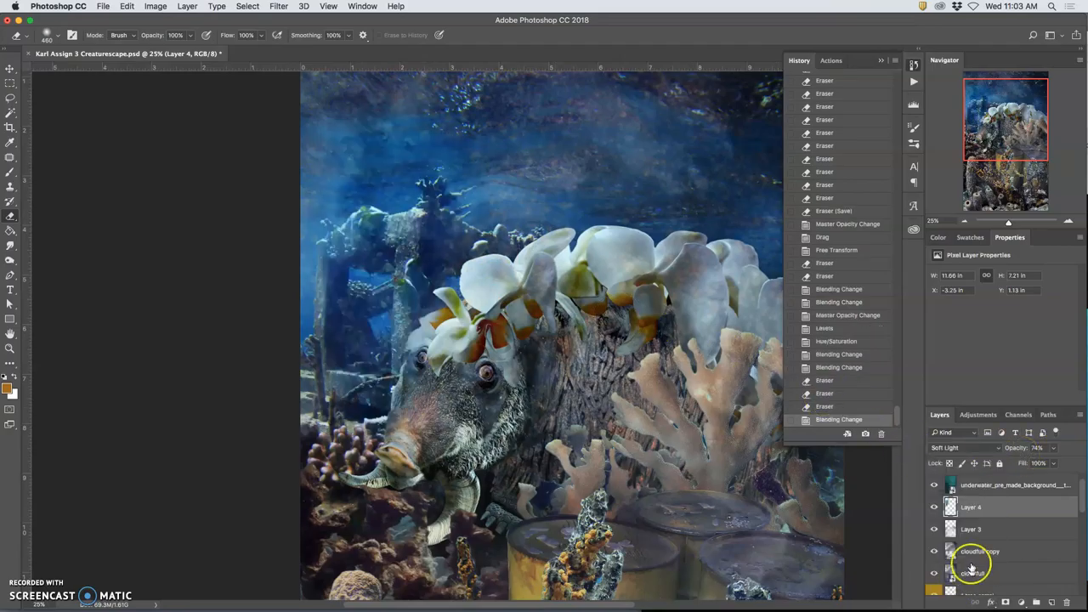
click(965, 448)
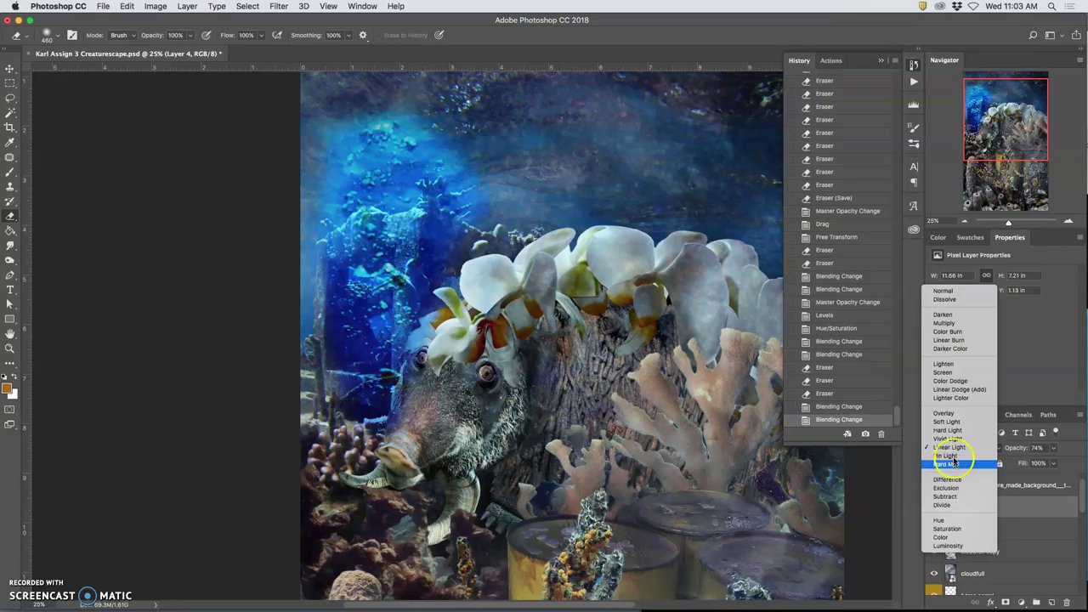
click(948, 439)
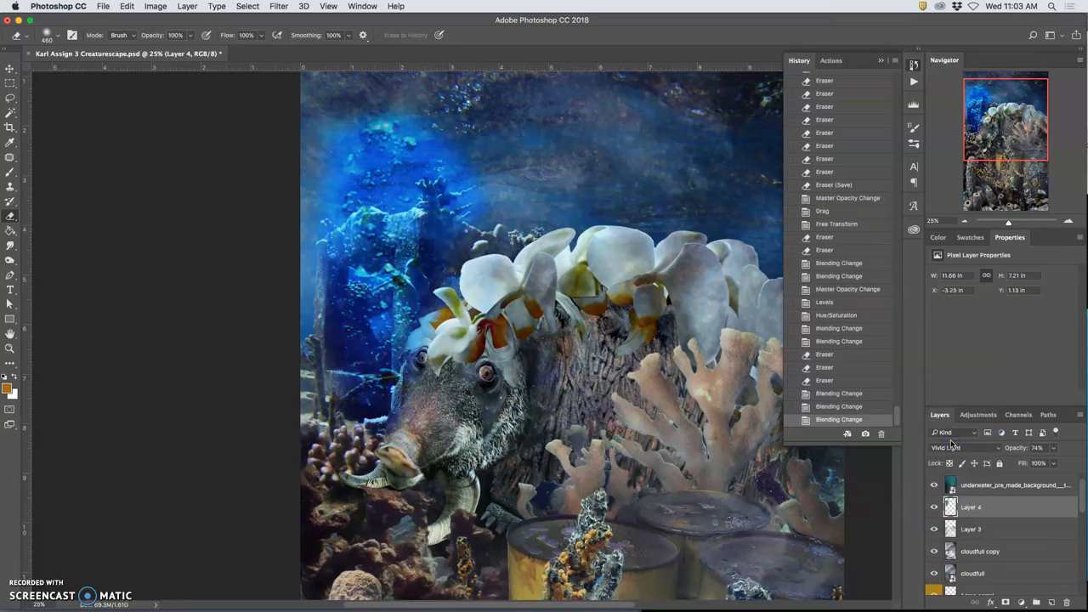
click(950, 448)
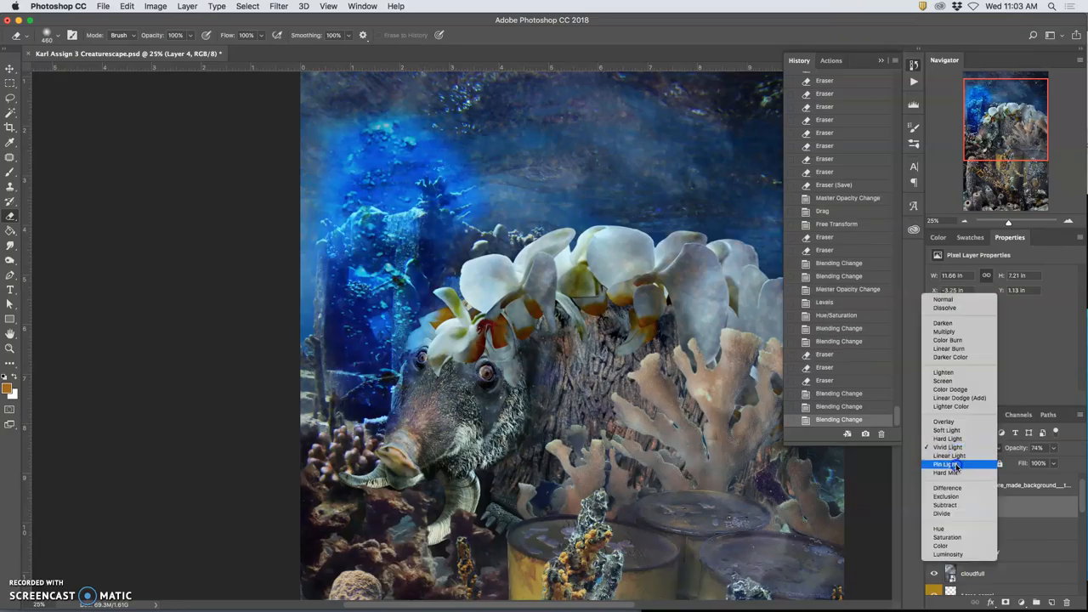
click(947, 463)
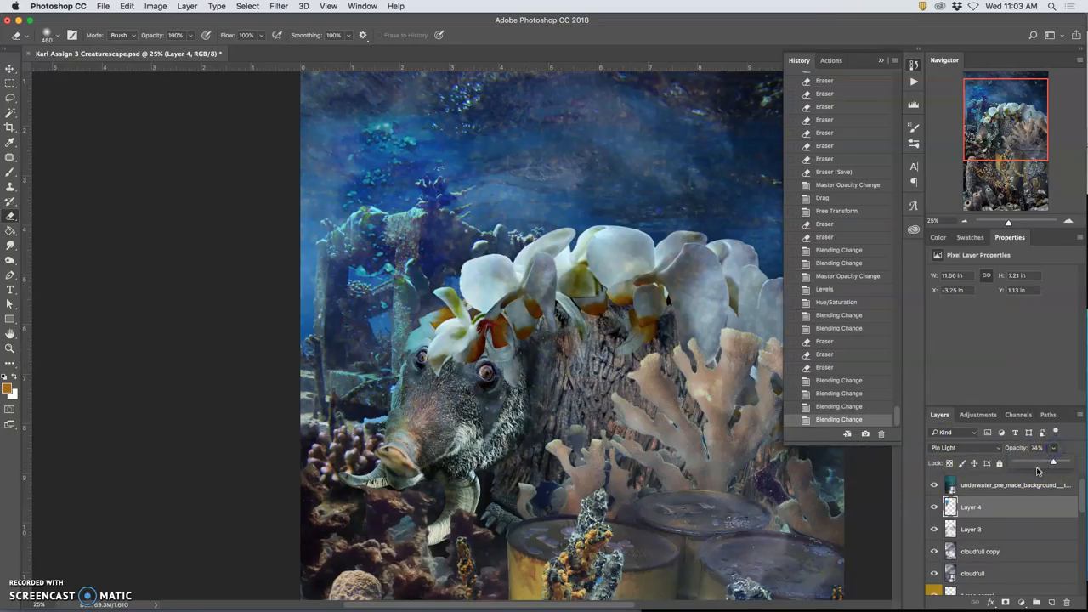
drag(1054, 461, 1043, 461)
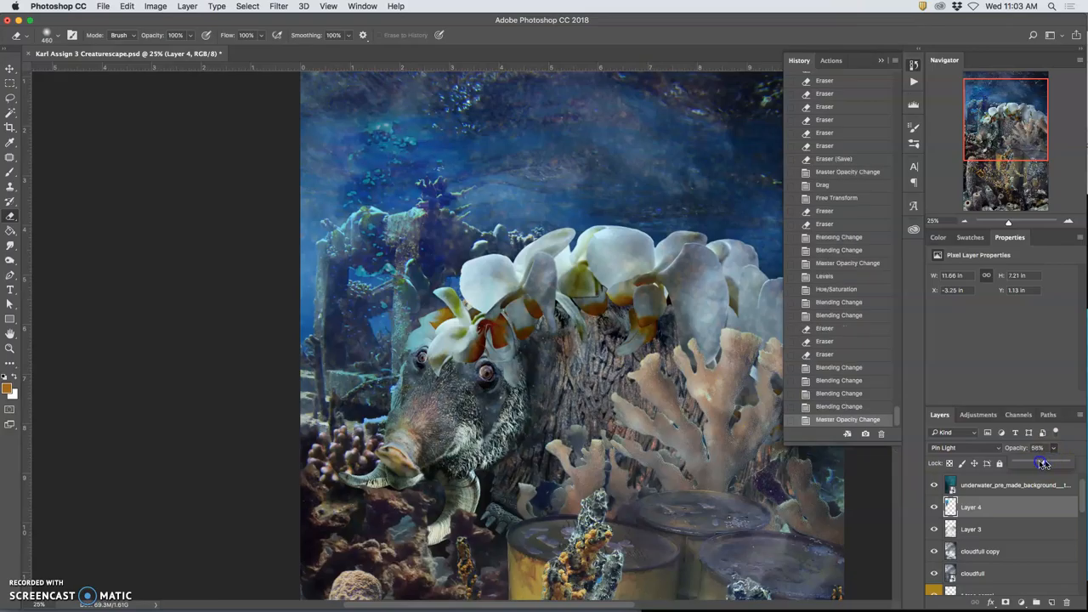
drag(1050, 462, 1041, 462)
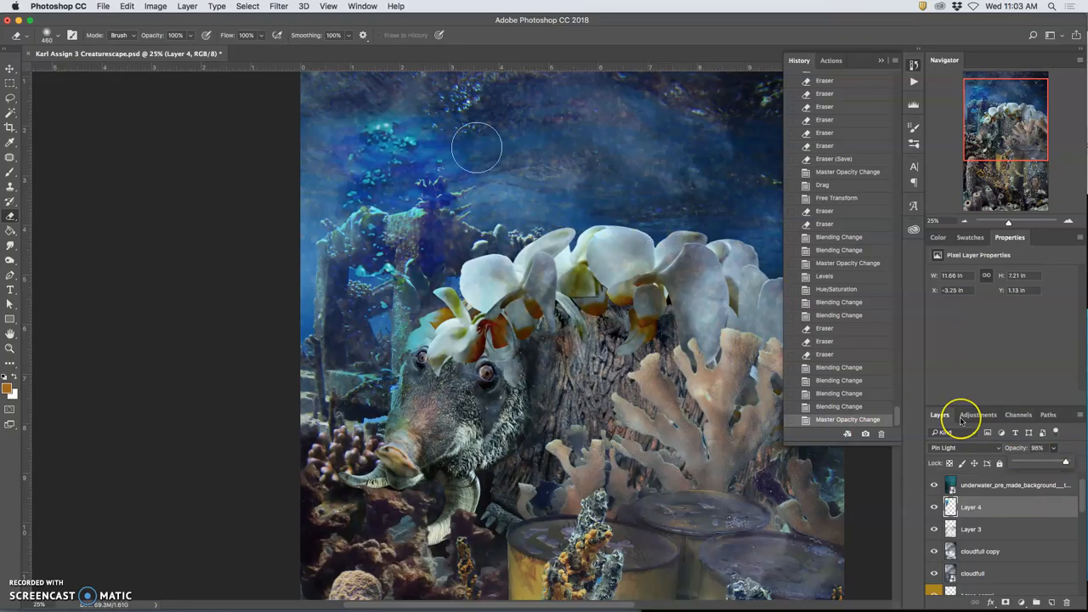
Step: Apply a Gaussian Blur with an 8.5-pixel radius to the bubbles layer
click(279, 6)
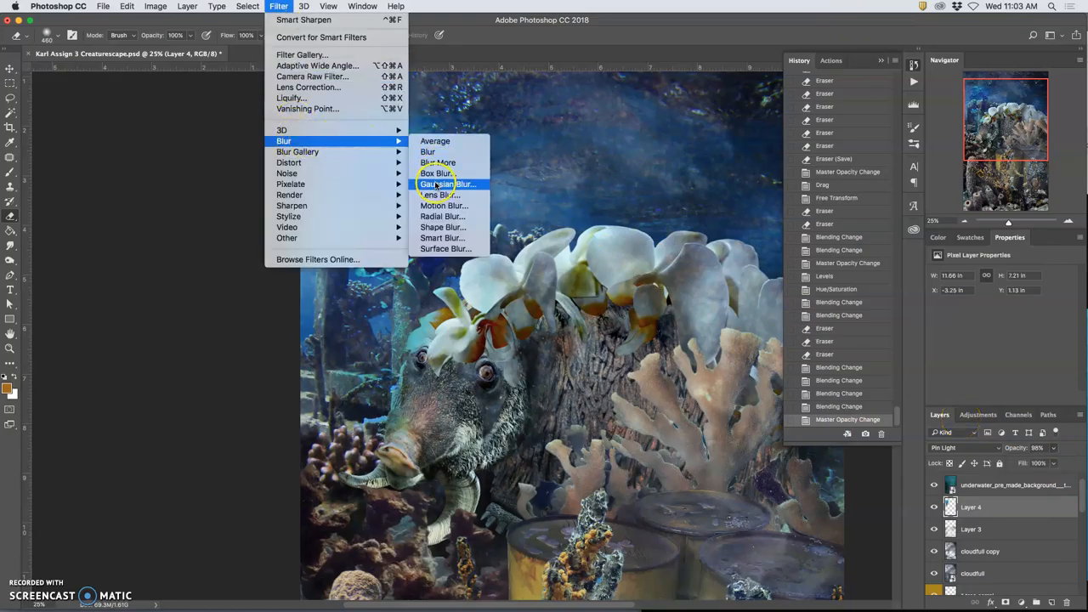
click(446, 184)
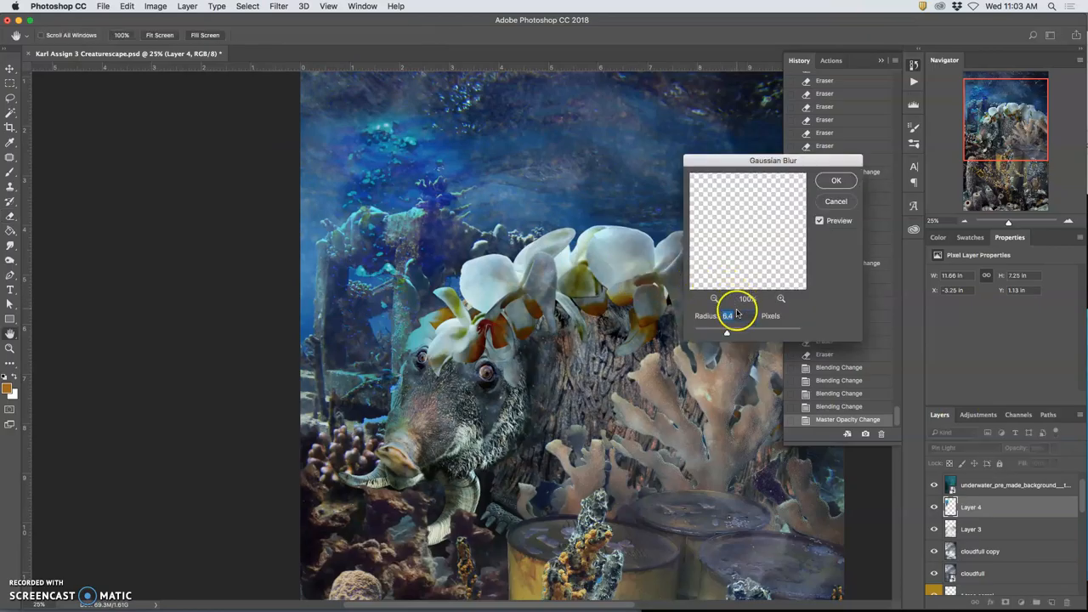
mouse_move(727, 331)
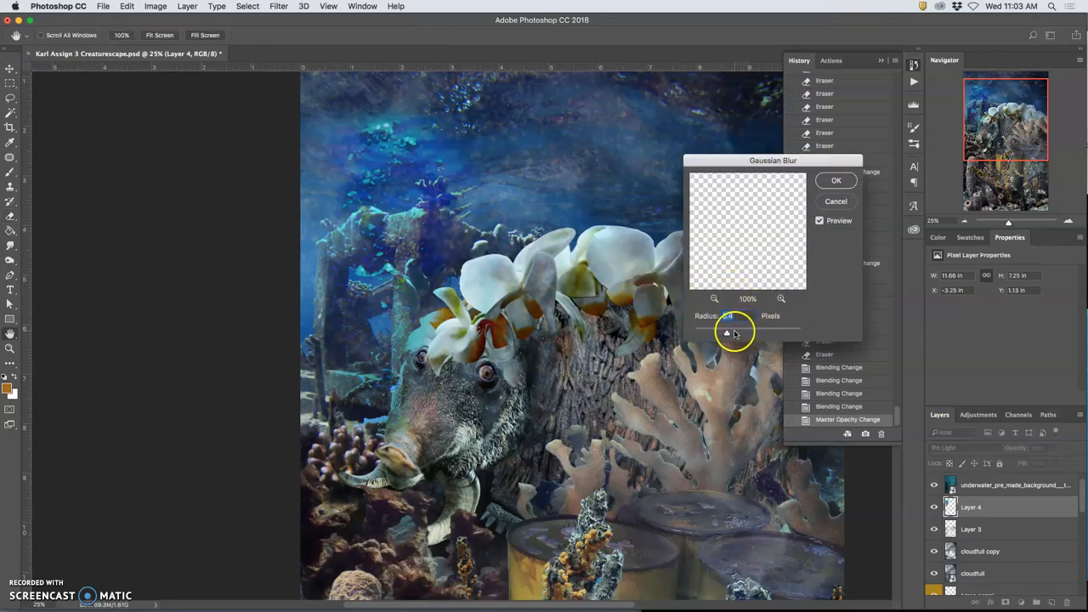
drag(733, 332, 738, 333)
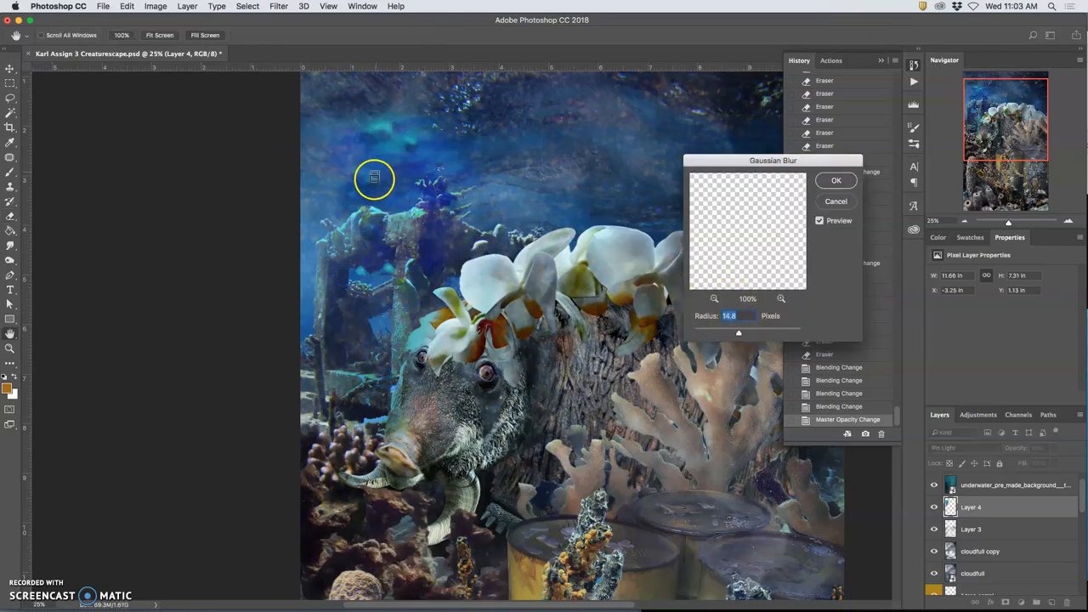
drag(738, 332, 731, 333)
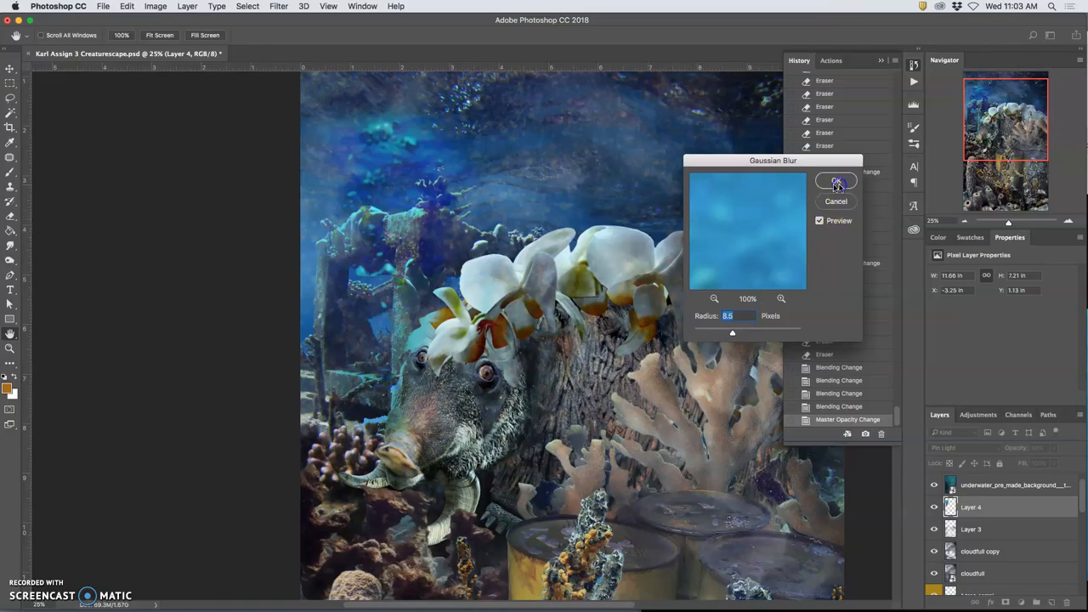
click(836, 181)
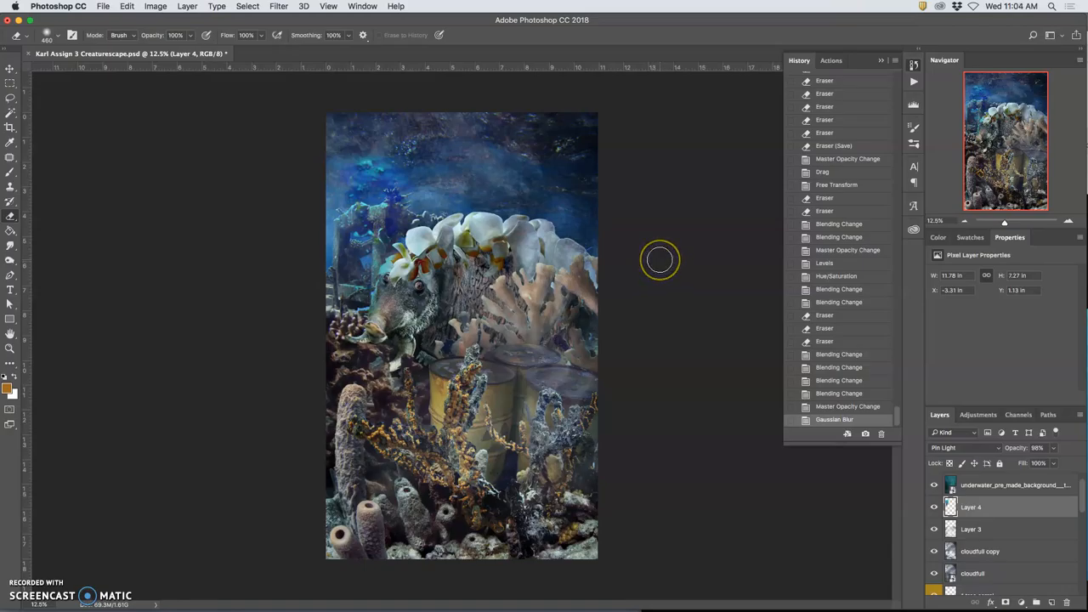
mouse_move(652, 249)
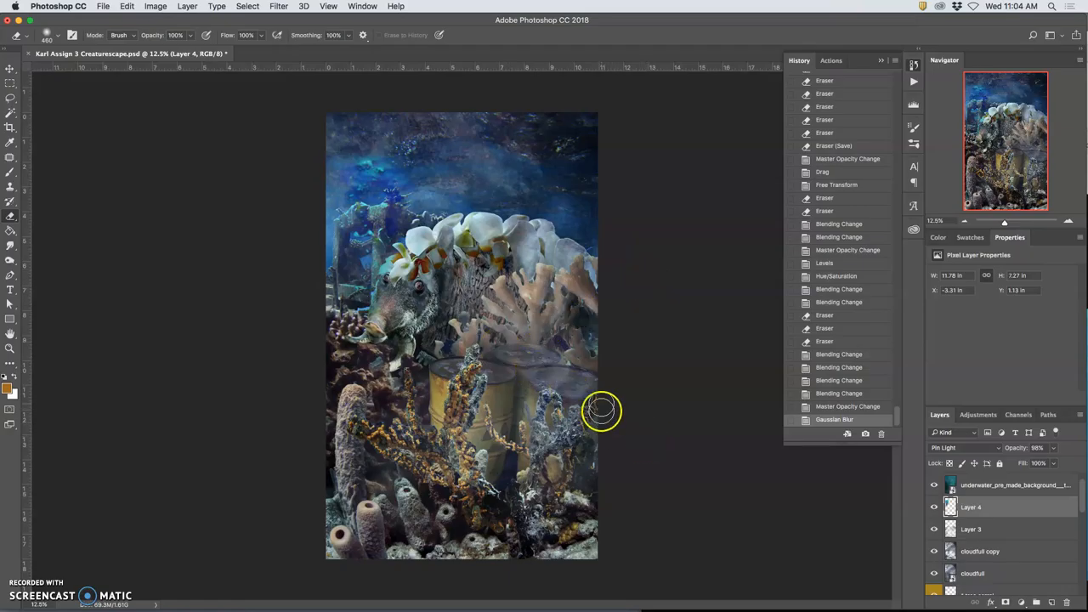
Step: Save the creaturescape document, then save it again with Save As
click(102, 6)
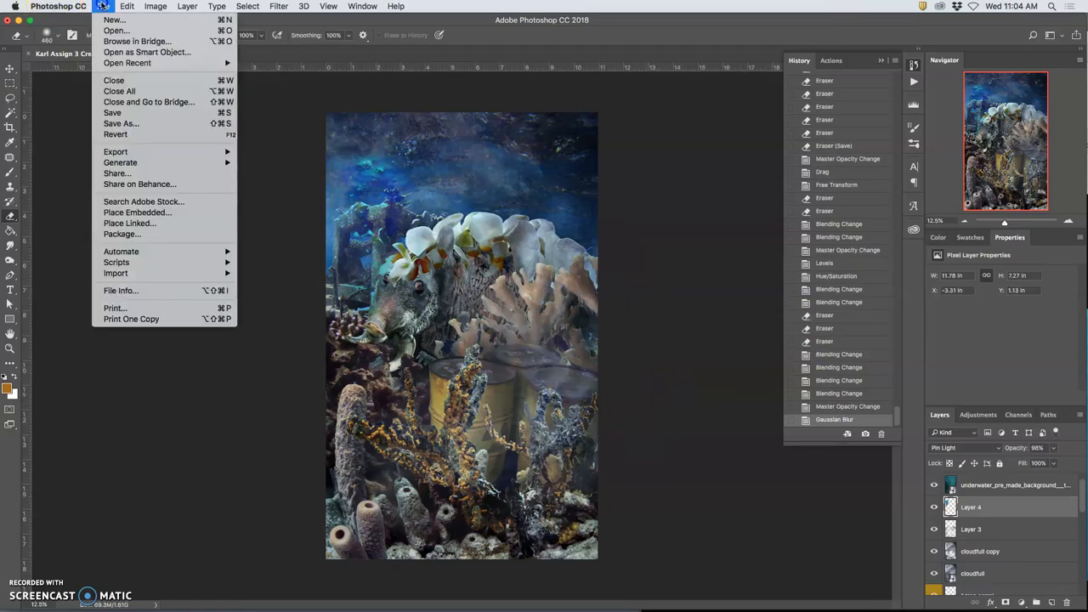
click(112, 112)
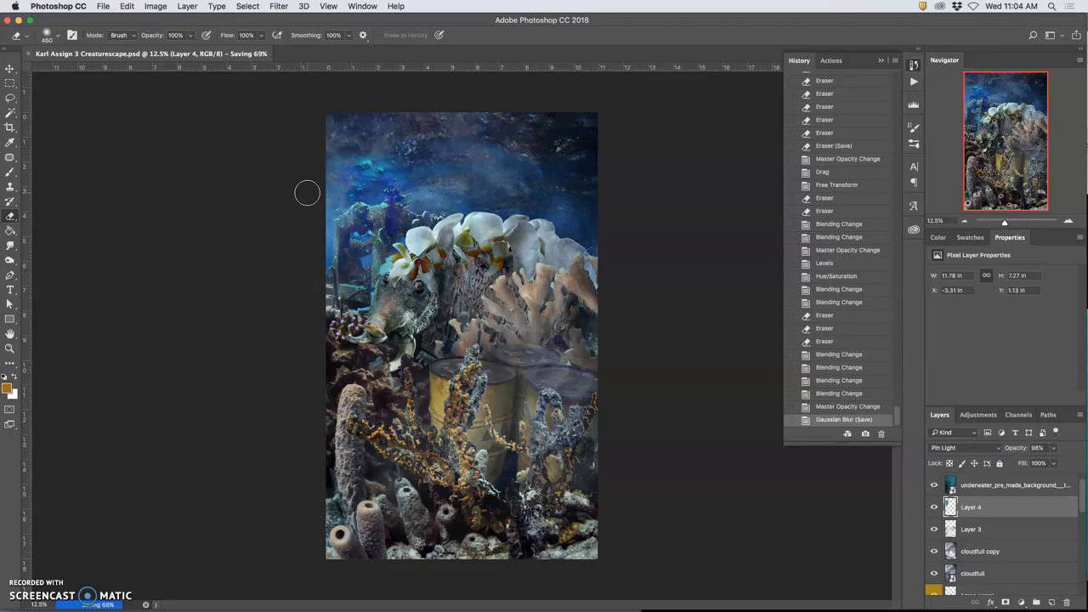
mouse_move(239, 133)
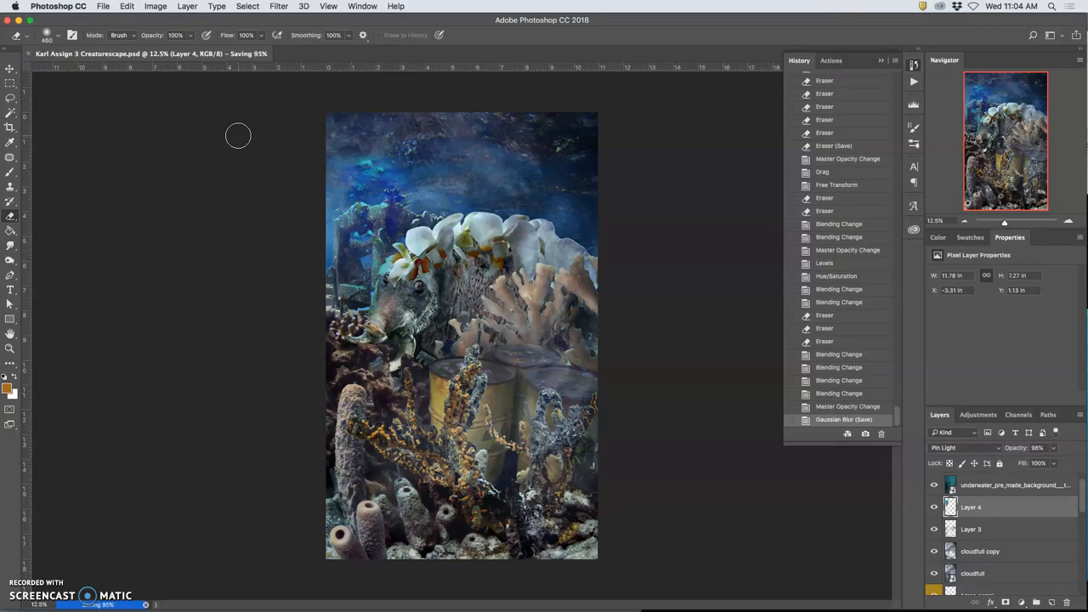
mouse_move(185, 110)
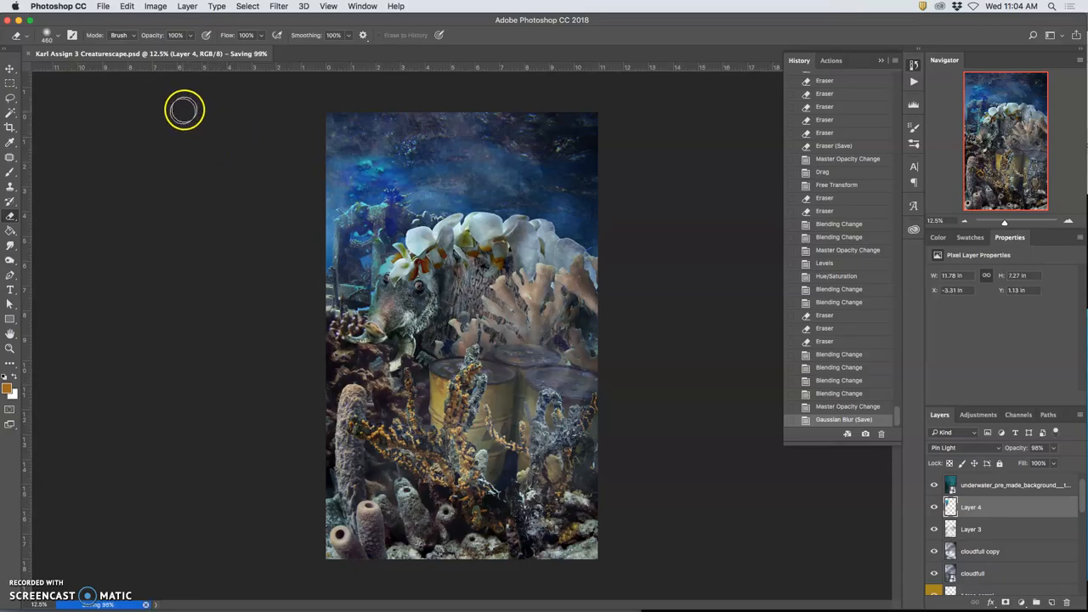
mouse_move(125, 41)
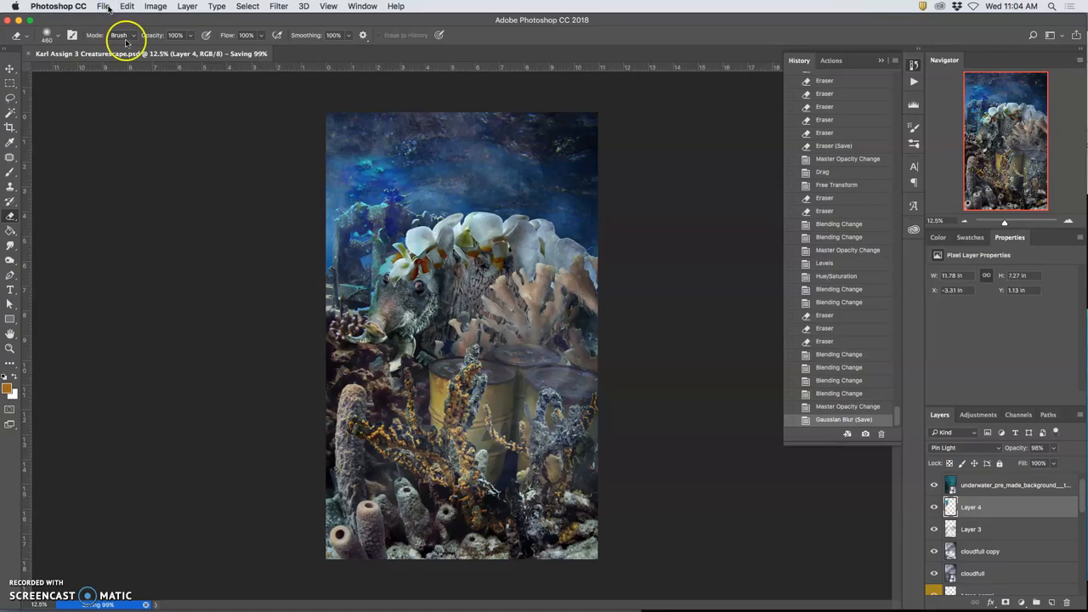
click(103, 6)
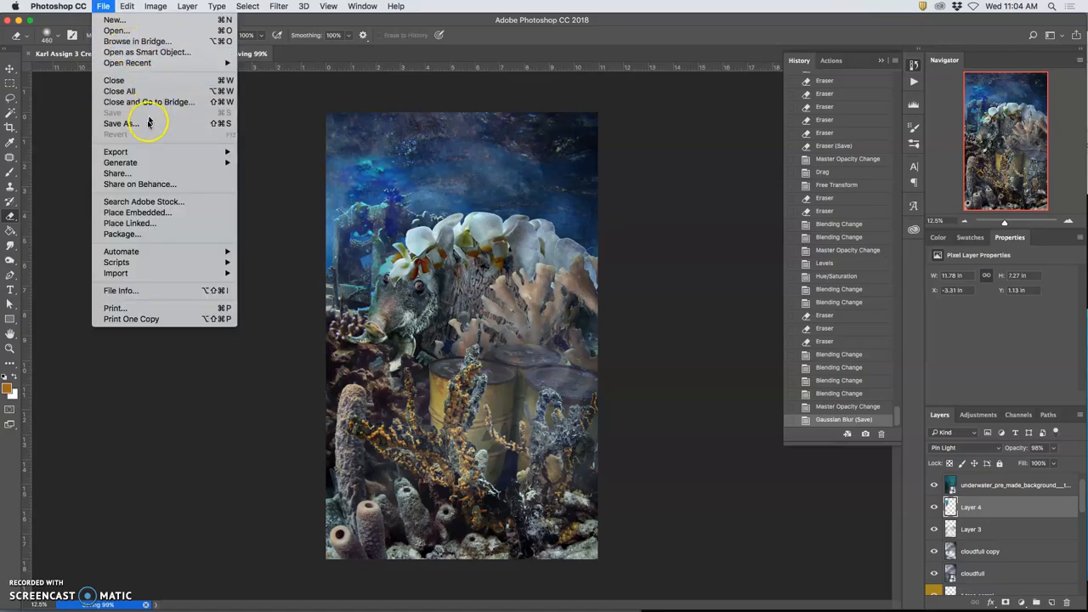
mouse_move(120, 124)
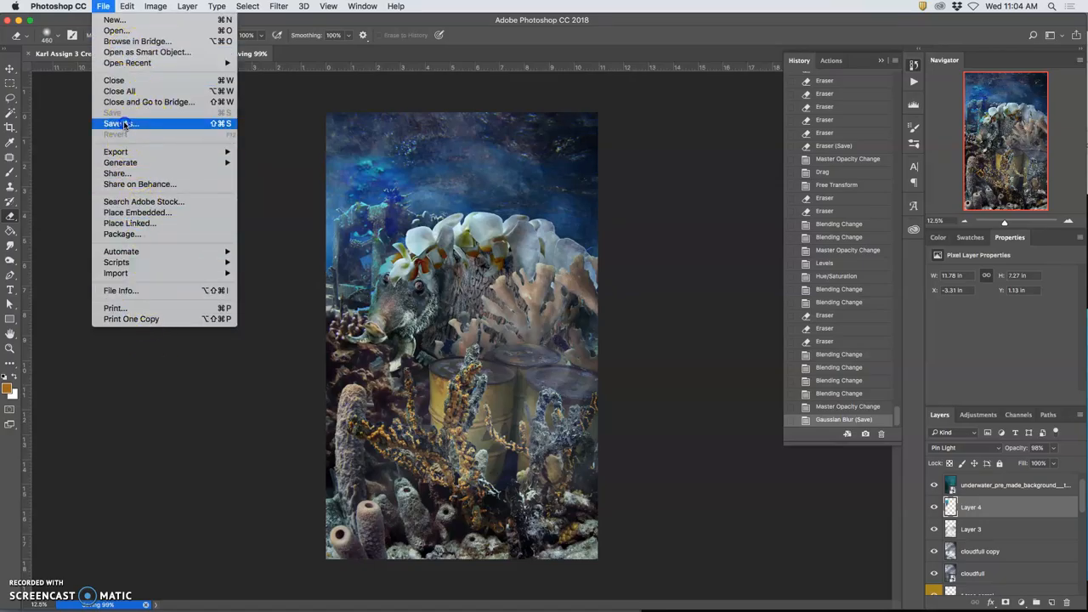
click(120, 123)
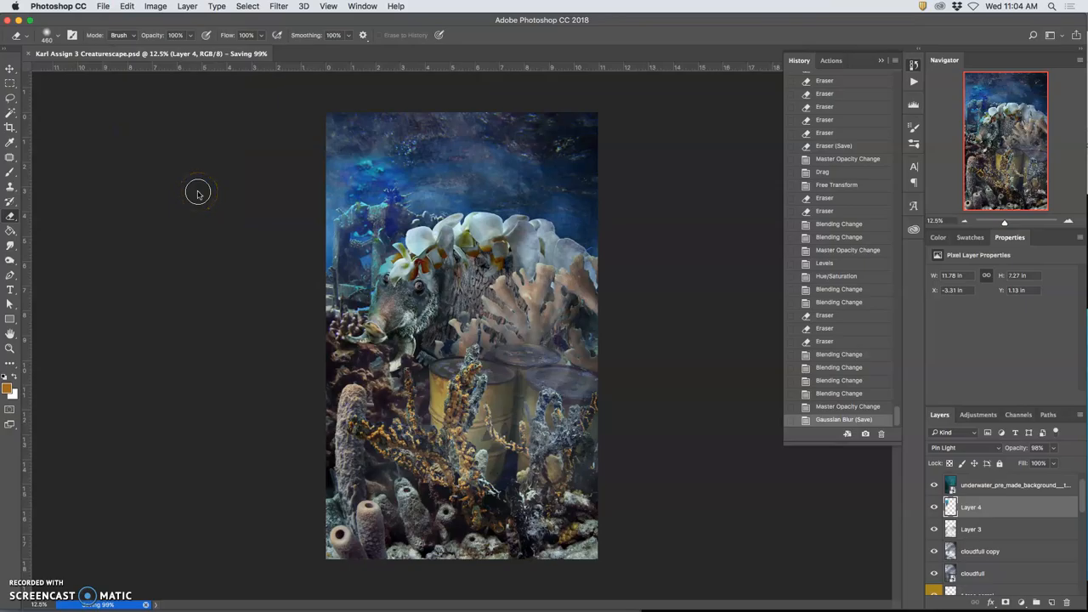